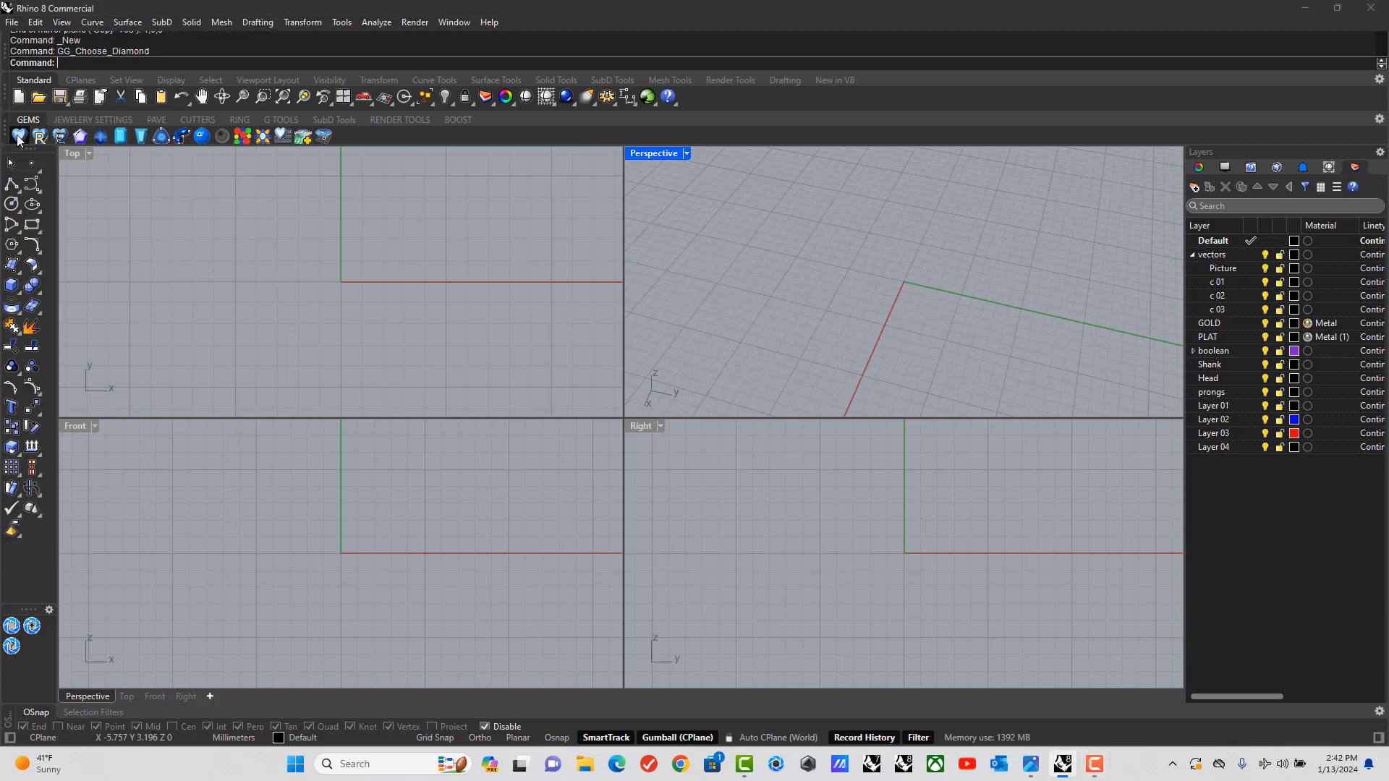
Create a round diamond at stone size 7.5 from the GEMS diamond generator.
{"action": "left_click", "coordinate": [16, 136]}
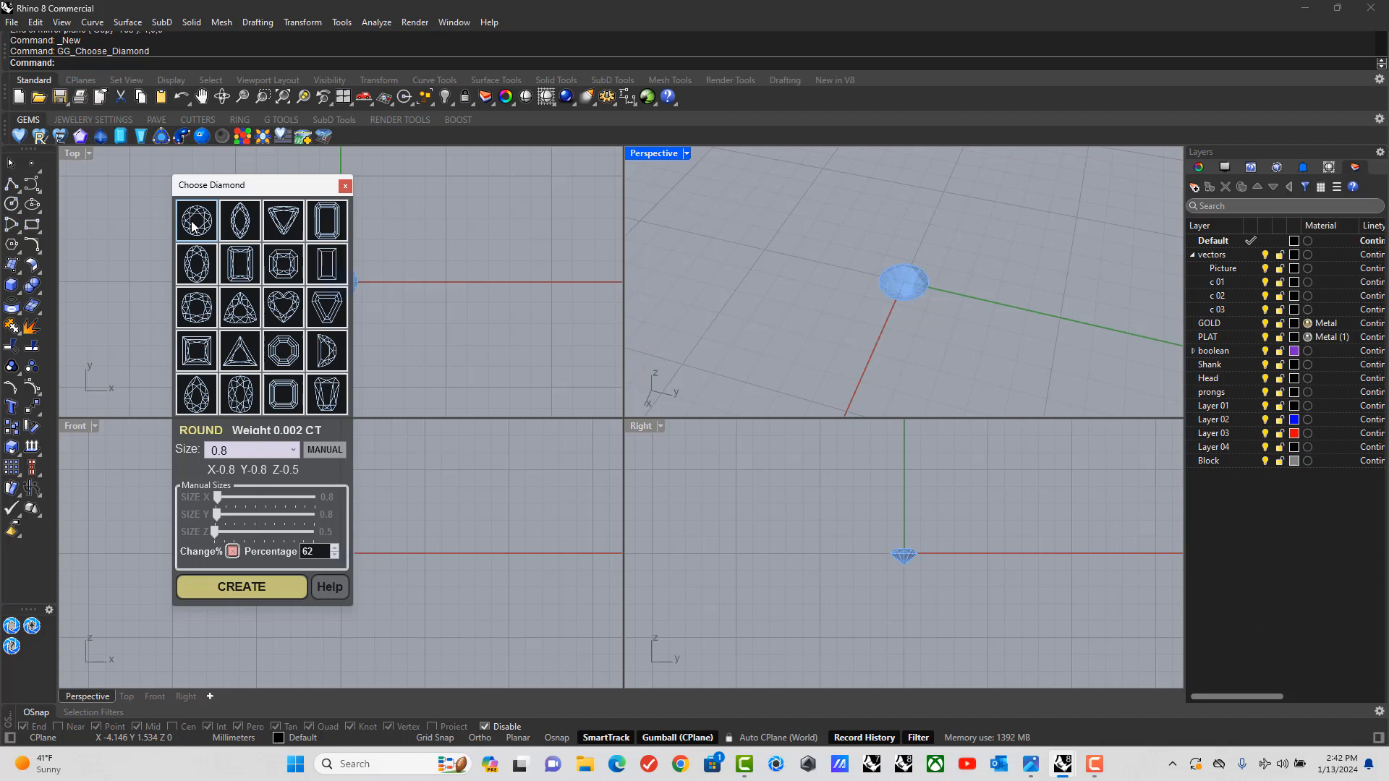
{"action": "left_click", "coordinate": [195, 220]}
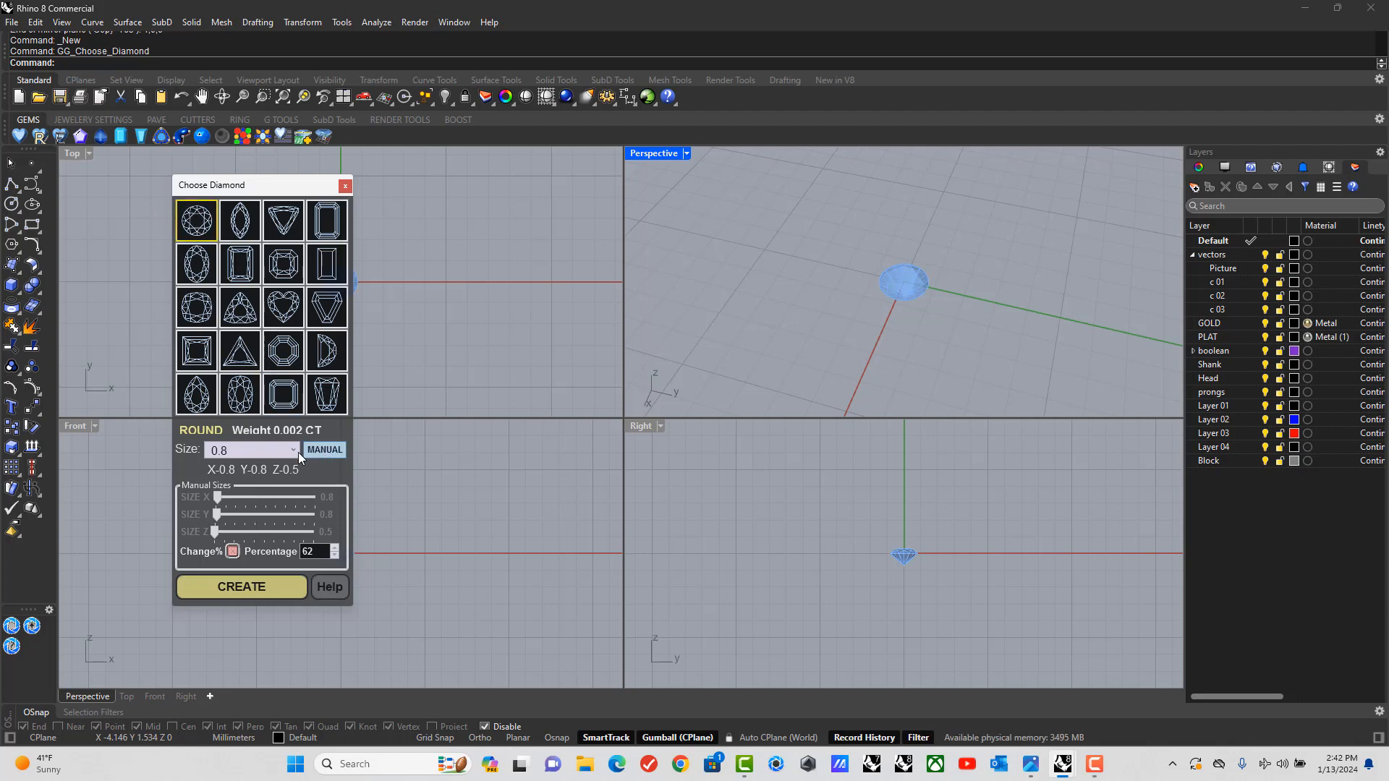
{"action": "left_click", "coordinate": [292, 450]}
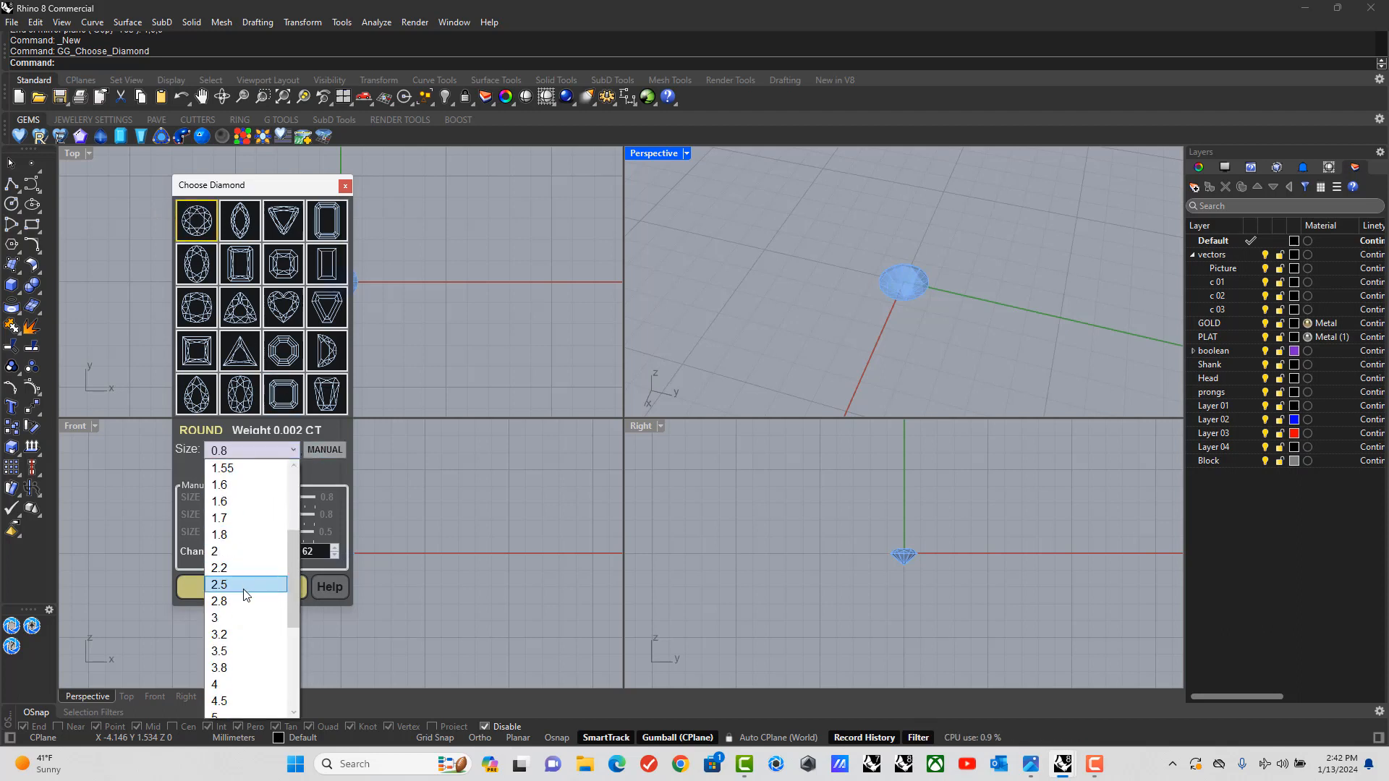
{"action": "scroll", "scroll_direction": "down", "scroll_amount": 3}
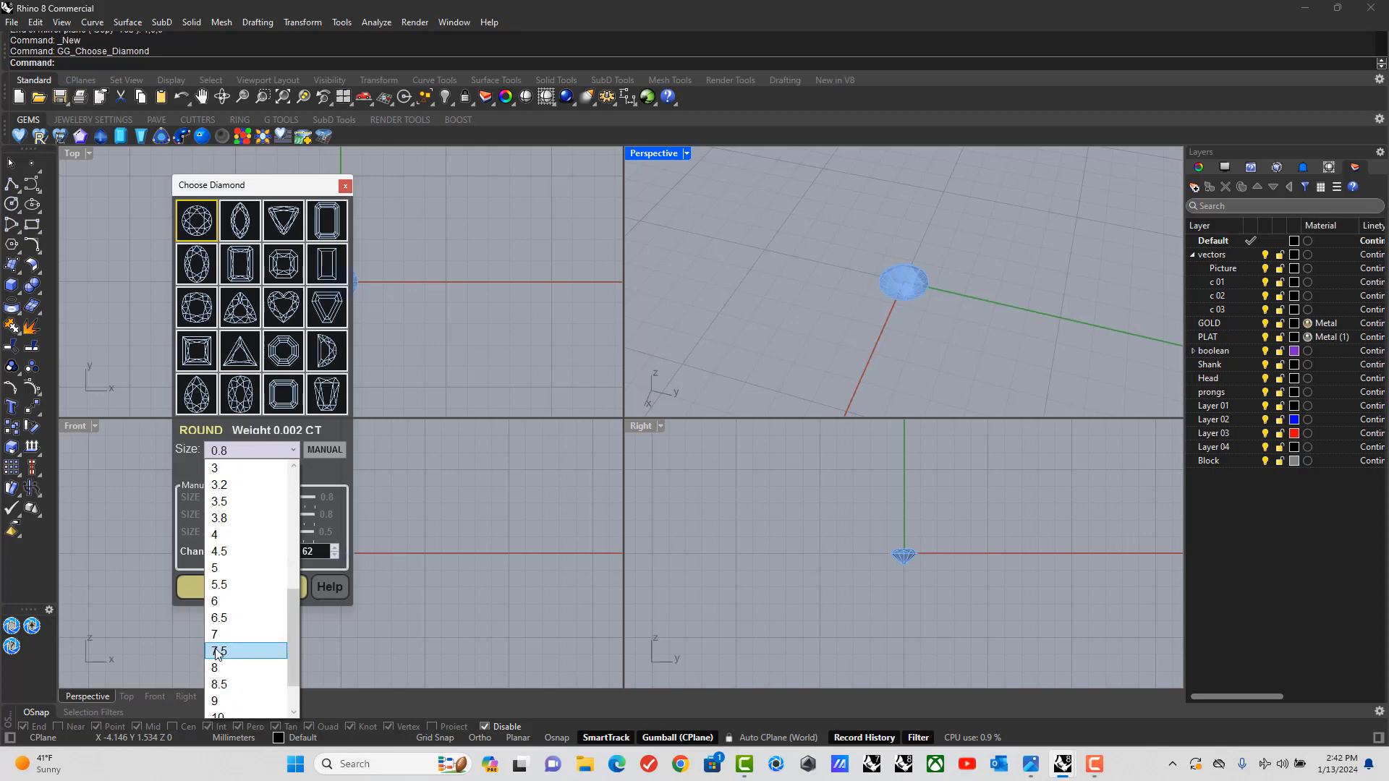
{"action": "left_click", "coordinate": [218, 651]}
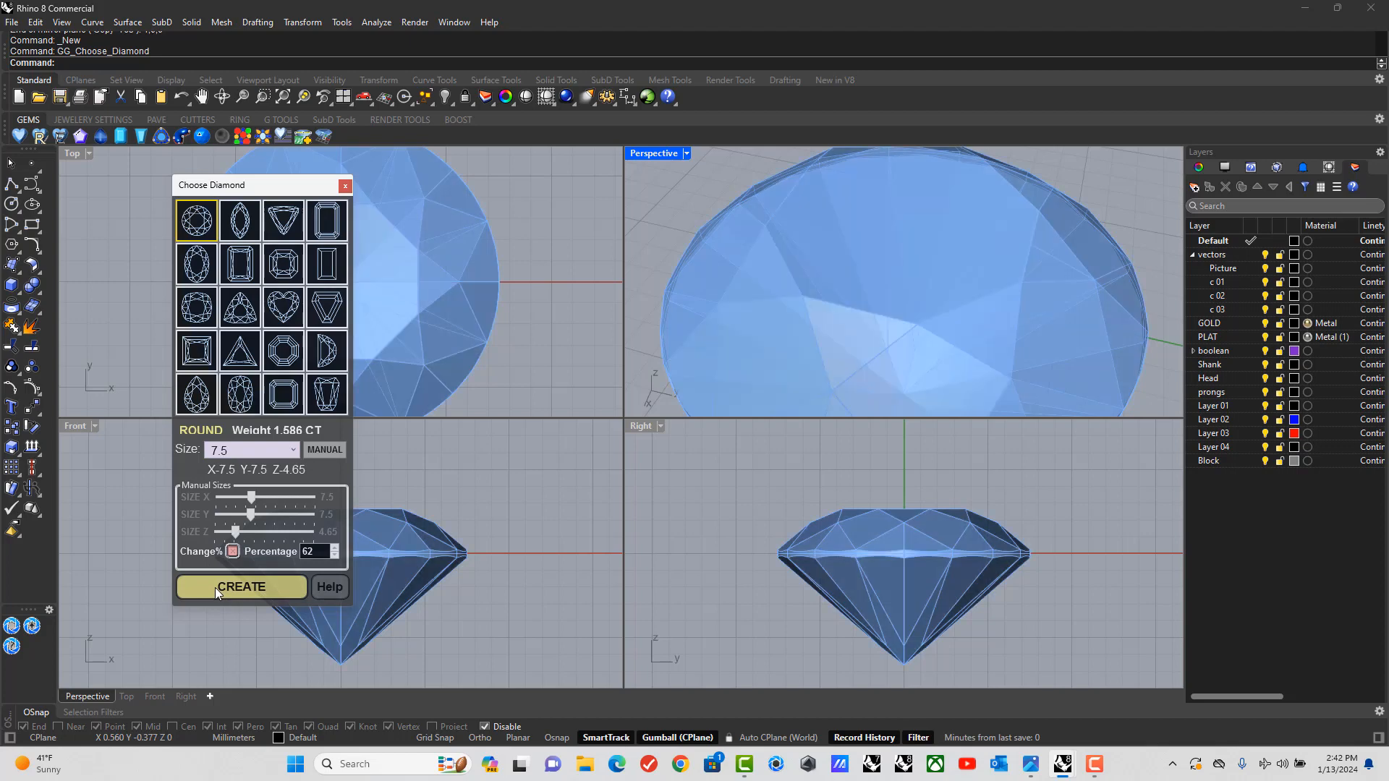
{"action": "left_click", "coordinate": [241, 585]}
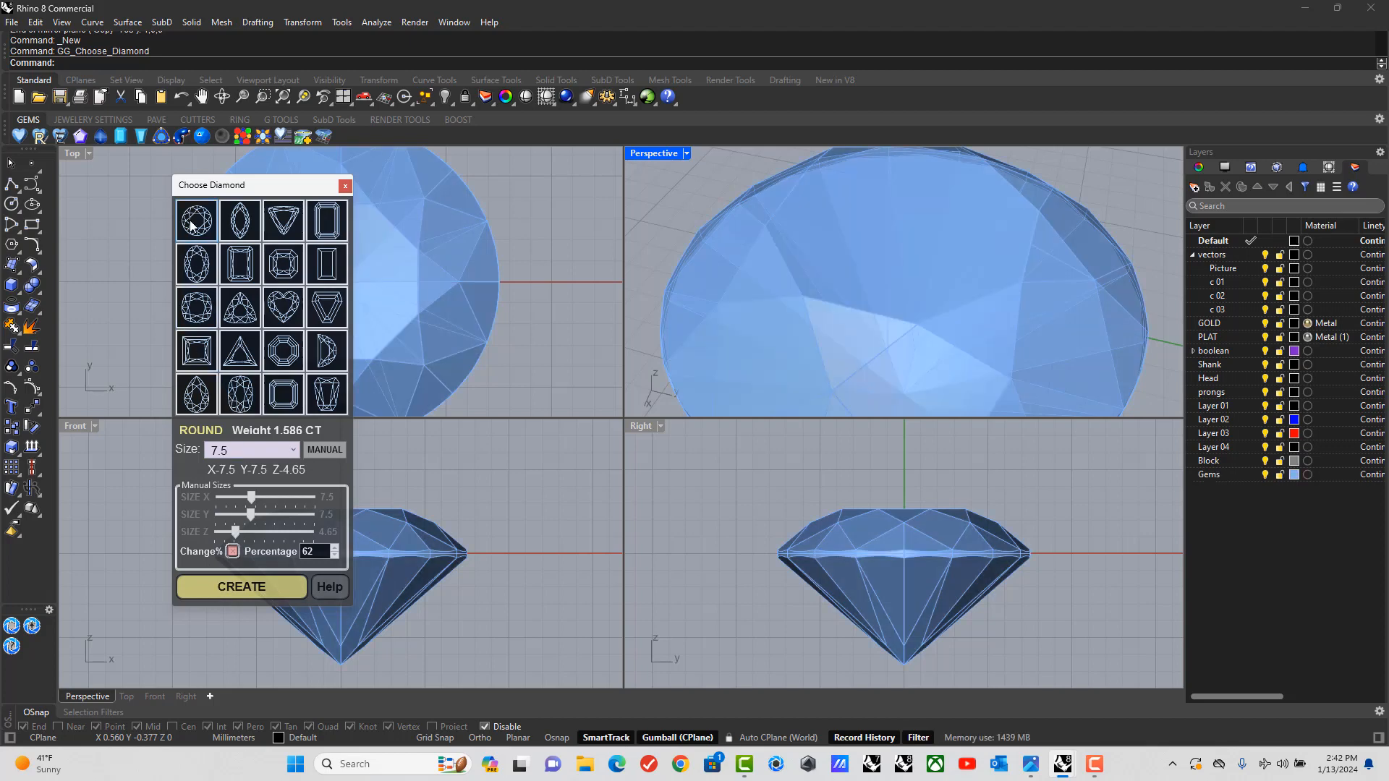
Start a second round diamond and choose a smaller stone size for it.
{"action": "left_click", "coordinate": [195, 220]}
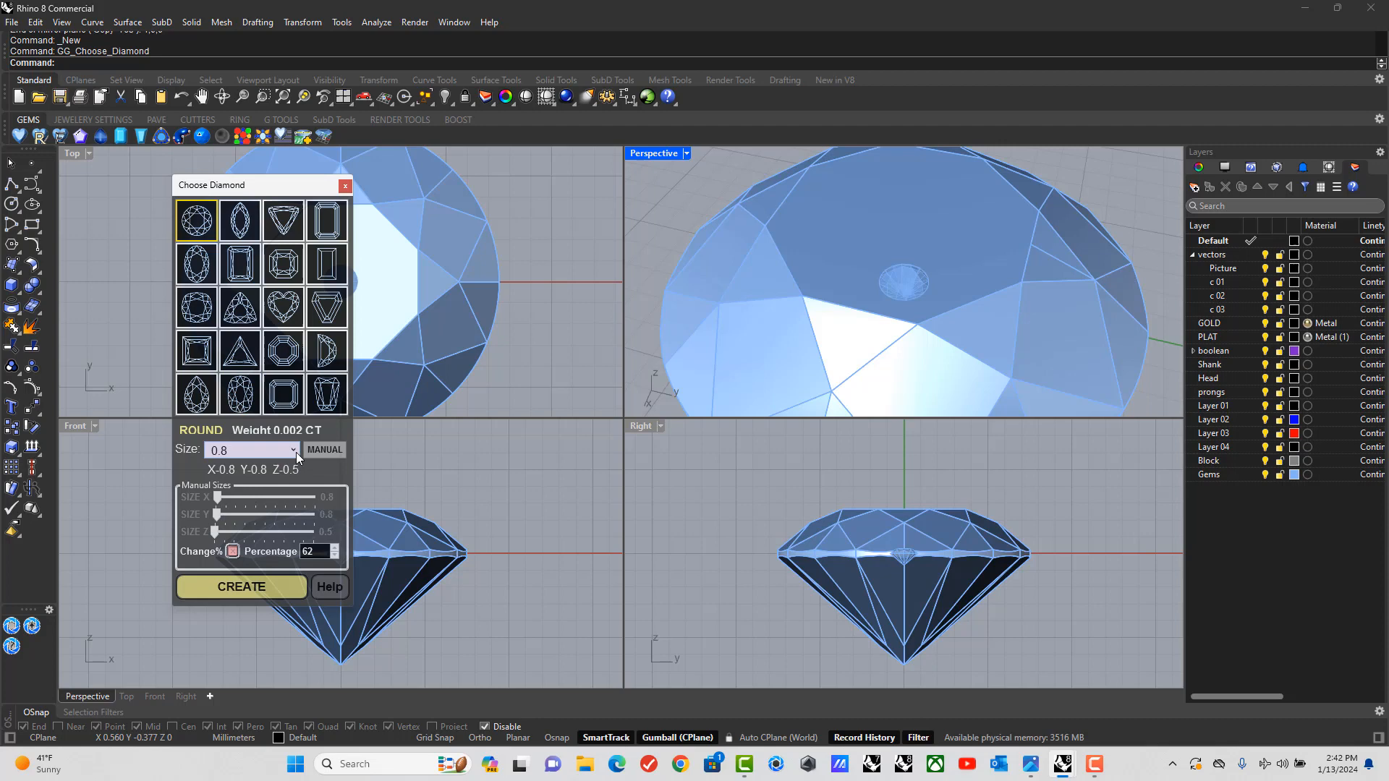
{"action": "left_click", "coordinate": [293, 450]}
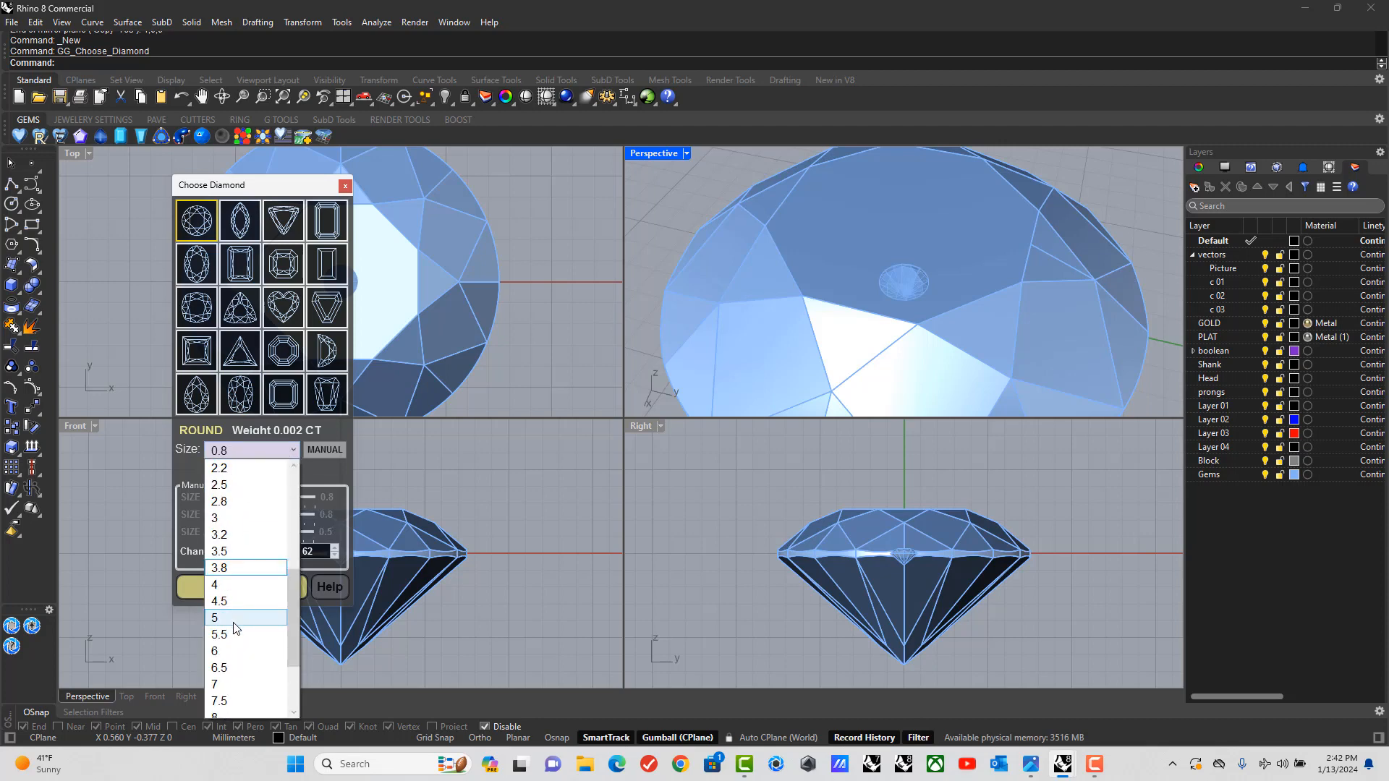
{"action": "left_click", "coordinate": [214, 617]}
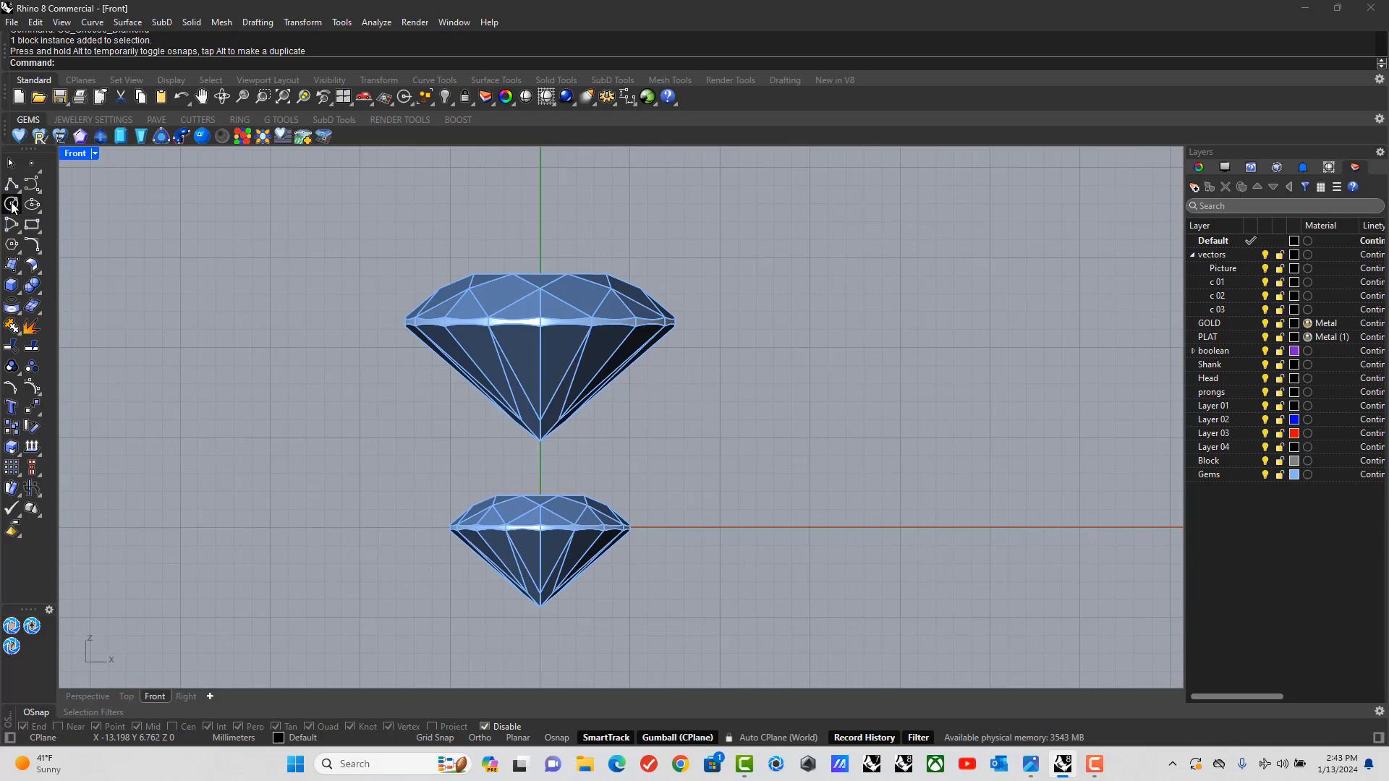
Draw a vertical circle of diameter 1.5 beside the large diamond.
{"action": "left_click", "coordinate": [13, 204]}
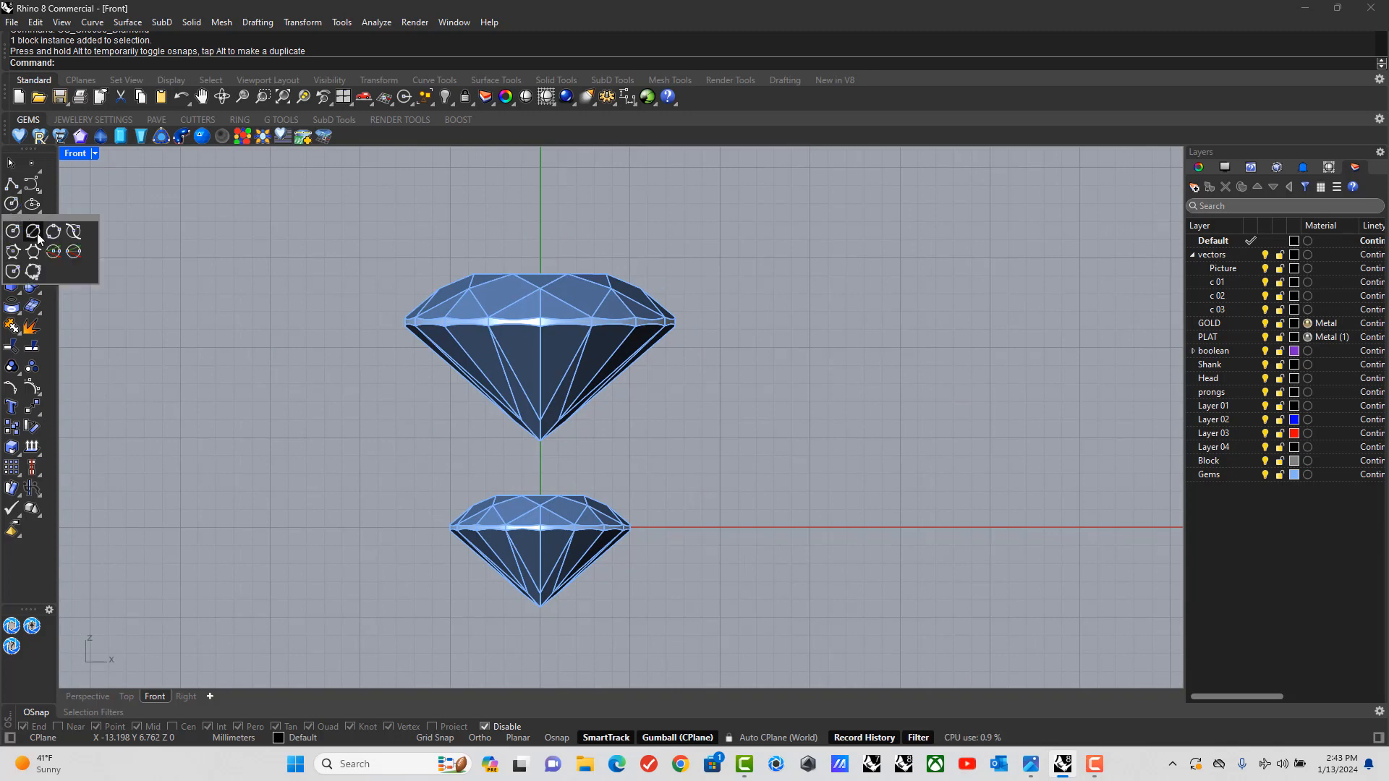
{"action": "left_click", "coordinate": [52, 231]}
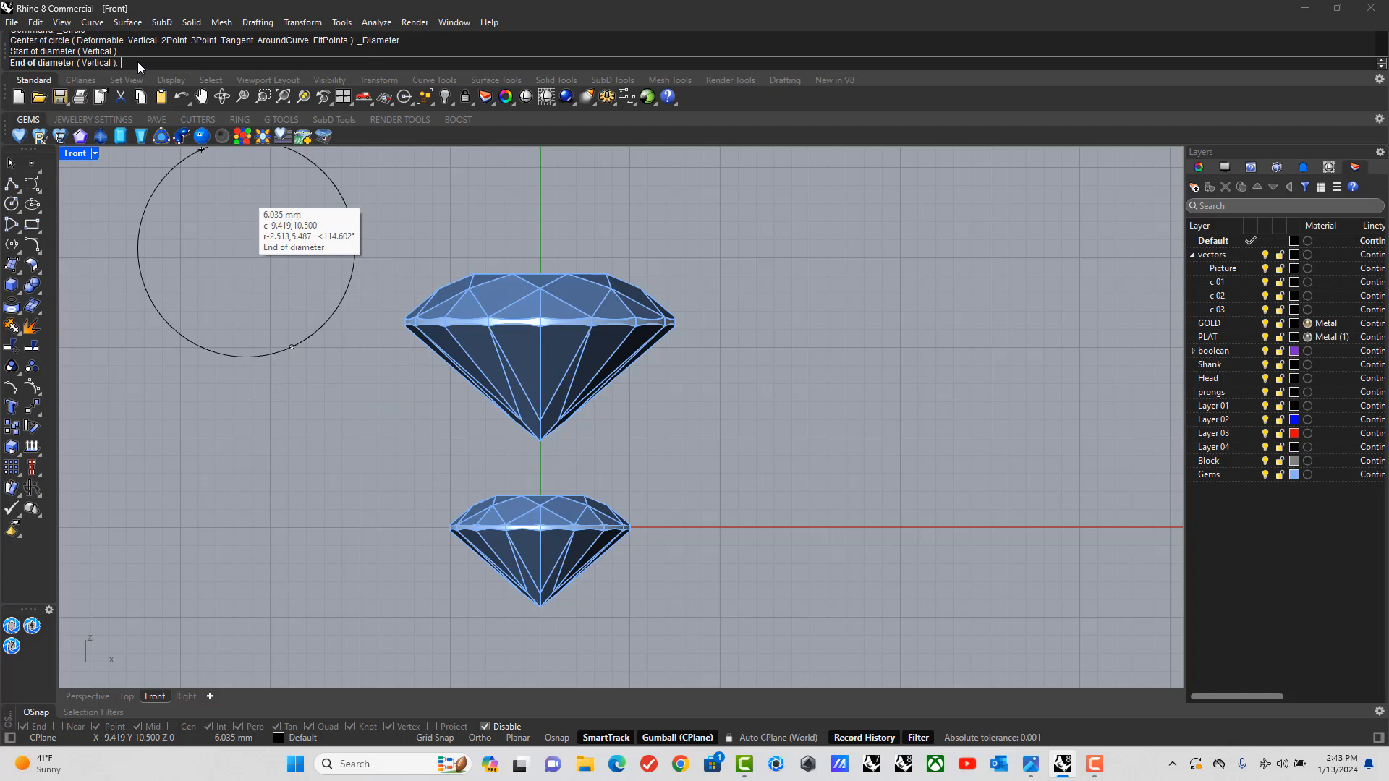
{"action": "type", "text": "1.5"}
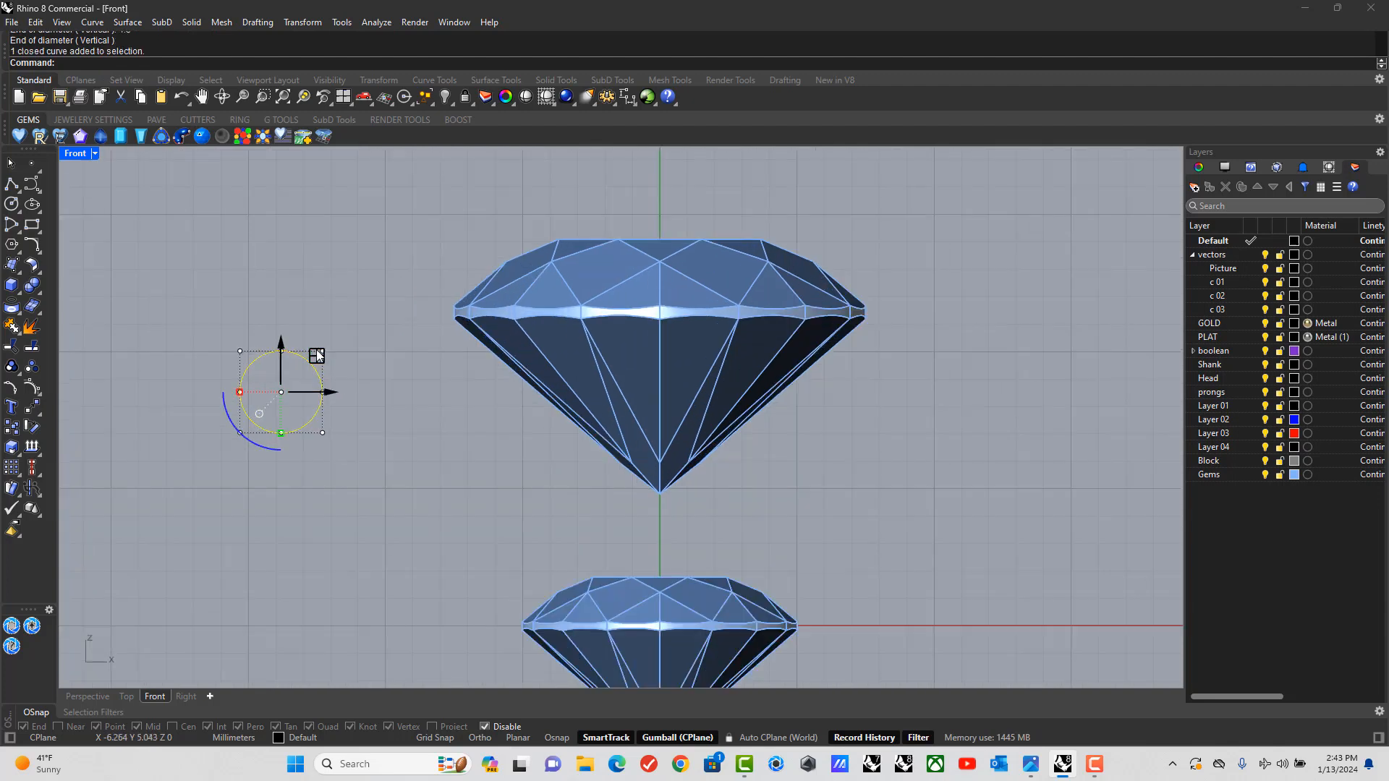
Move and tilt the circle so it sits against the diamond's pavilion slope.
{"action": "left_click_drag", "start_coordinate": [279, 392], "coordinate": [484, 400]}
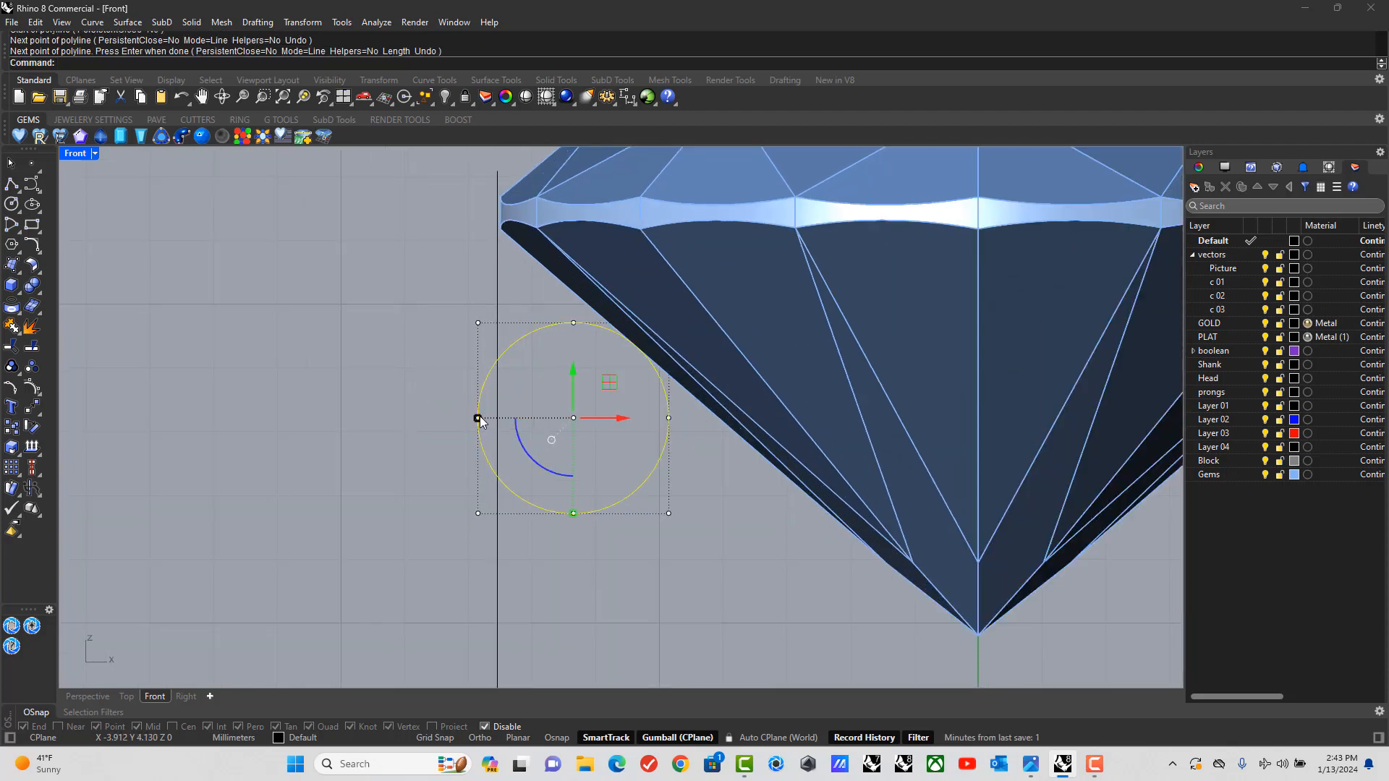
{"action": "left_click_drag", "start_coordinate": [479, 417], "coordinate": [496, 416]}
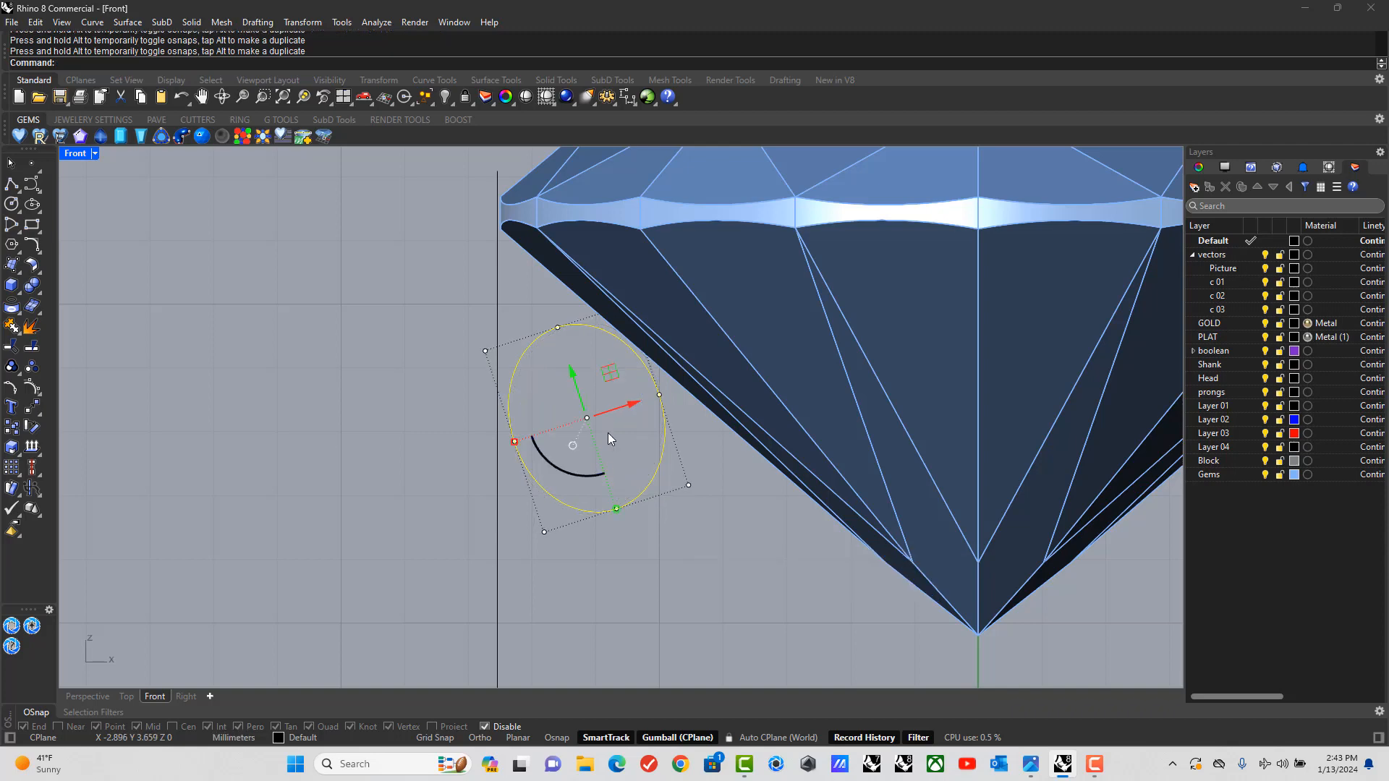
{"action": "left_click_drag", "start_coordinate": [586, 418], "coordinate": [581, 394]}
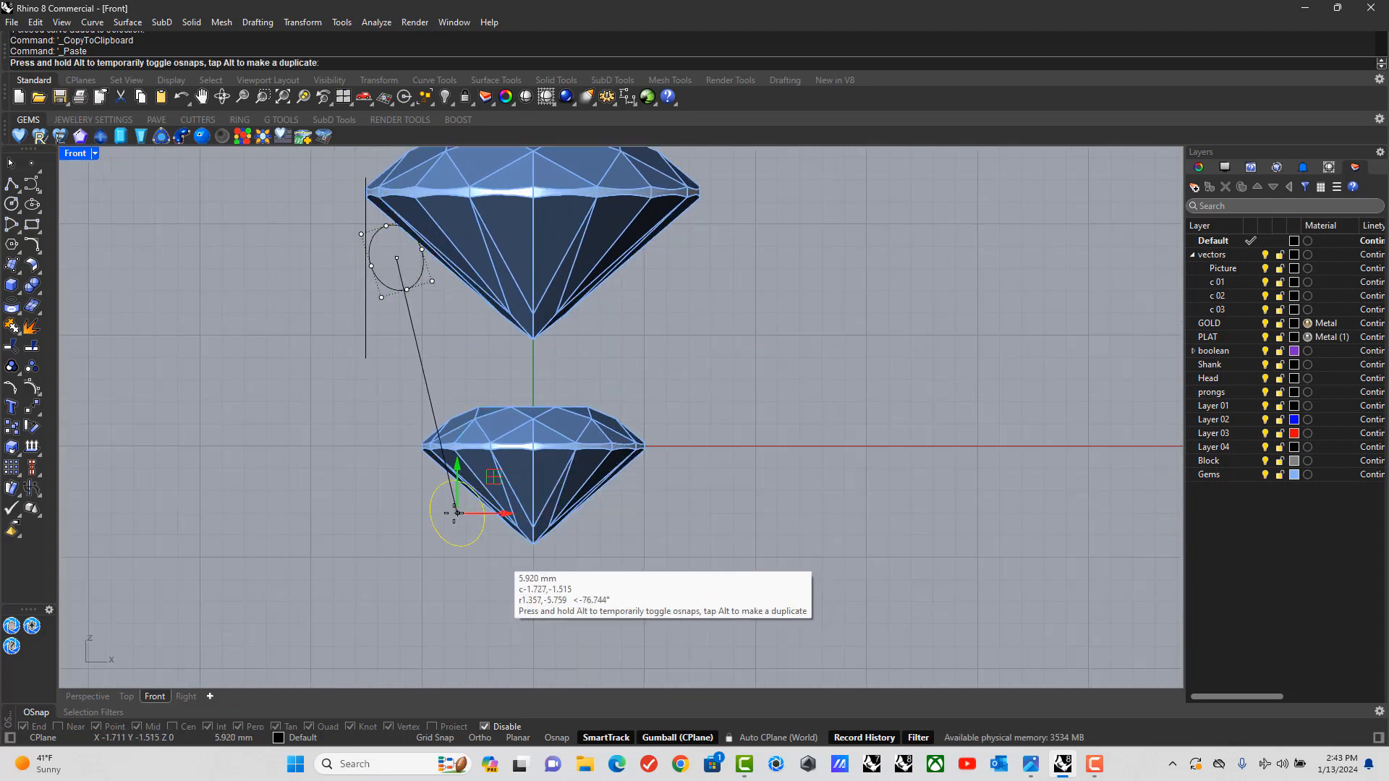
Place the copied circle beside the smaller diamond and start its vertical guide line at the girdle.
{"action": "left_click_drag", "start_coordinate": [455, 512], "coordinate": [442, 503]}
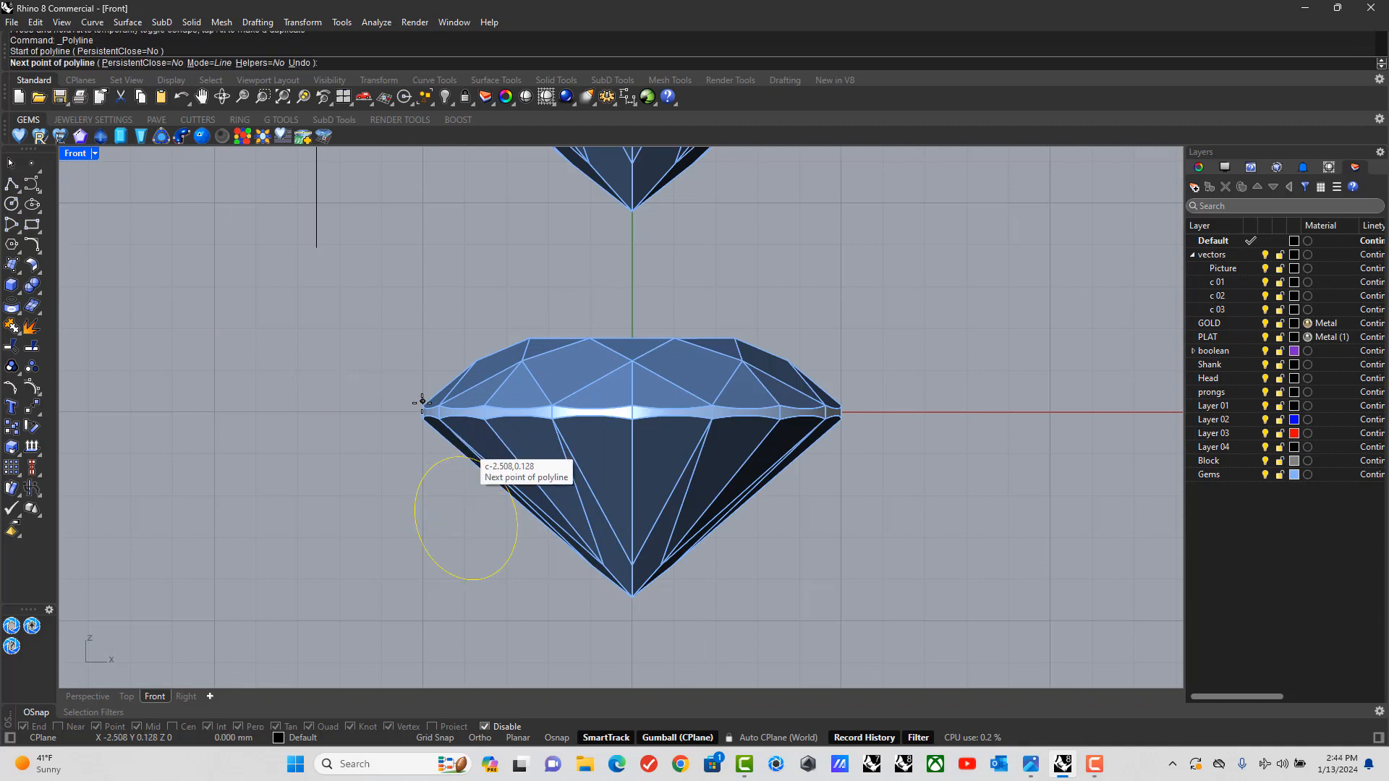
{"action": "left_click", "coordinate": [423, 593]}
{"action": "type", "text": "Revo"}
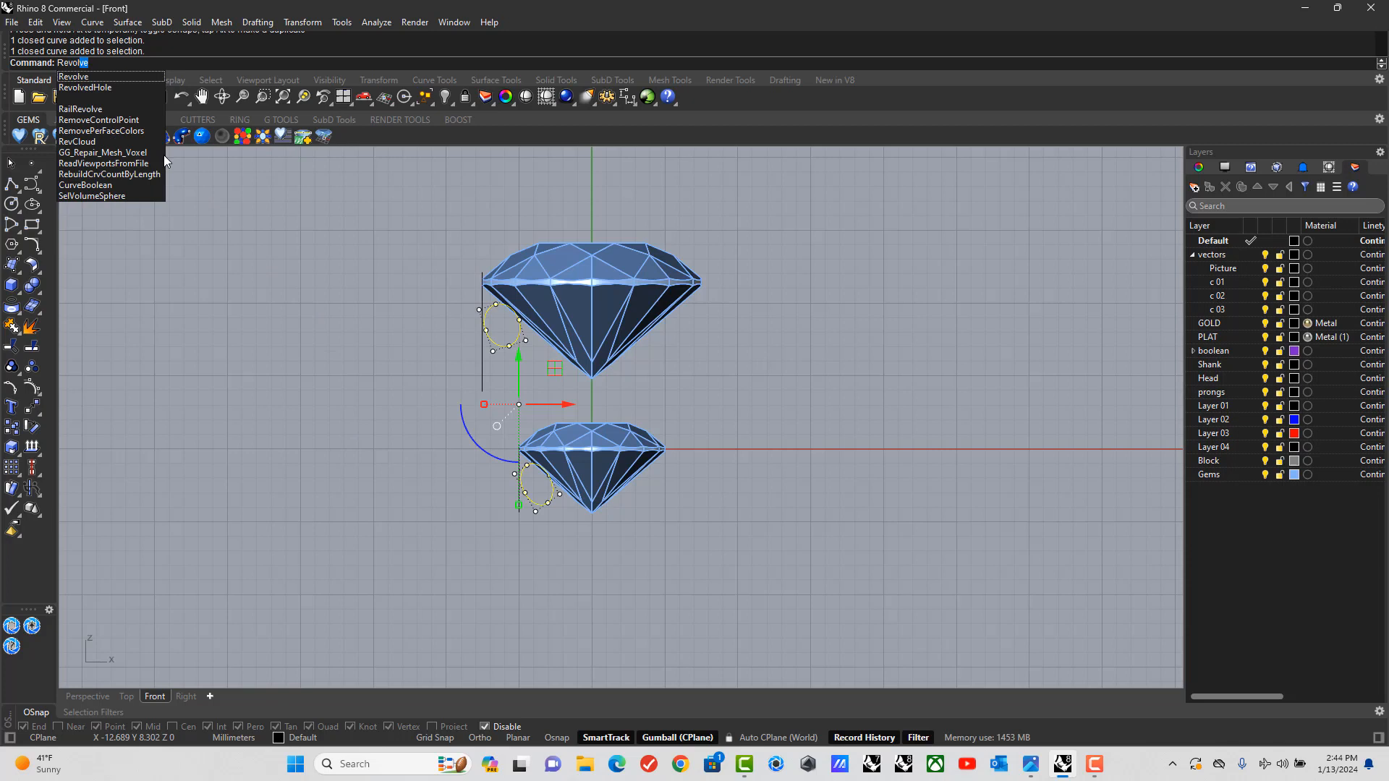
Revolve the circle profiles about the origin axis, then delete the leftover curves accepting the history warning.
{"action": "left_click", "coordinate": [74, 77]}
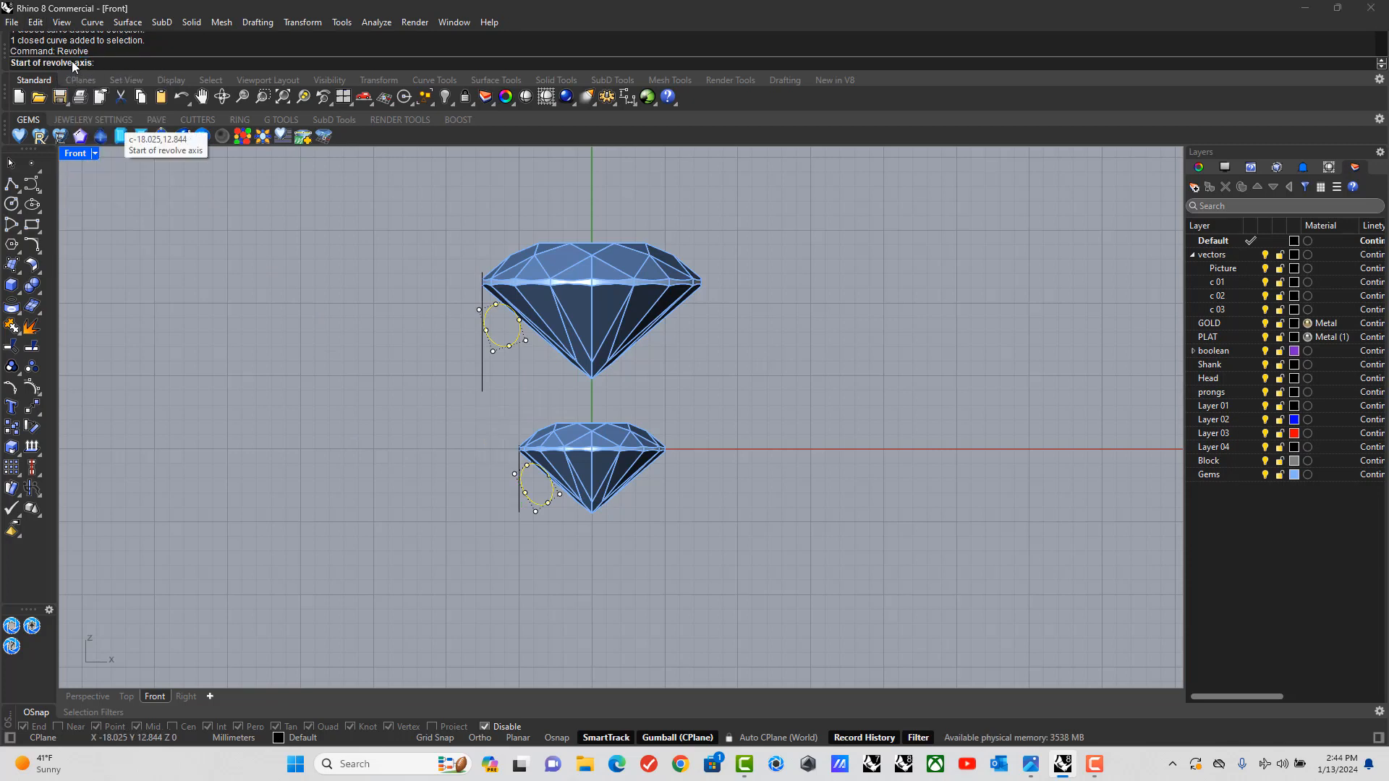
{"action": "mouse_move", "coordinate": [280, 155]}
{"action": "type", "text": "0"}
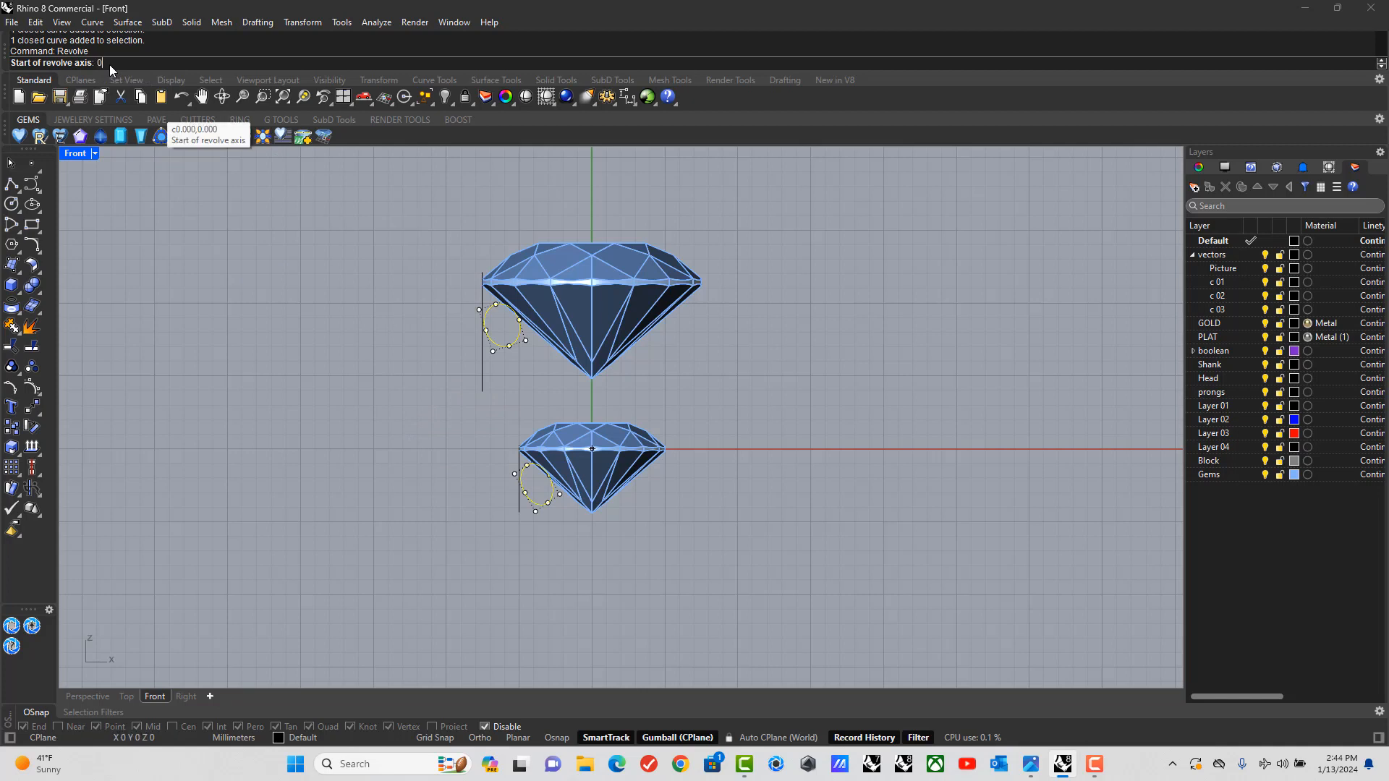
{"action": "left_click", "coordinate": [591, 447]}
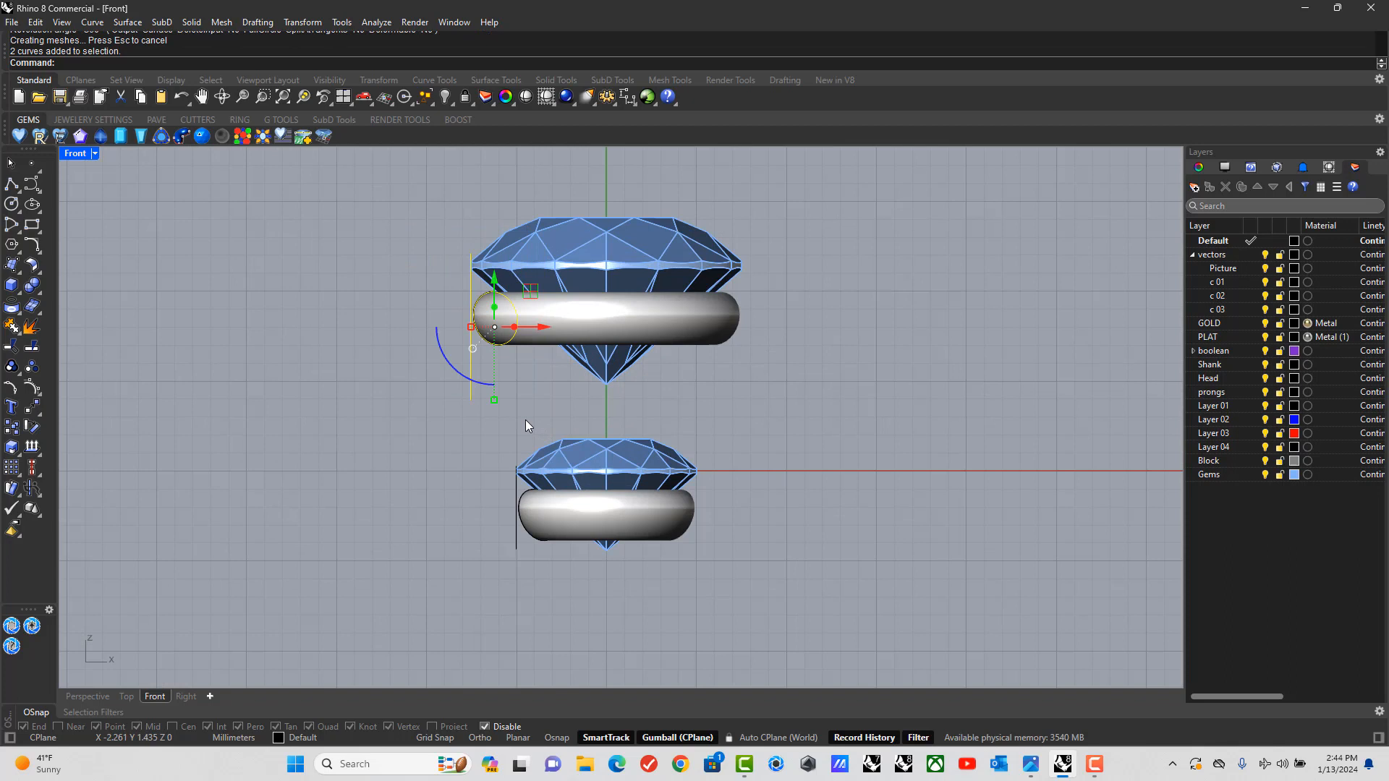
{"action": "left_click_drag", "start_coordinate": [526, 426], "coordinate": [554, 580]}
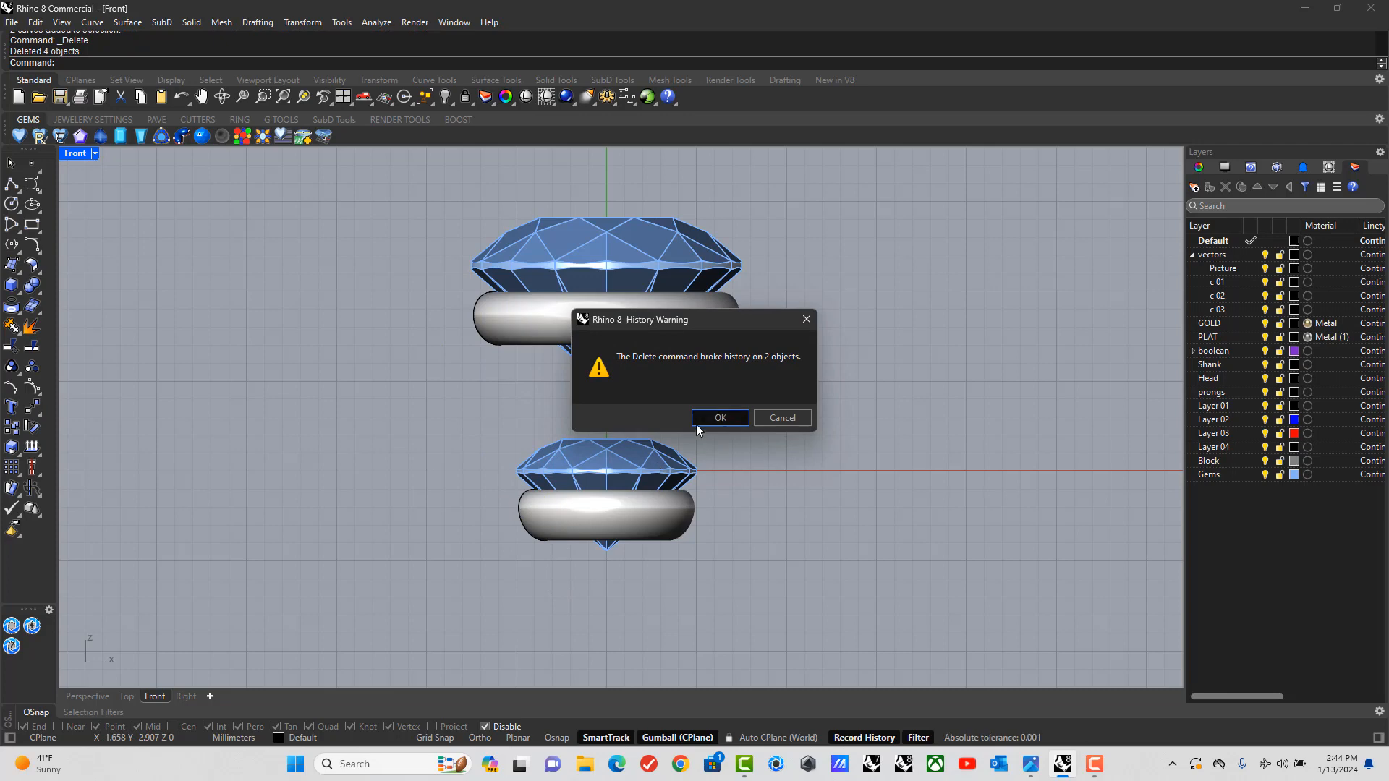
{"action": "left_click", "coordinate": [719, 417]}
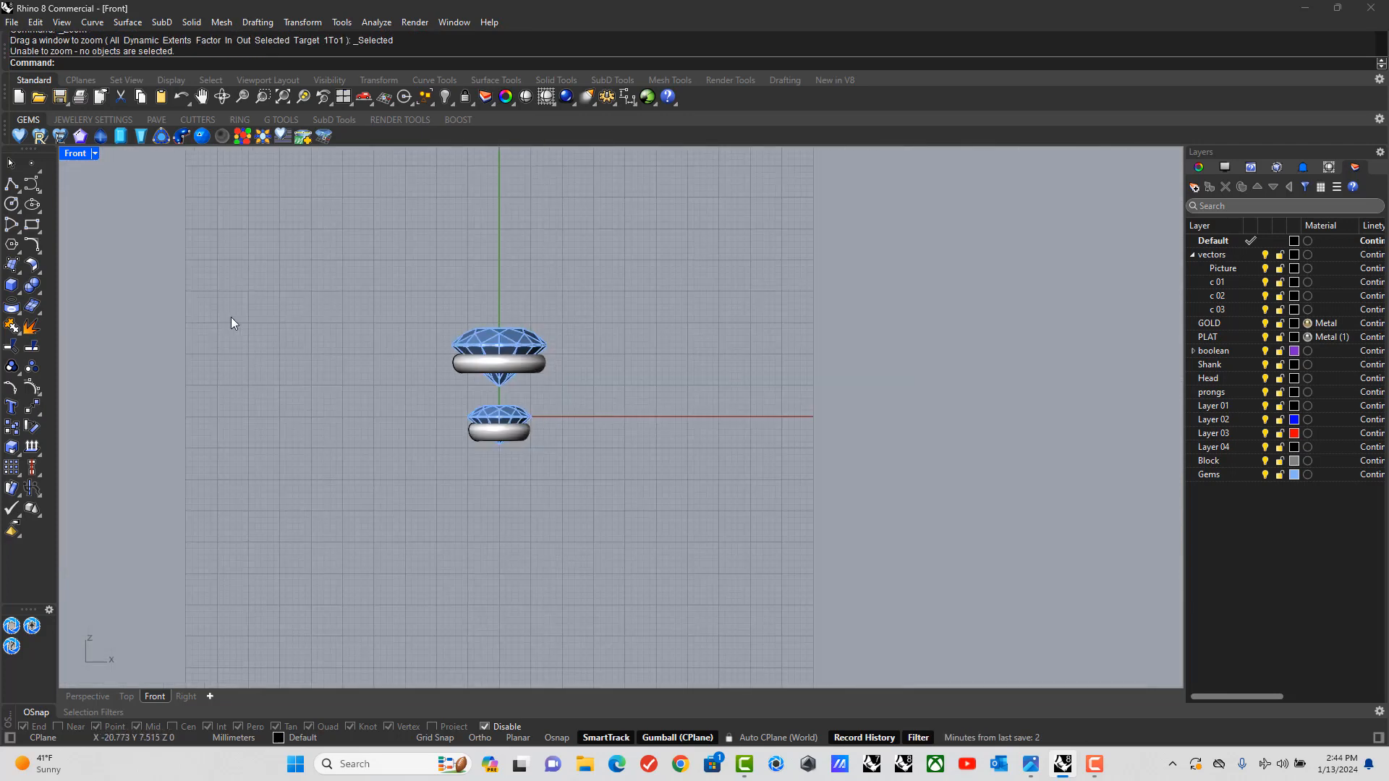
Create a USA size 6.5 ring rail circle from the RING tab's Ring Size Rail generator.
{"action": "left_click", "coordinate": [93, 120]}
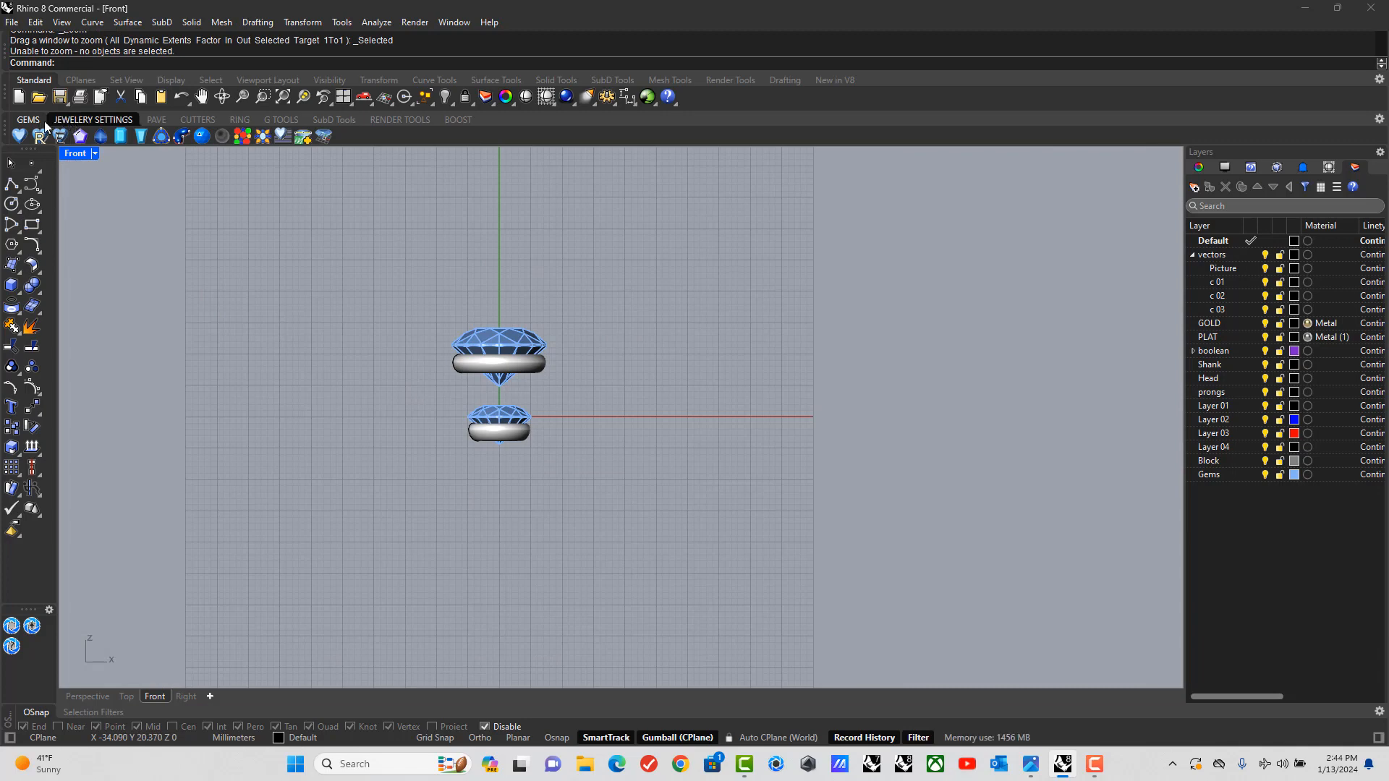
{"action": "left_click", "coordinate": [238, 120]}
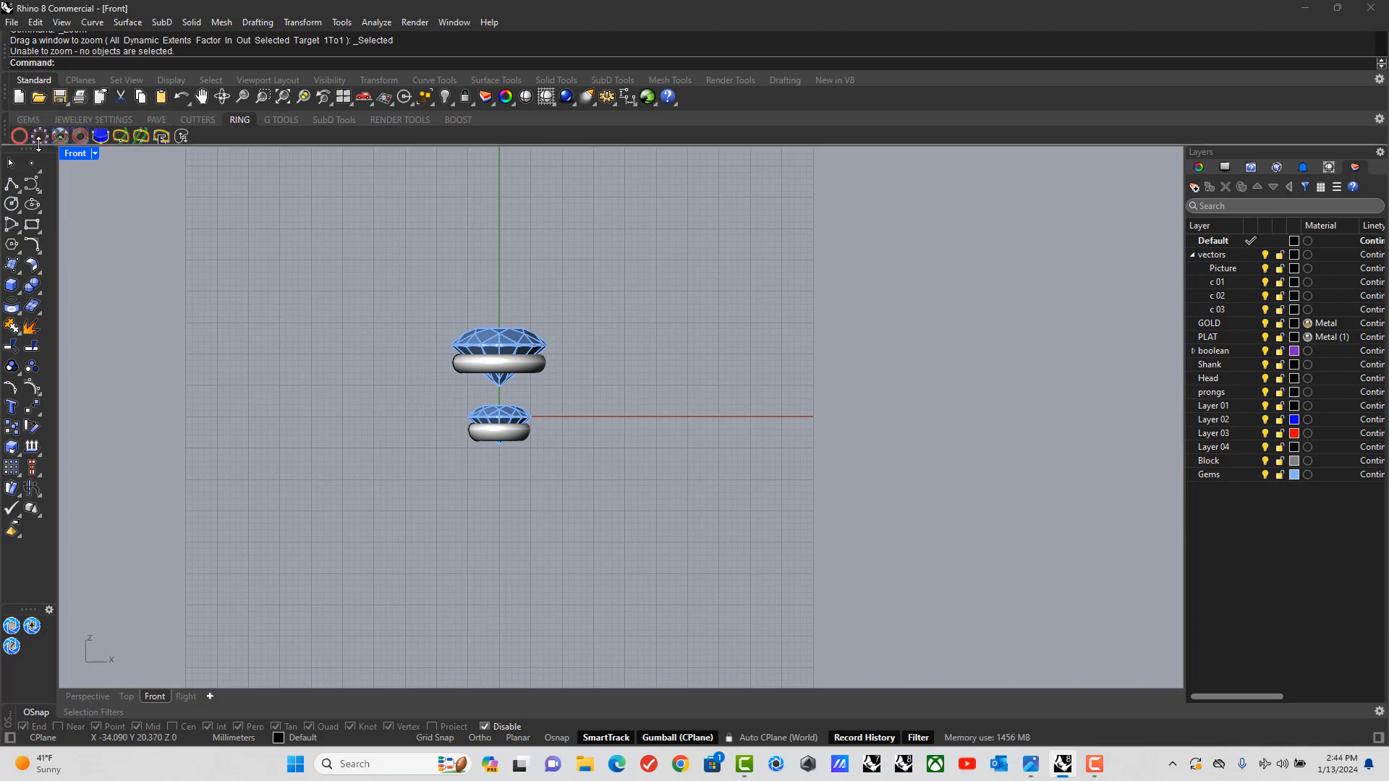
{"action": "left_click", "coordinate": [18, 136]}
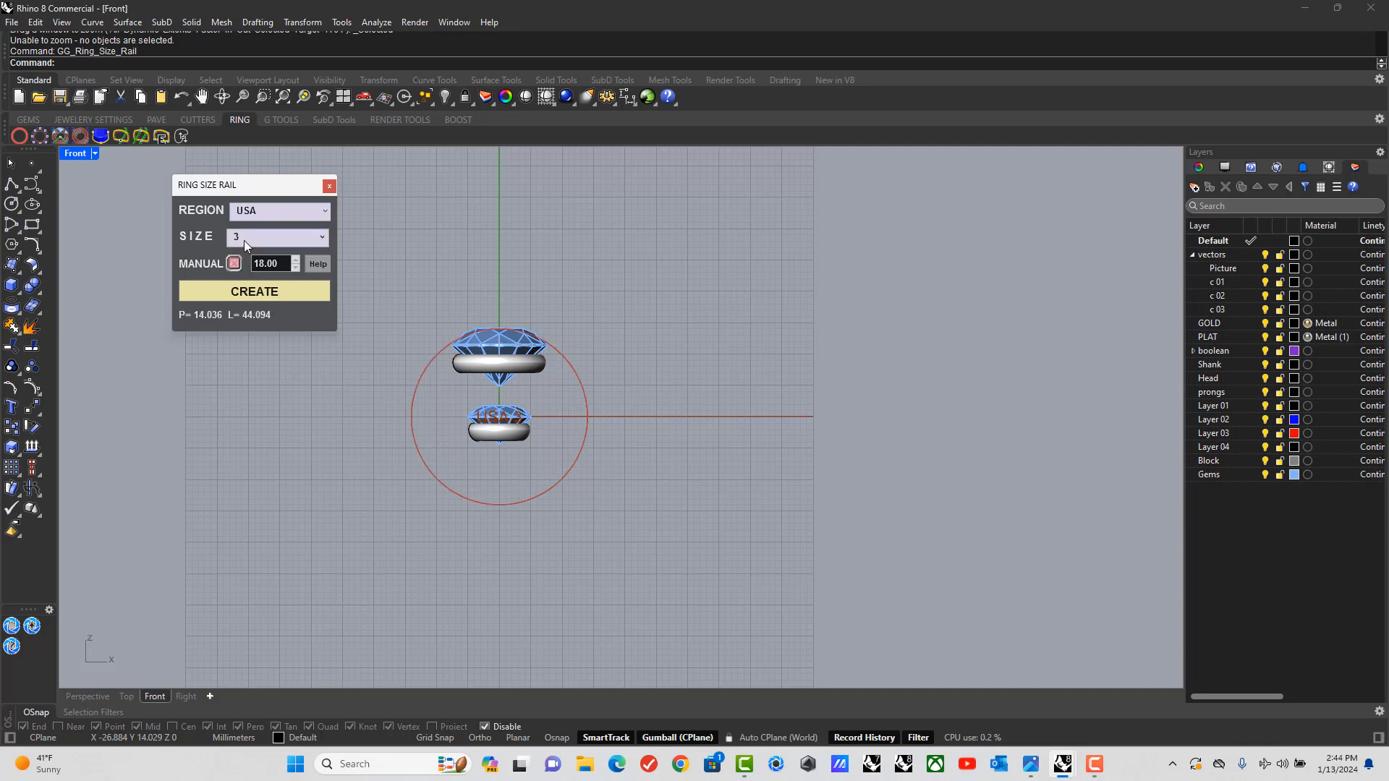
{"action": "left_click", "coordinate": [277, 236]}
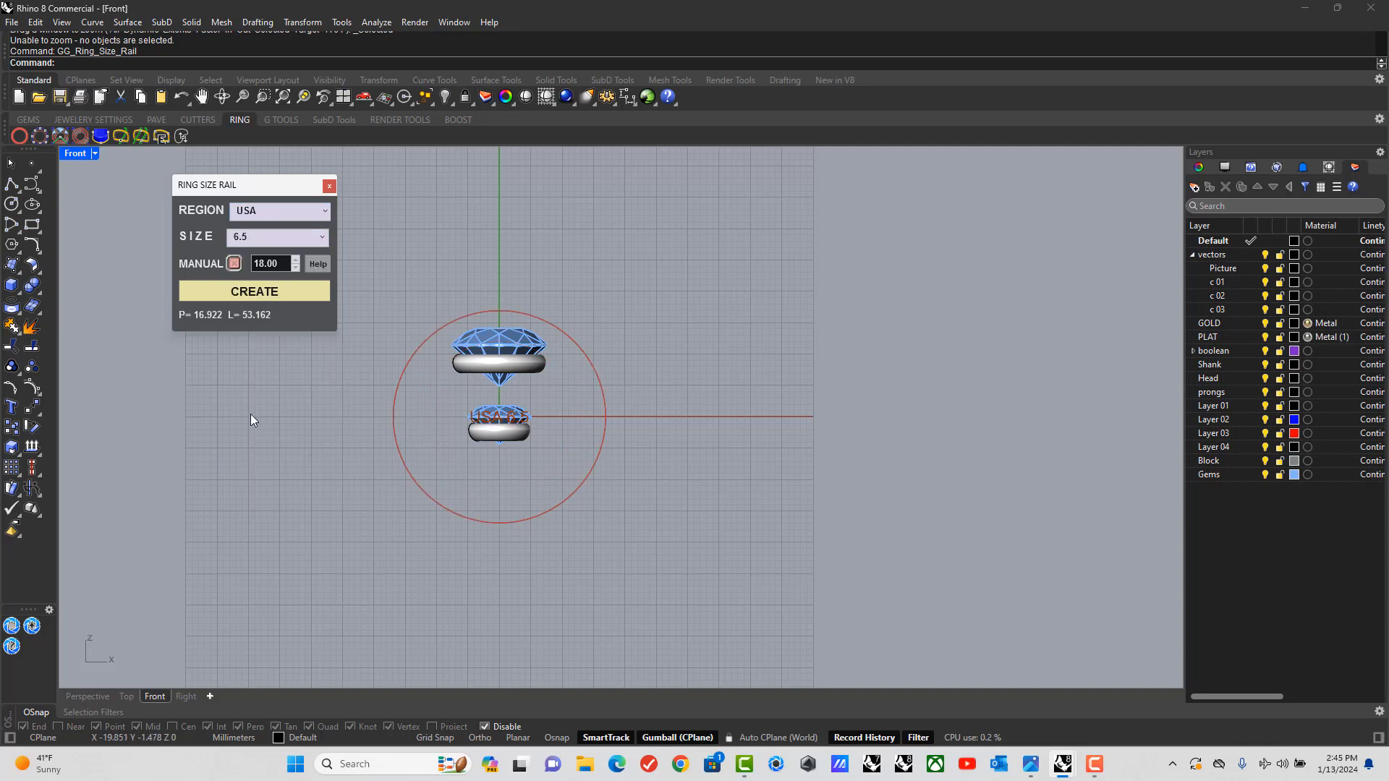
{"action": "left_click", "coordinate": [255, 291]}
{"action": "type", "text": "2"}
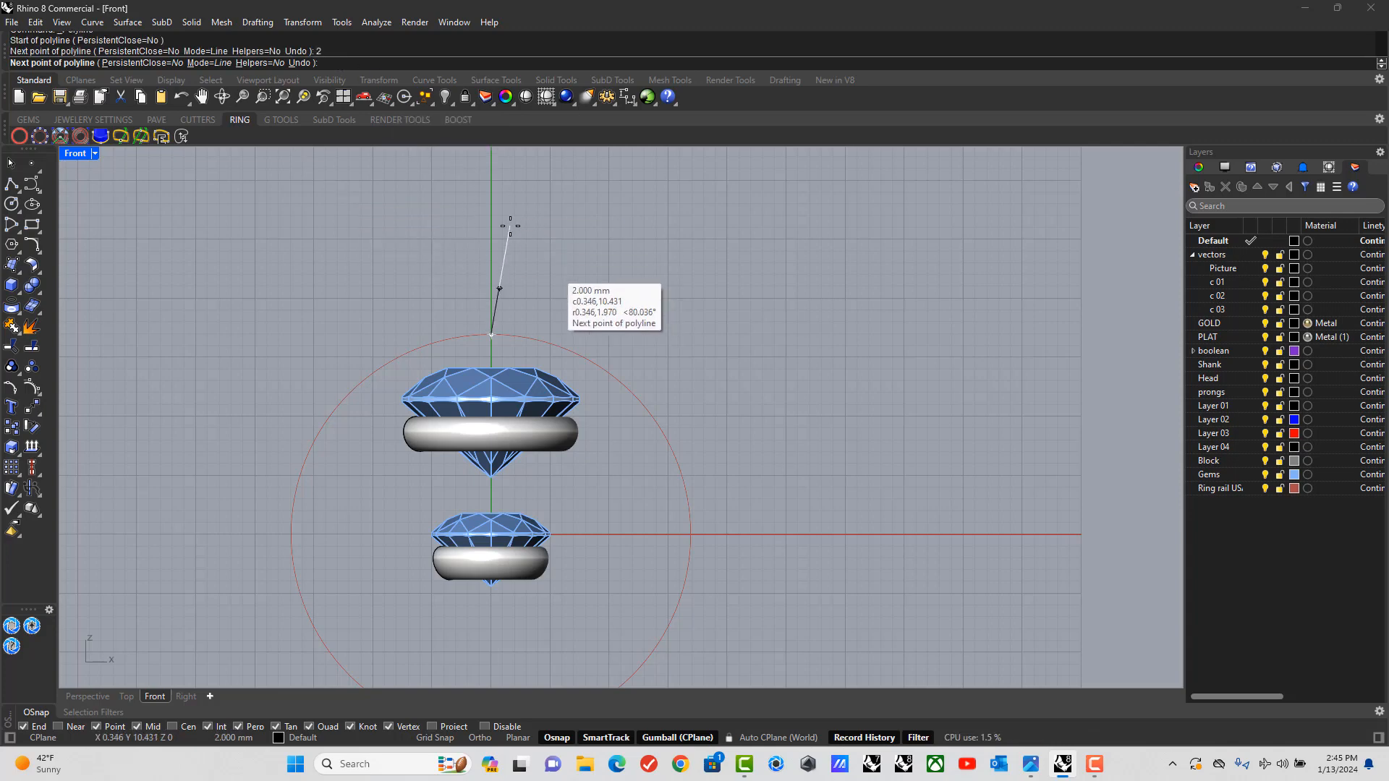
Move the small stone and rail beside the centre stone and rotate it to tilt downward.
{"action": "left_click", "coordinate": [853, 272]}
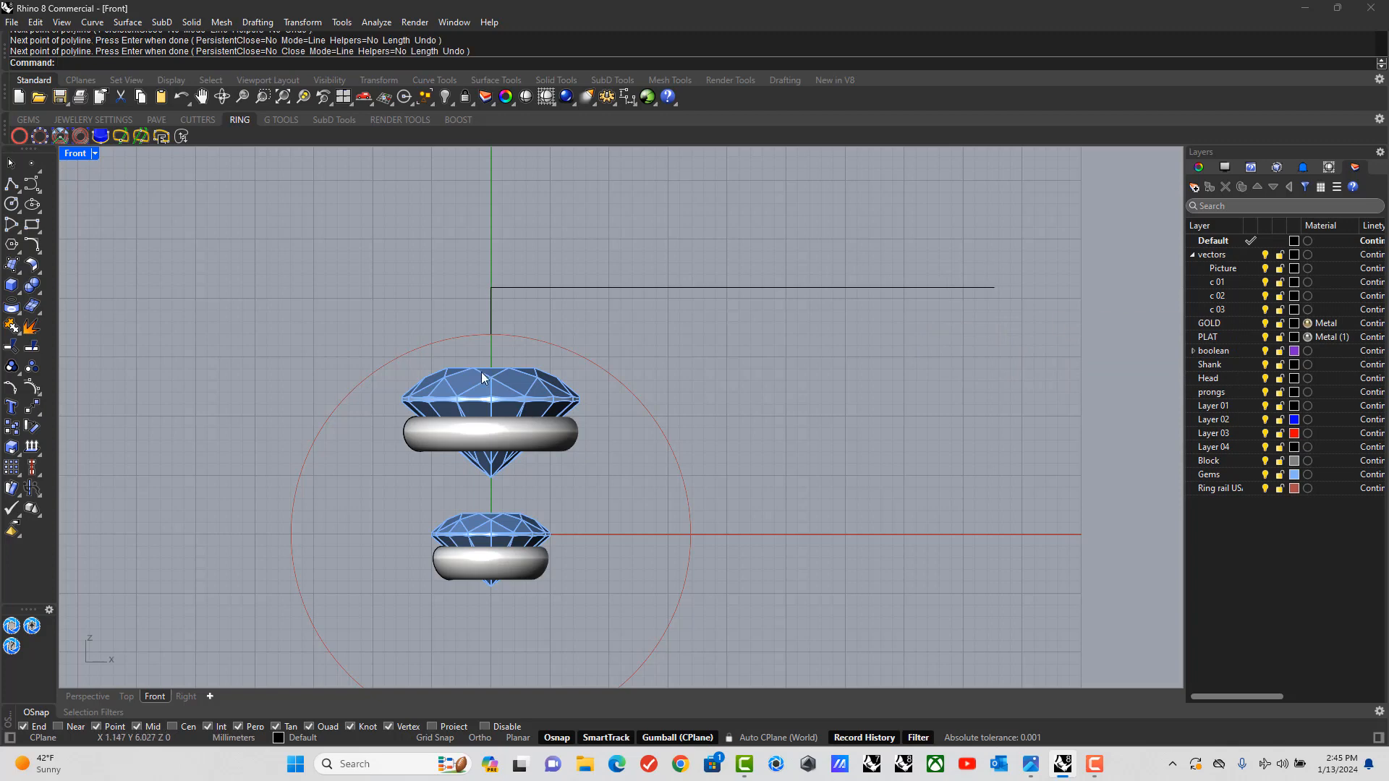
{"action": "left_click", "coordinate": [488, 408]}
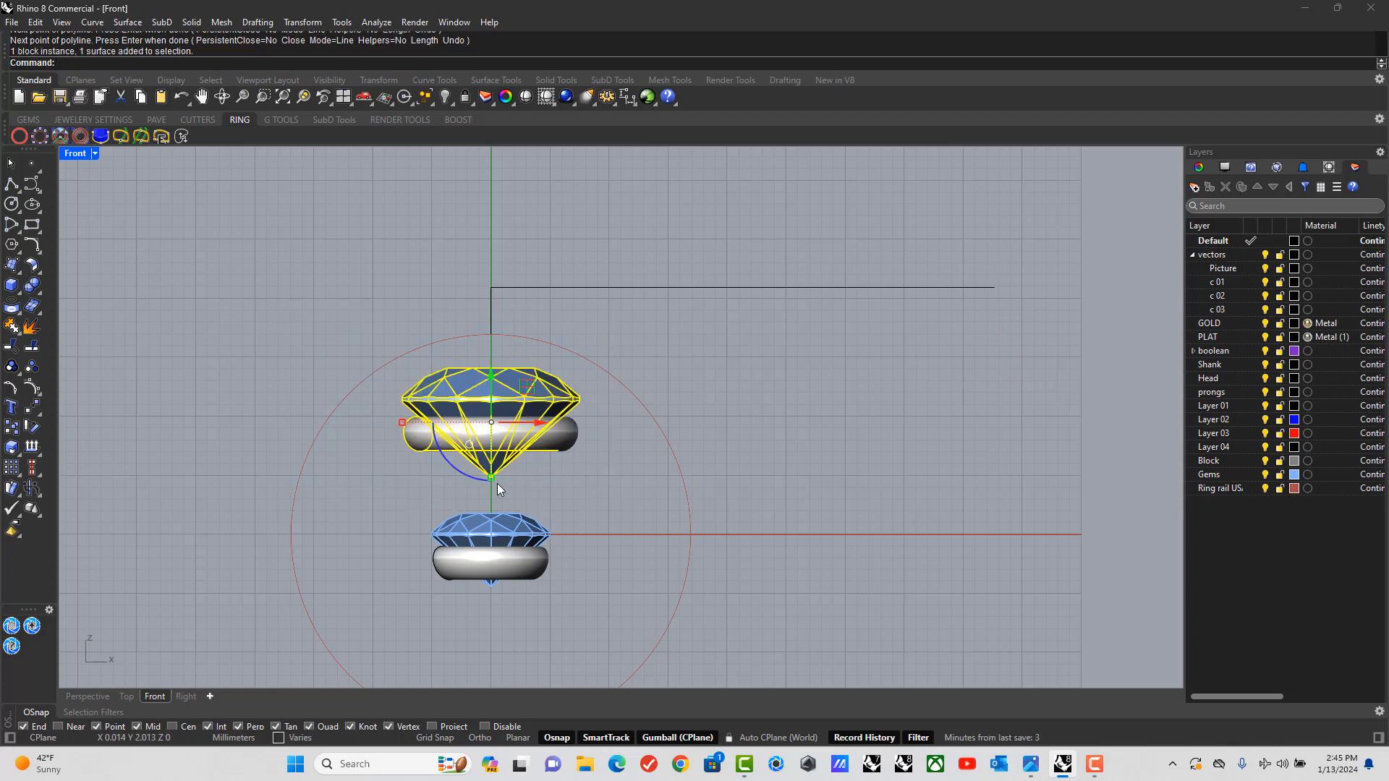
{"action": "mouse_move", "coordinate": [490, 286]}
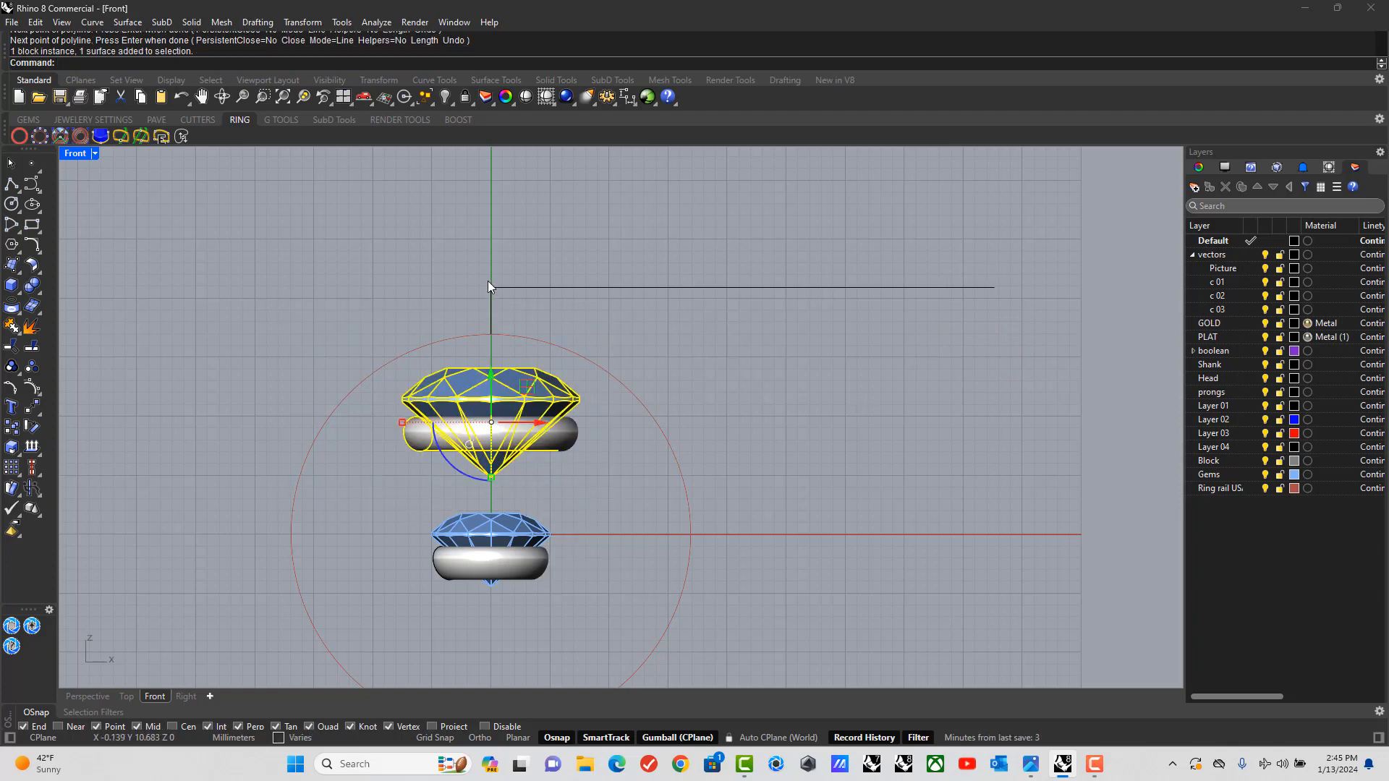
{"action": "left_click_drag", "start_coordinate": [492, 434], "coordinate": [492, 257]}
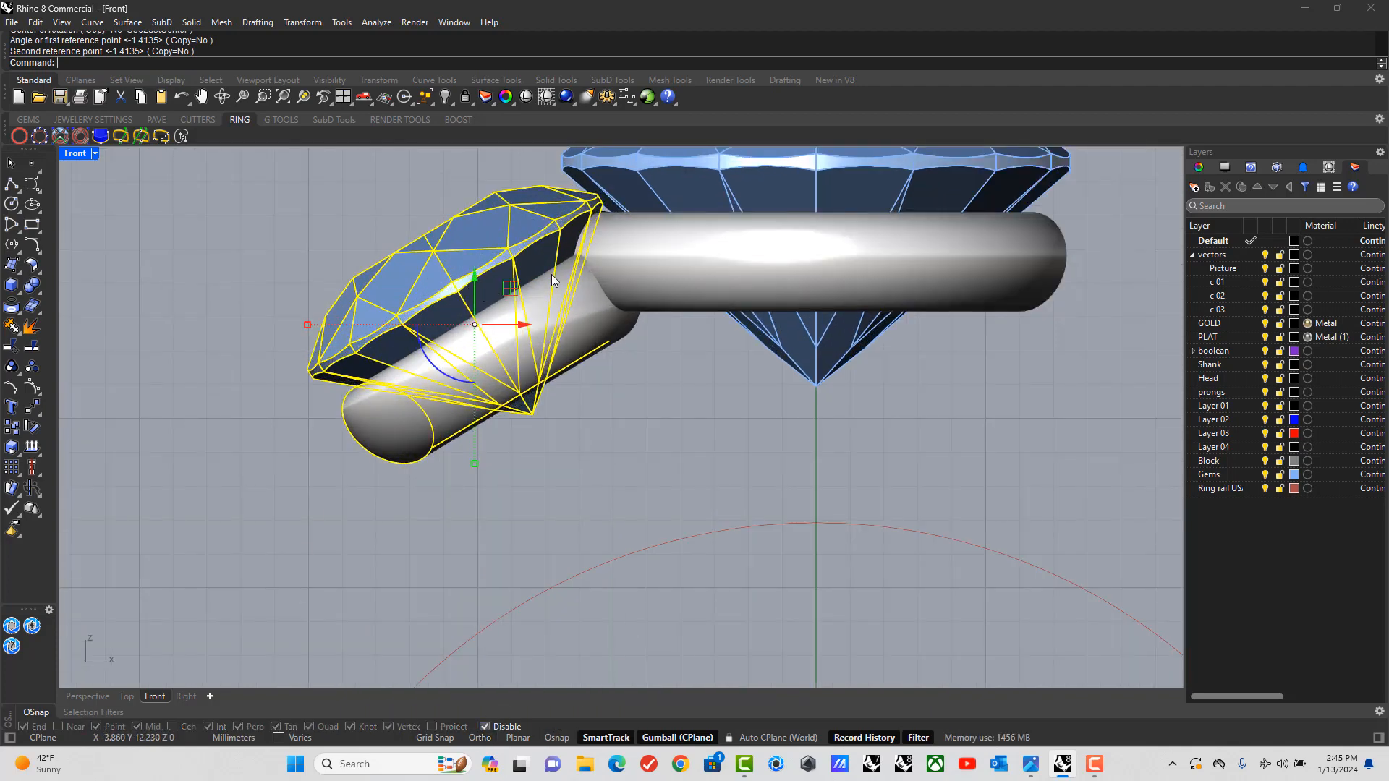
{"action": "left_click_drag", "start_coordinate": [550, 279], "coordinate": [475, 310]}
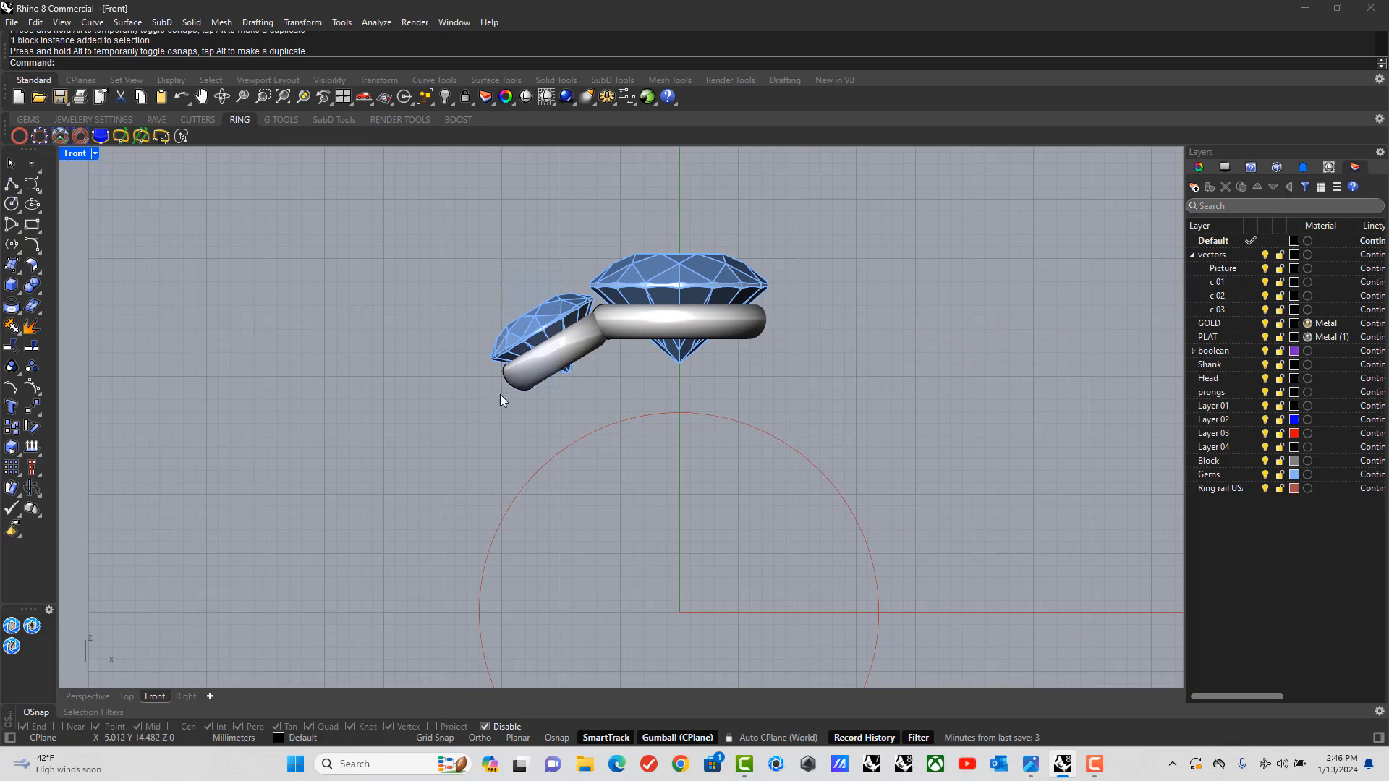
Mirror the tilted side stone and rail across the Y axis to flank the centre stone.
{"action": "left_click", "coordinate": [303, 21]}
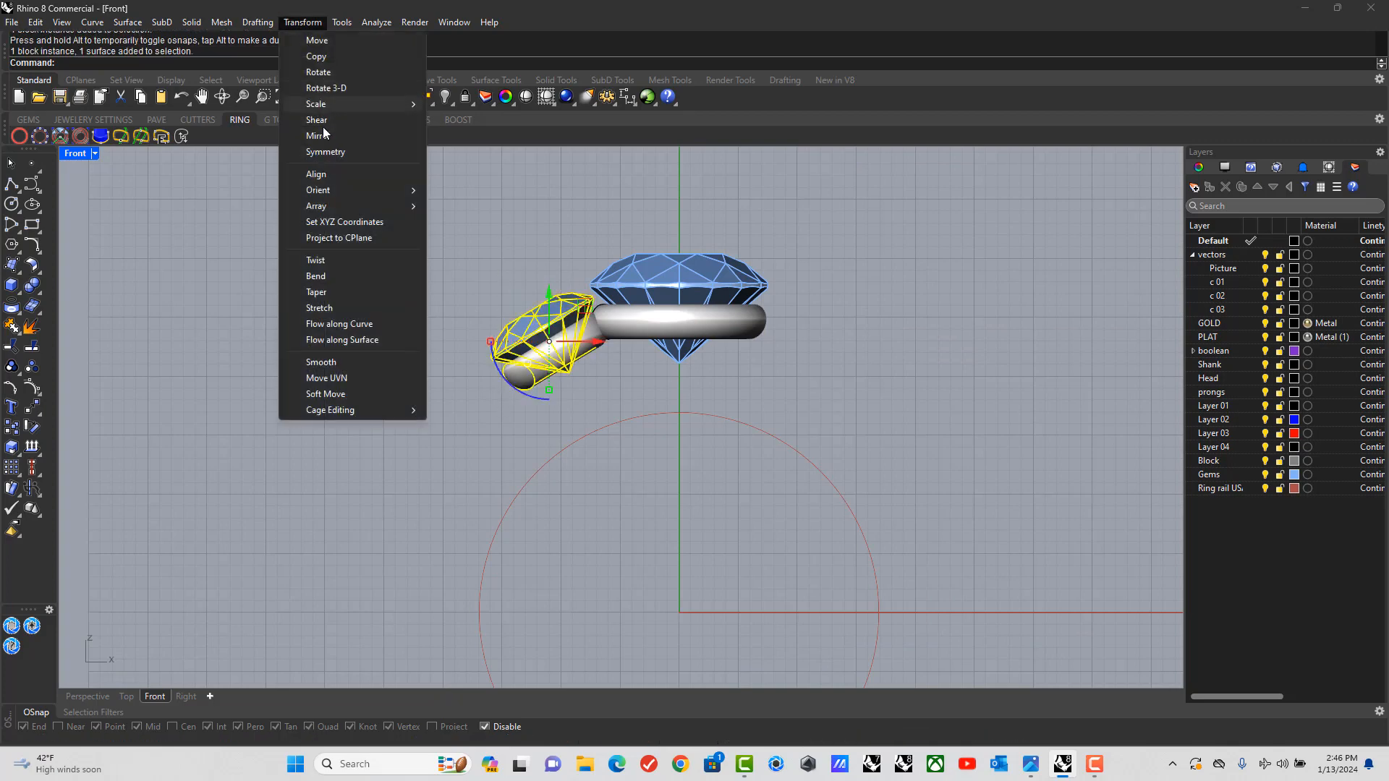
{"action": "left_click", "coordinate": [316, 136]}
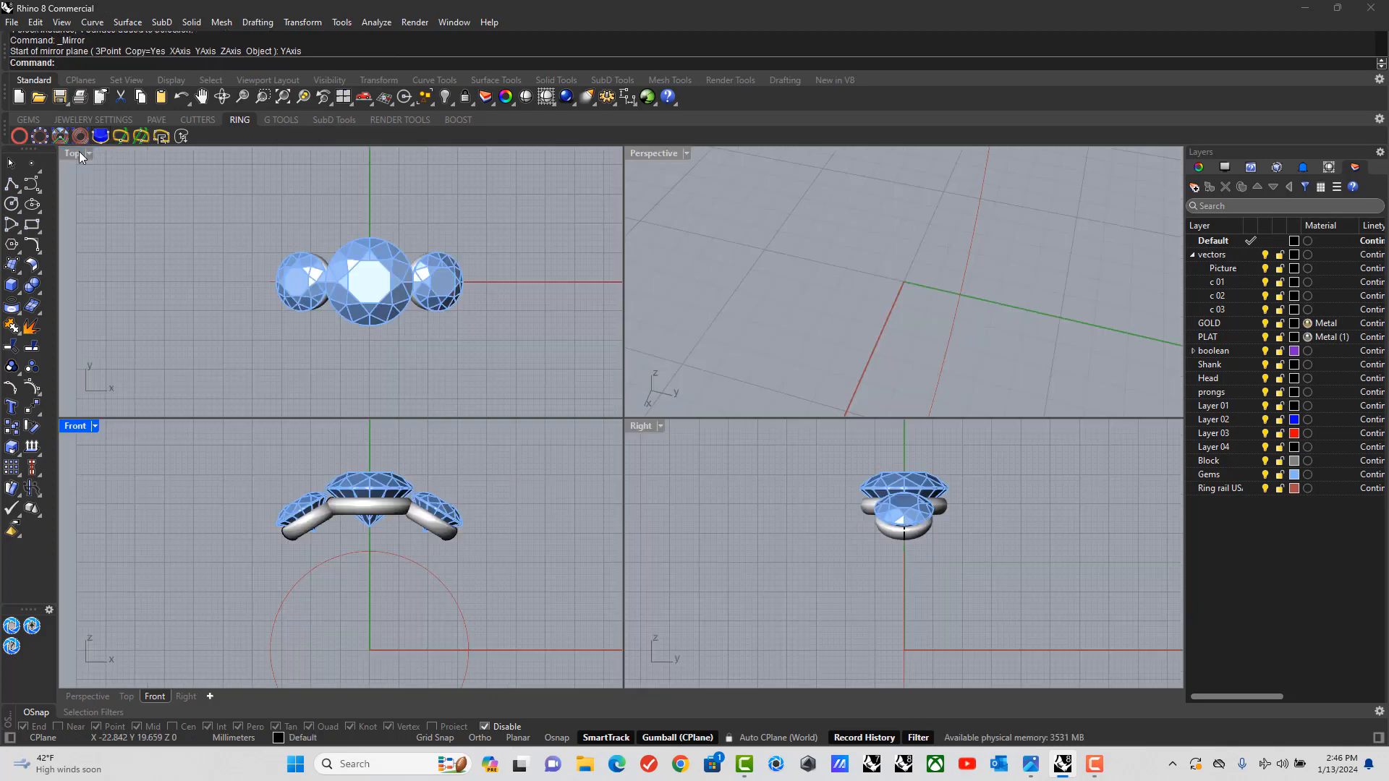
{"action": "double_click", "coordinate": [654, 152]}
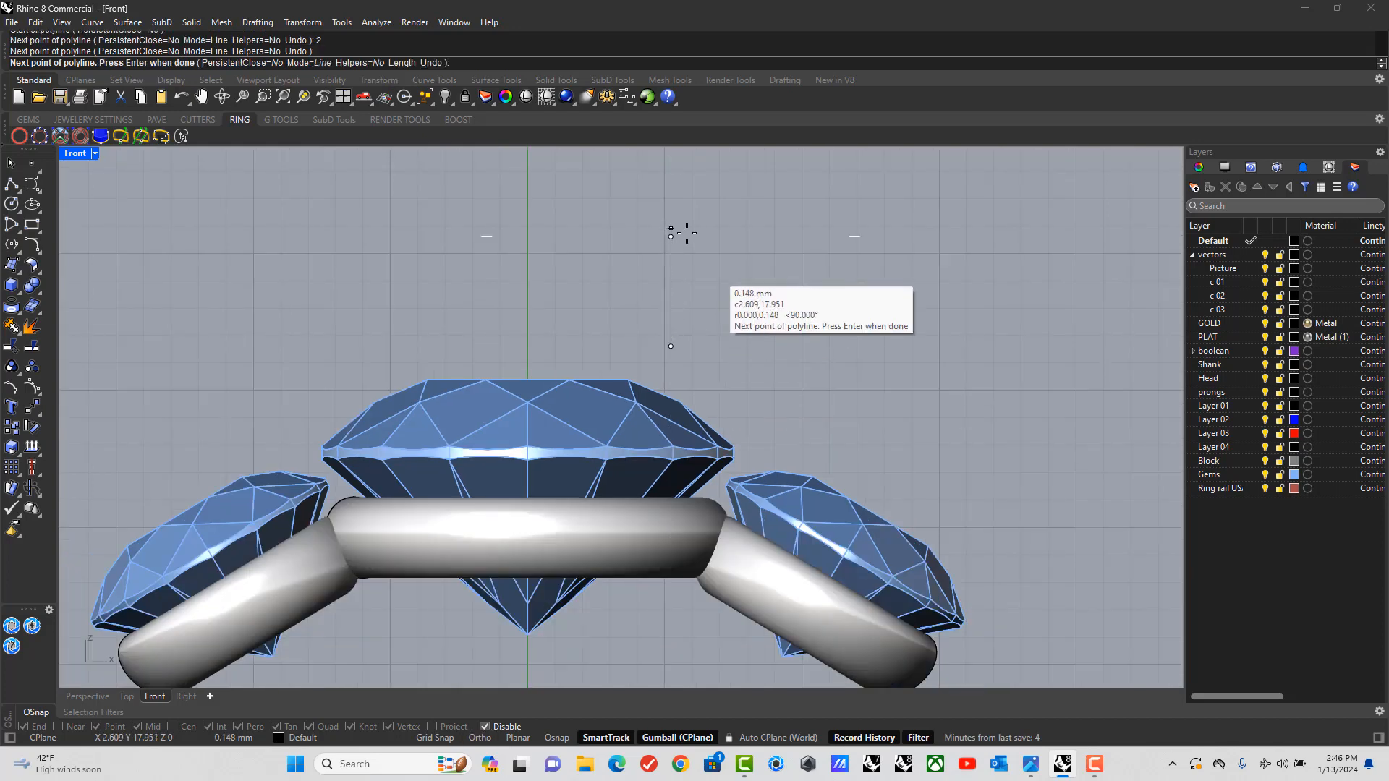
Finish the vertical guide line above the centre stone and select it.
{"action": "key", "text": "Enter"}
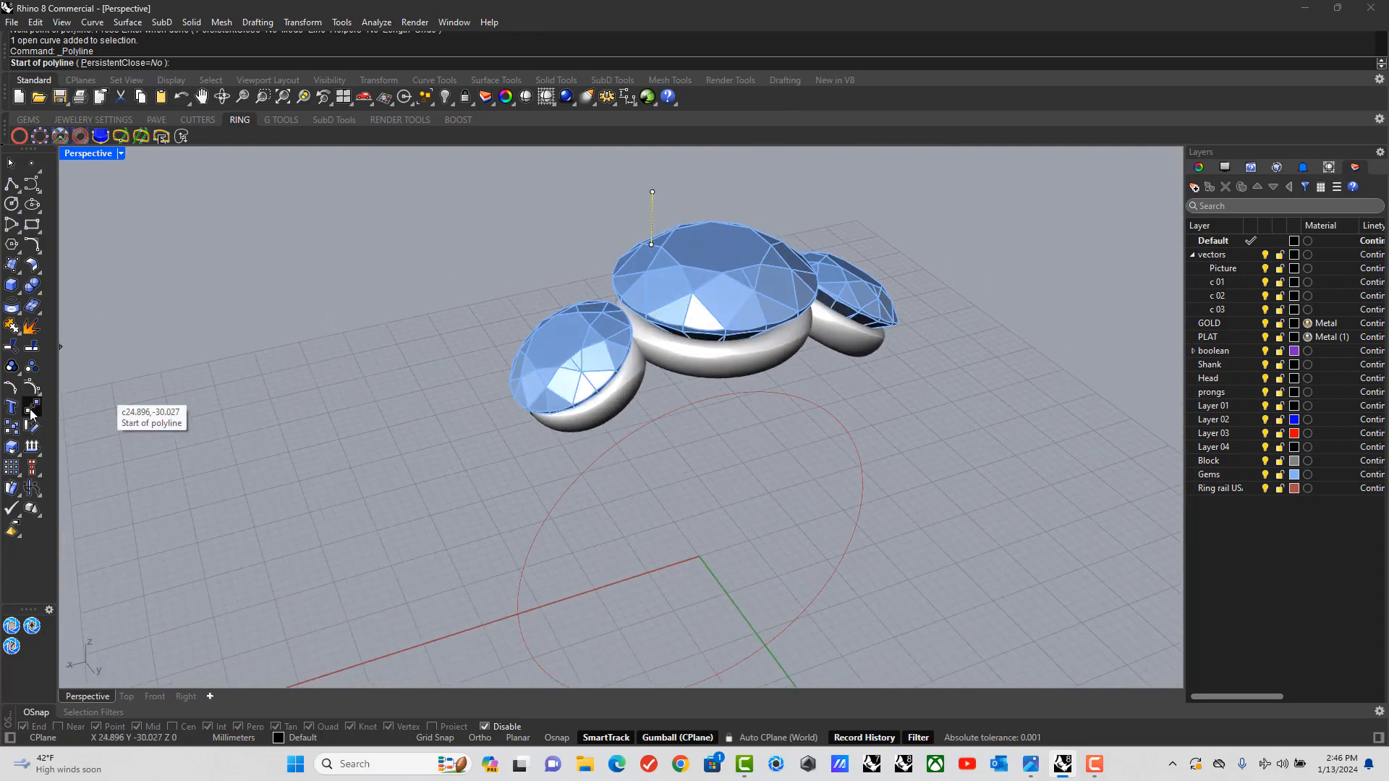
{"action": "mouse_move", "coordinate": [28, 412]}
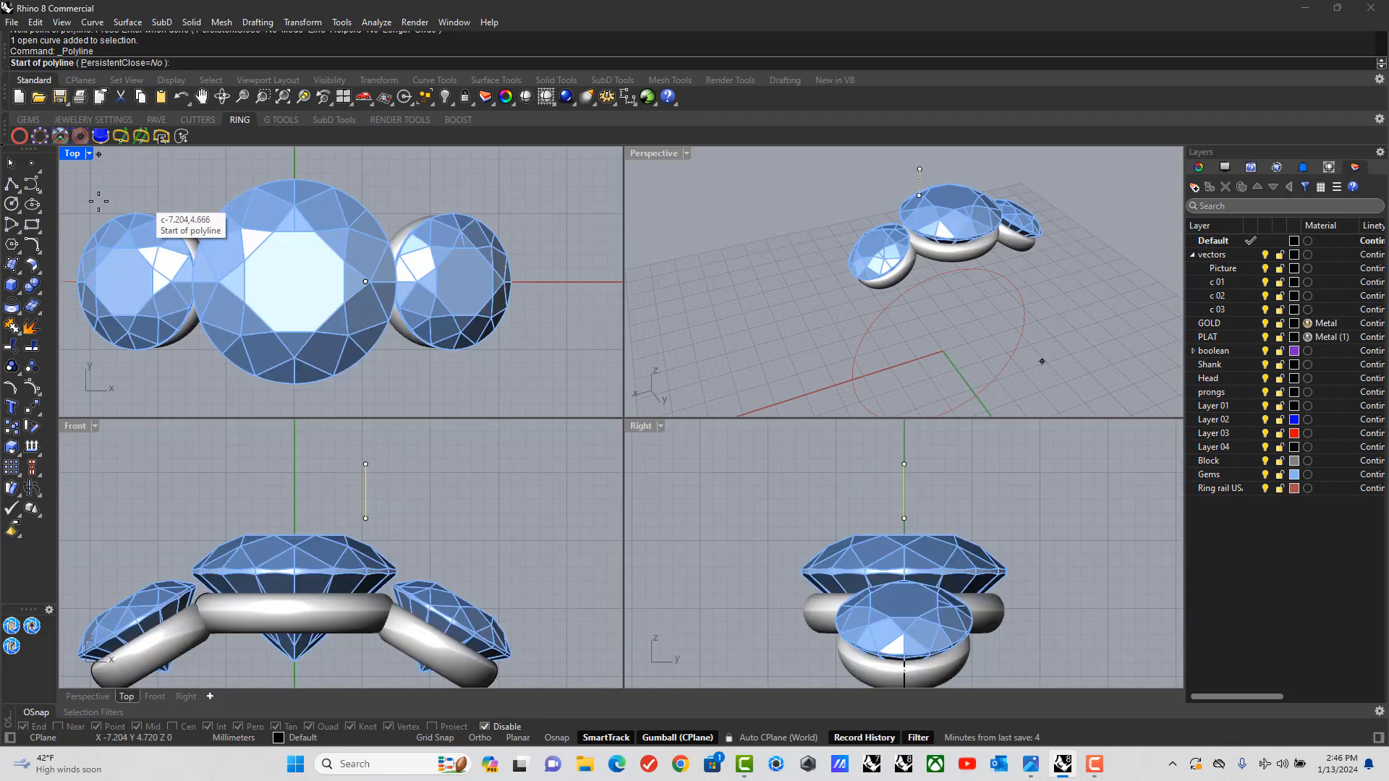
{"action": "double_click", "coordinate": [75, 425]}
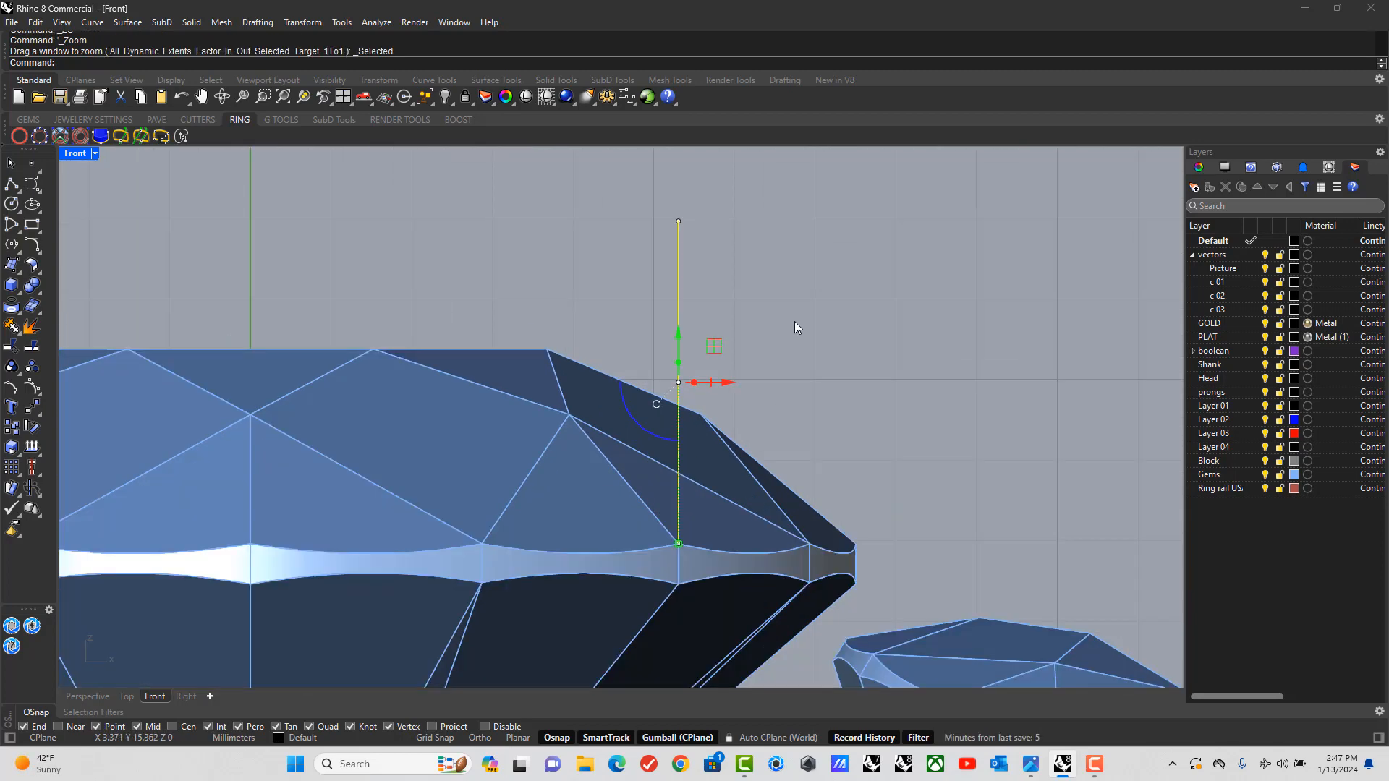
{"action": "scroll", "scroll_direction": "down", "scroll_amount": 3}
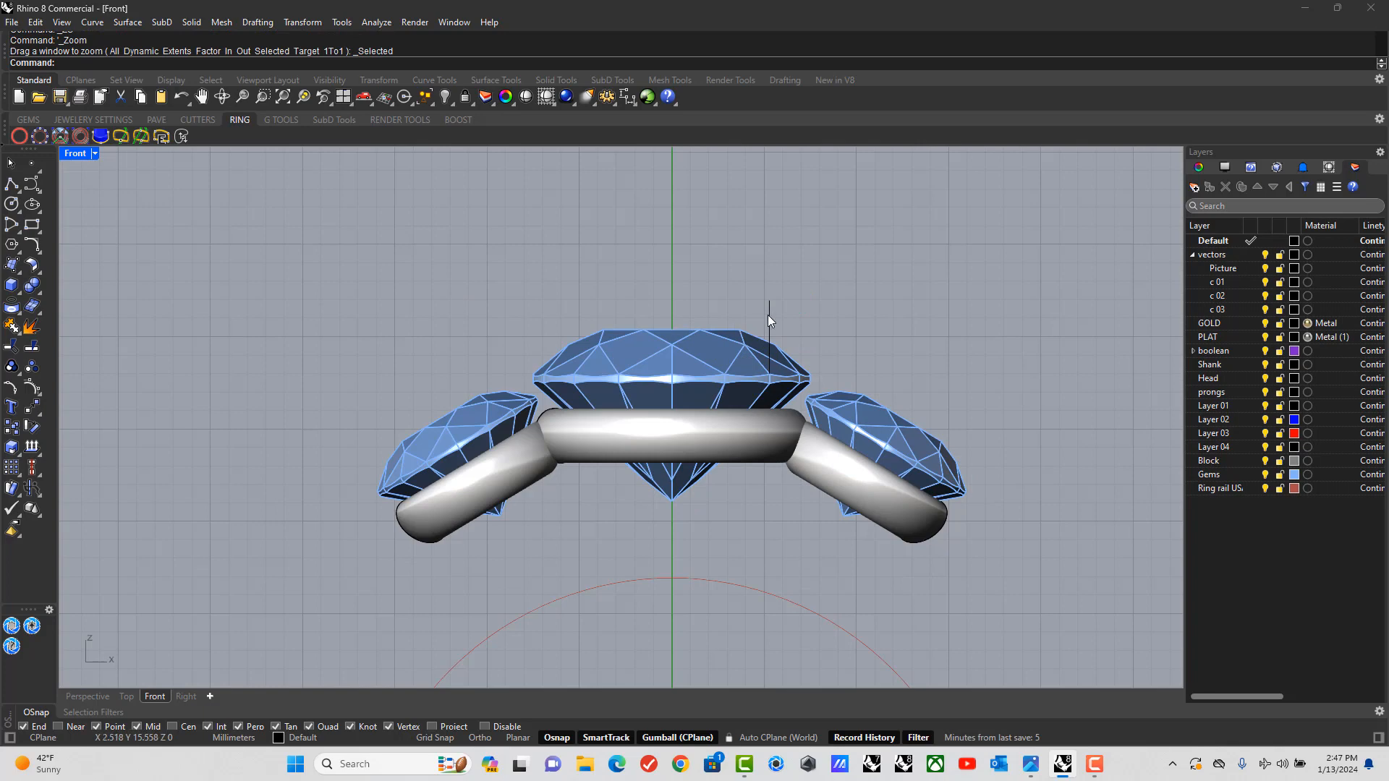
{"action": "left_click", "coordinate": [35, 21]}
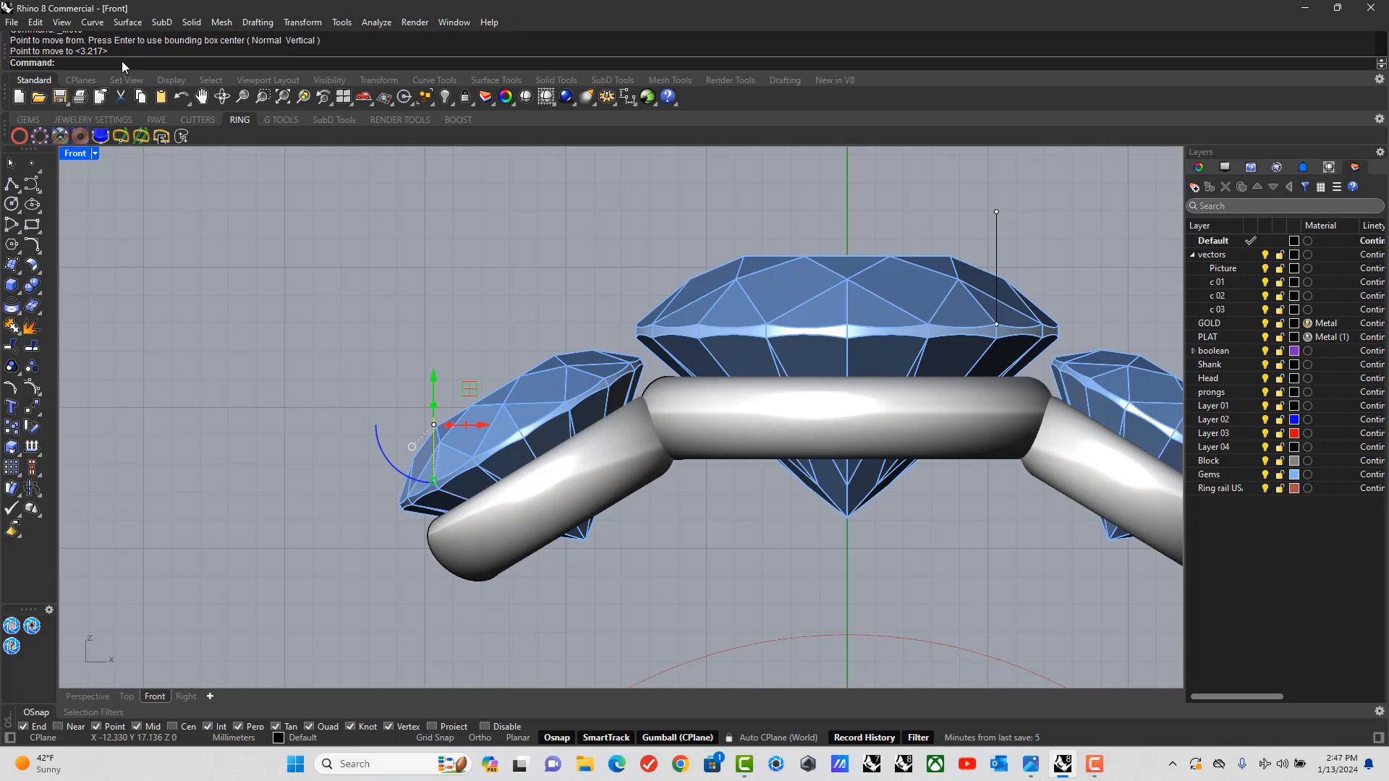
Start rotating a copy of the guide line to angle it onto the side stone.
{"action": "right_click", "coordinate": [124, 67]}
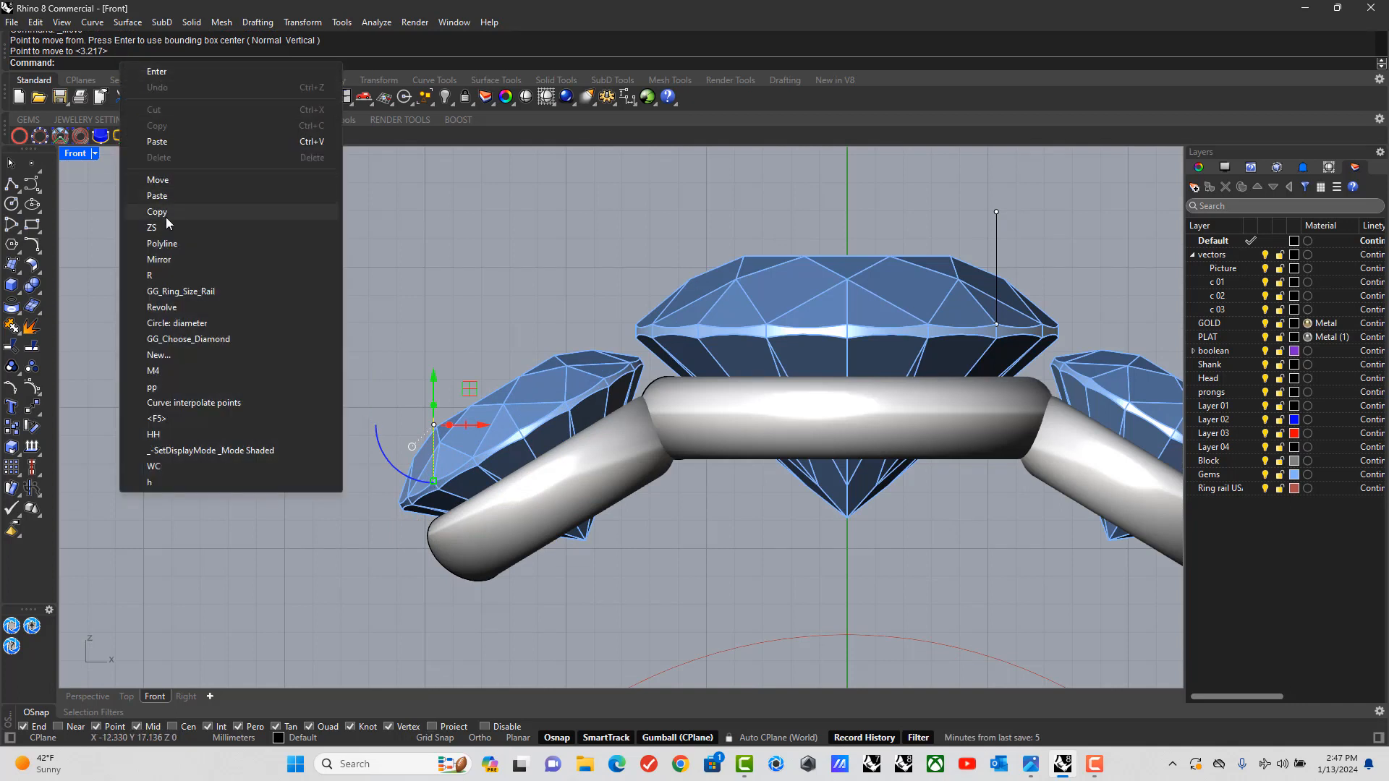
{"action": "mouse_move", "coordinate": [157, 467]}
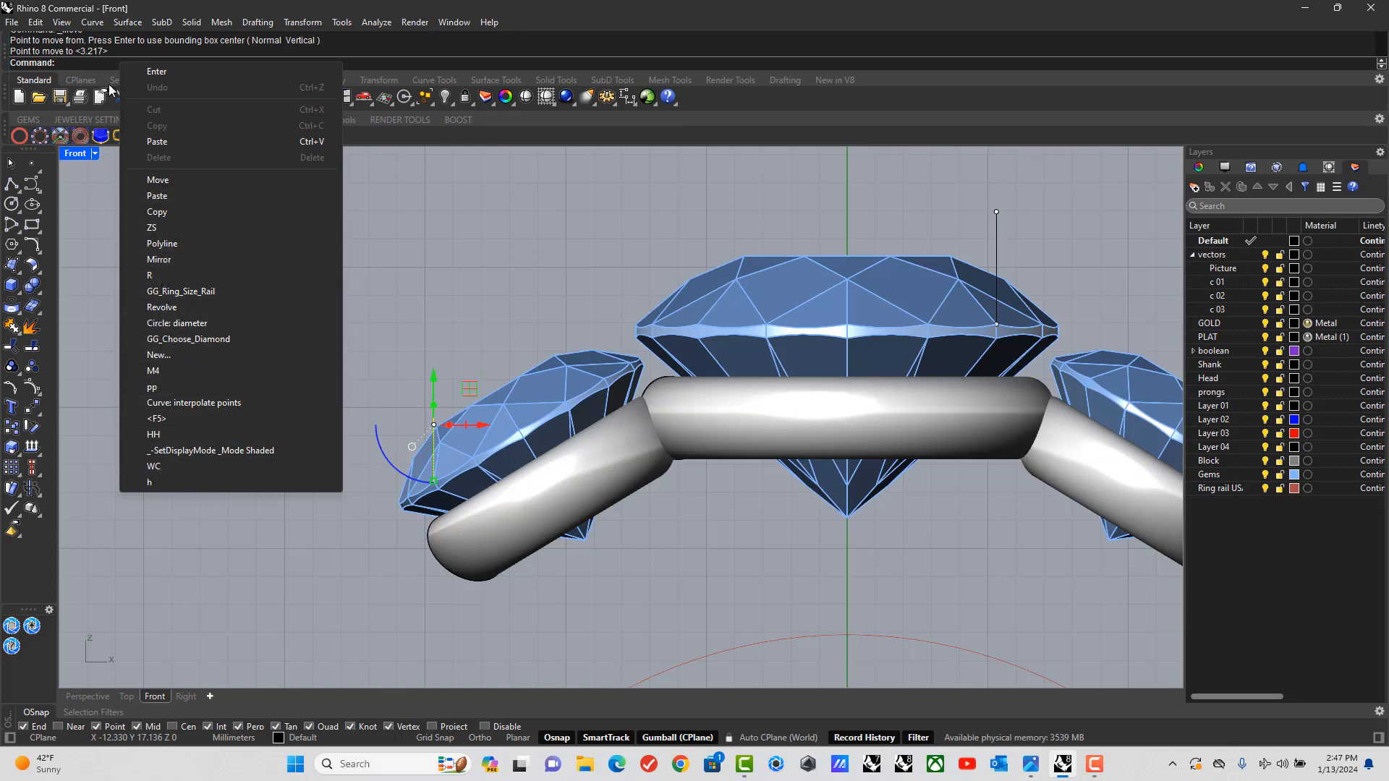
{"action": "left_click", "coordinate": [149, 275]}
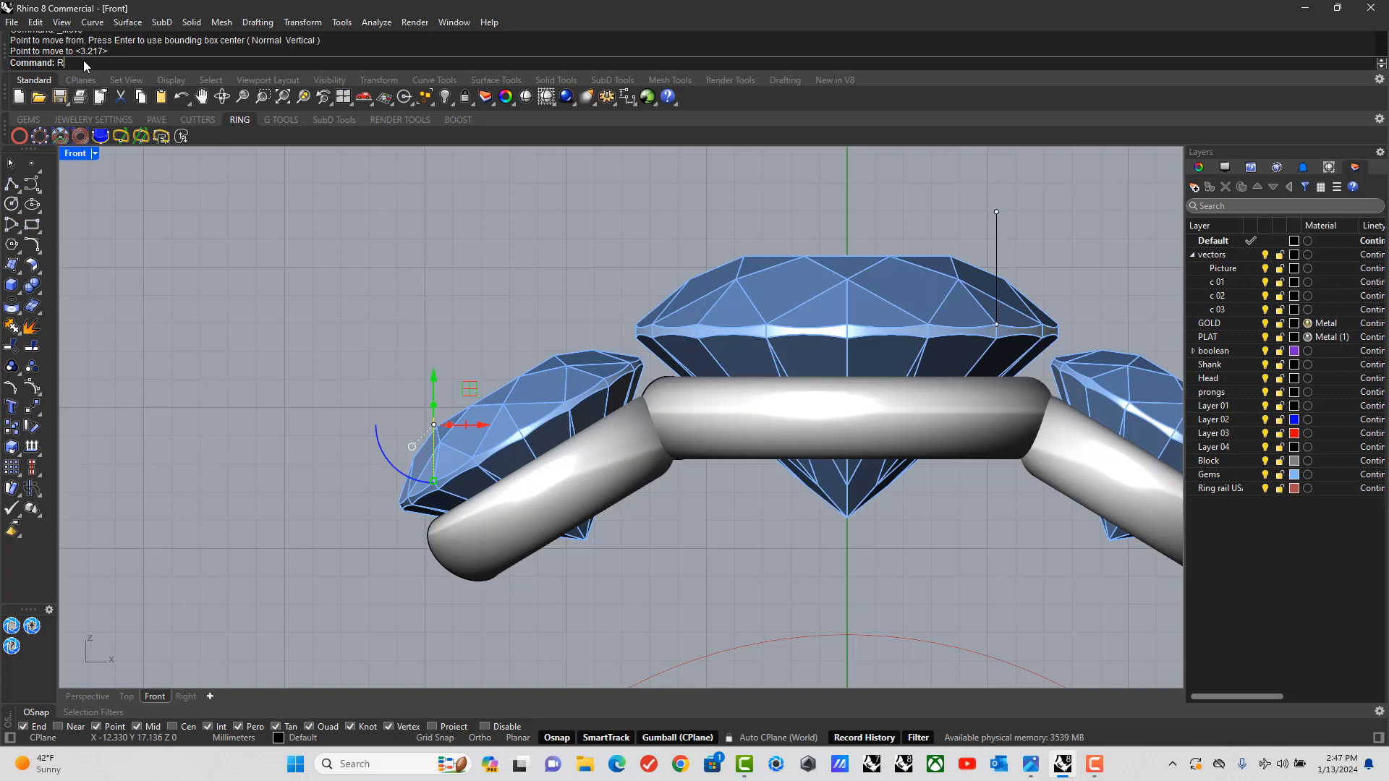
{"action": "type", "text": "R"}
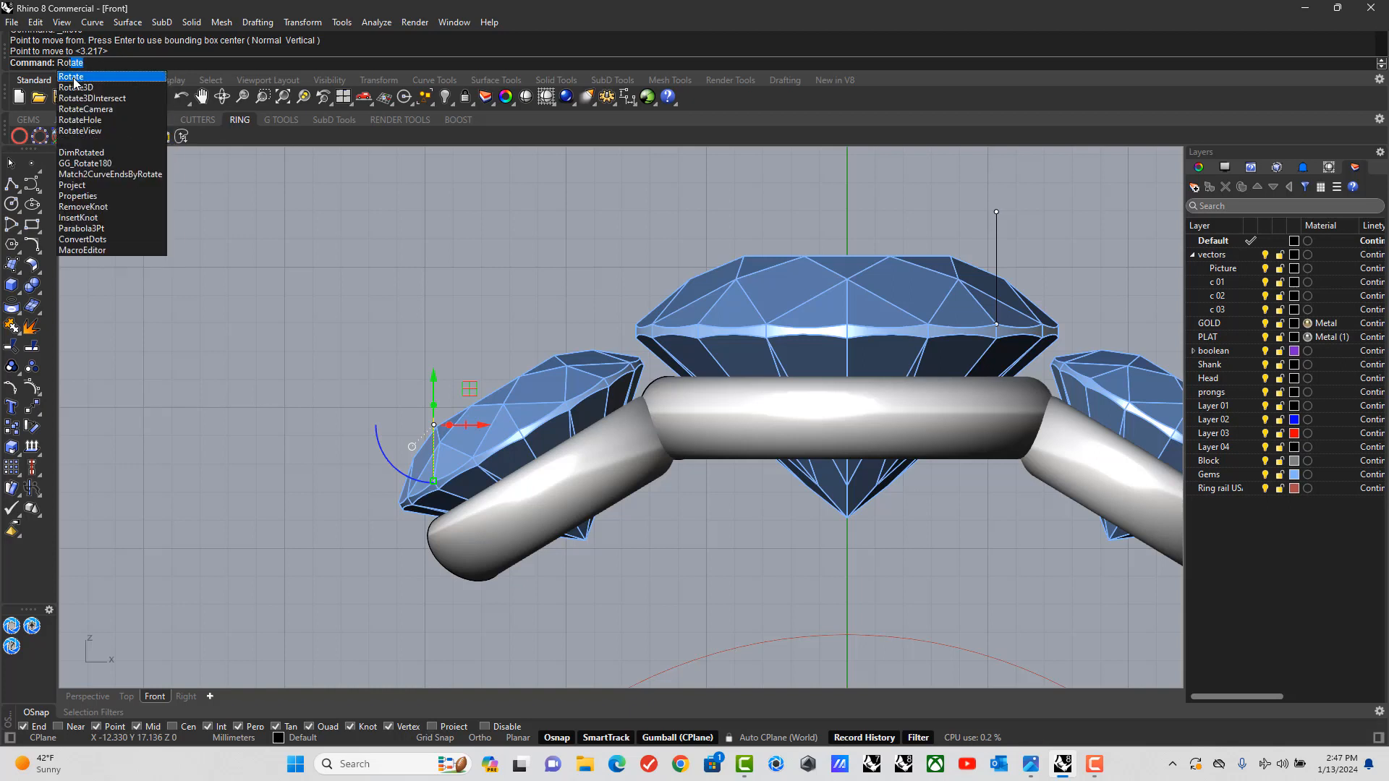
{"action": "left_click", "coordinate": [71, 76]}
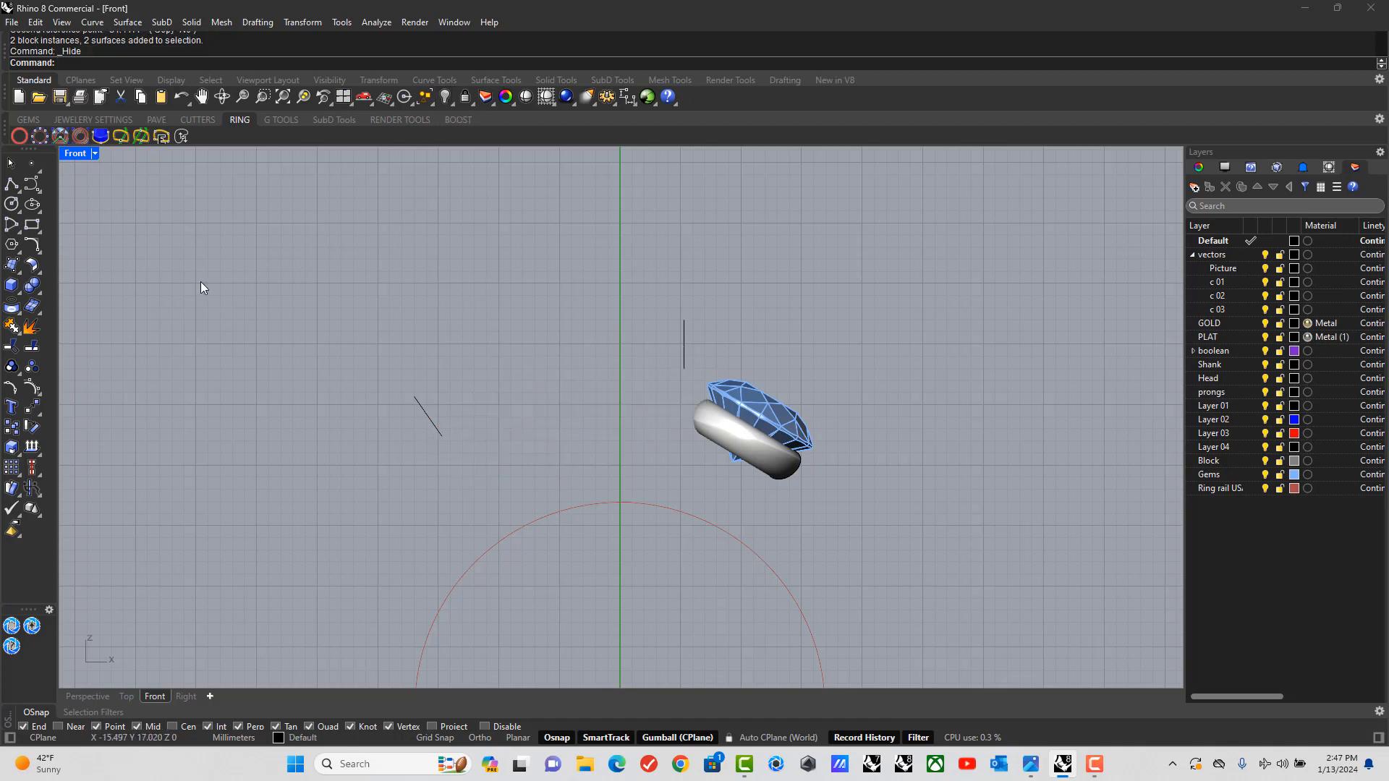
Blend the two guide lines with Adjustable Curve Blend, testing curvature then tangency continuity, and confirm.
{"action": "left_click", "coordinate": [91, 22]}
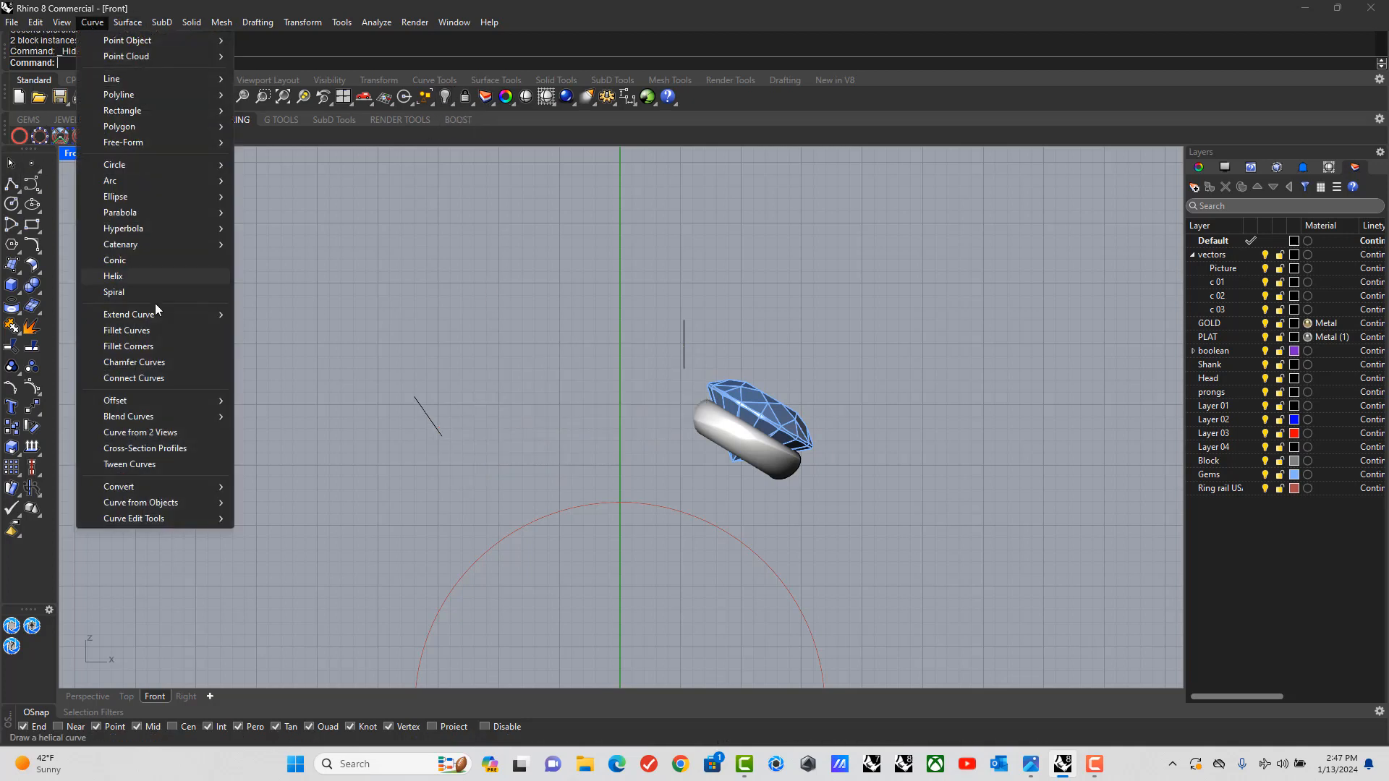
{"action": "left_click", "coordinate": [127, 415]}
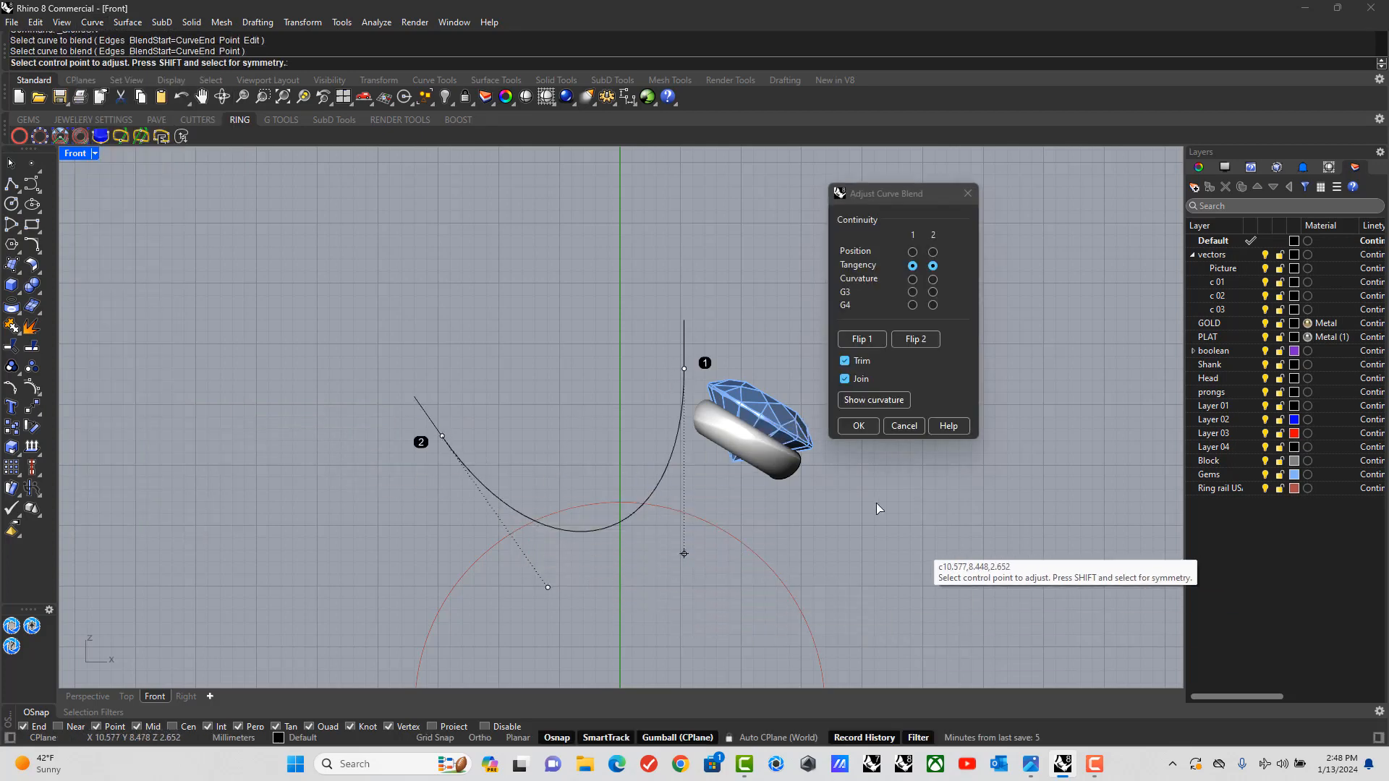
{"action": "left_click", "coordinate": [913, 278]}
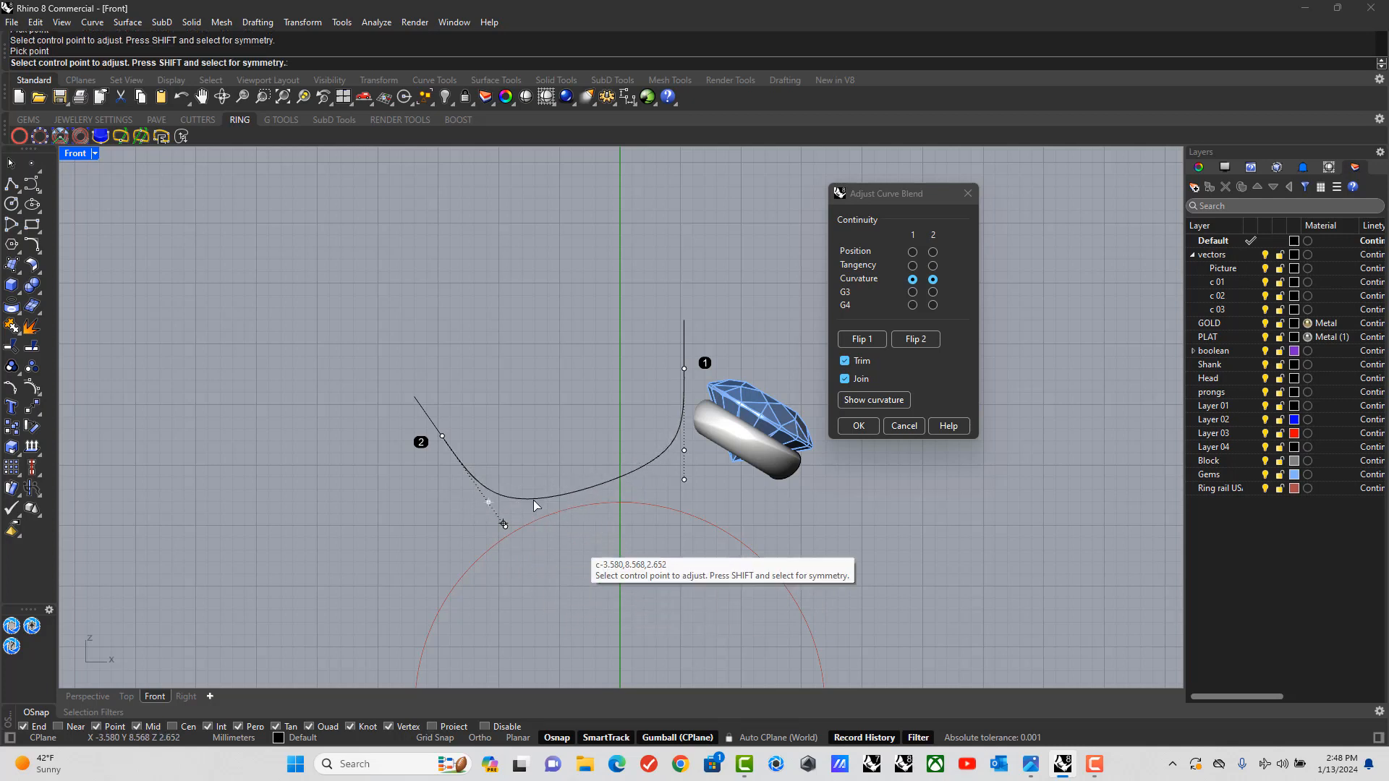
{"action": "left_click", "coordinate": [913, 265]}
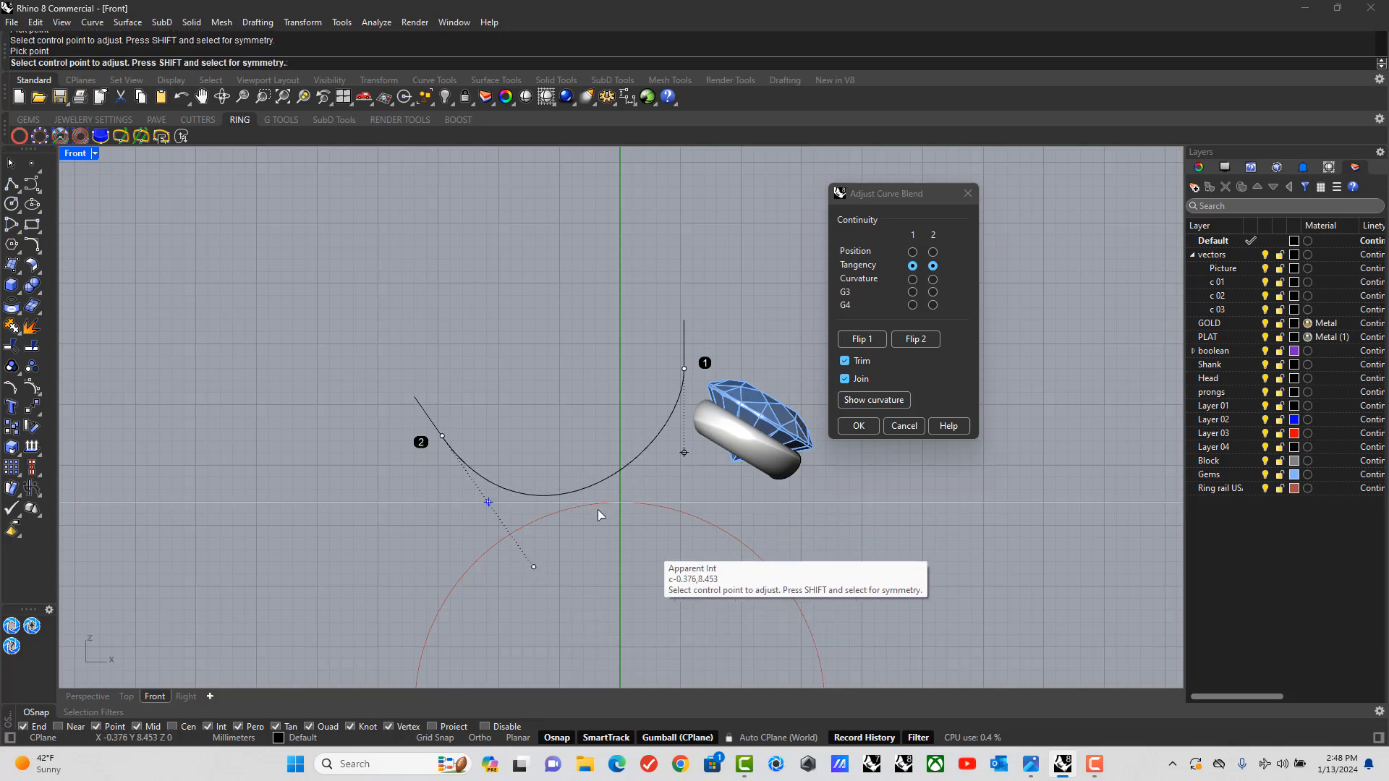
{"action": "left_click", "coordinate": [854, 426]}
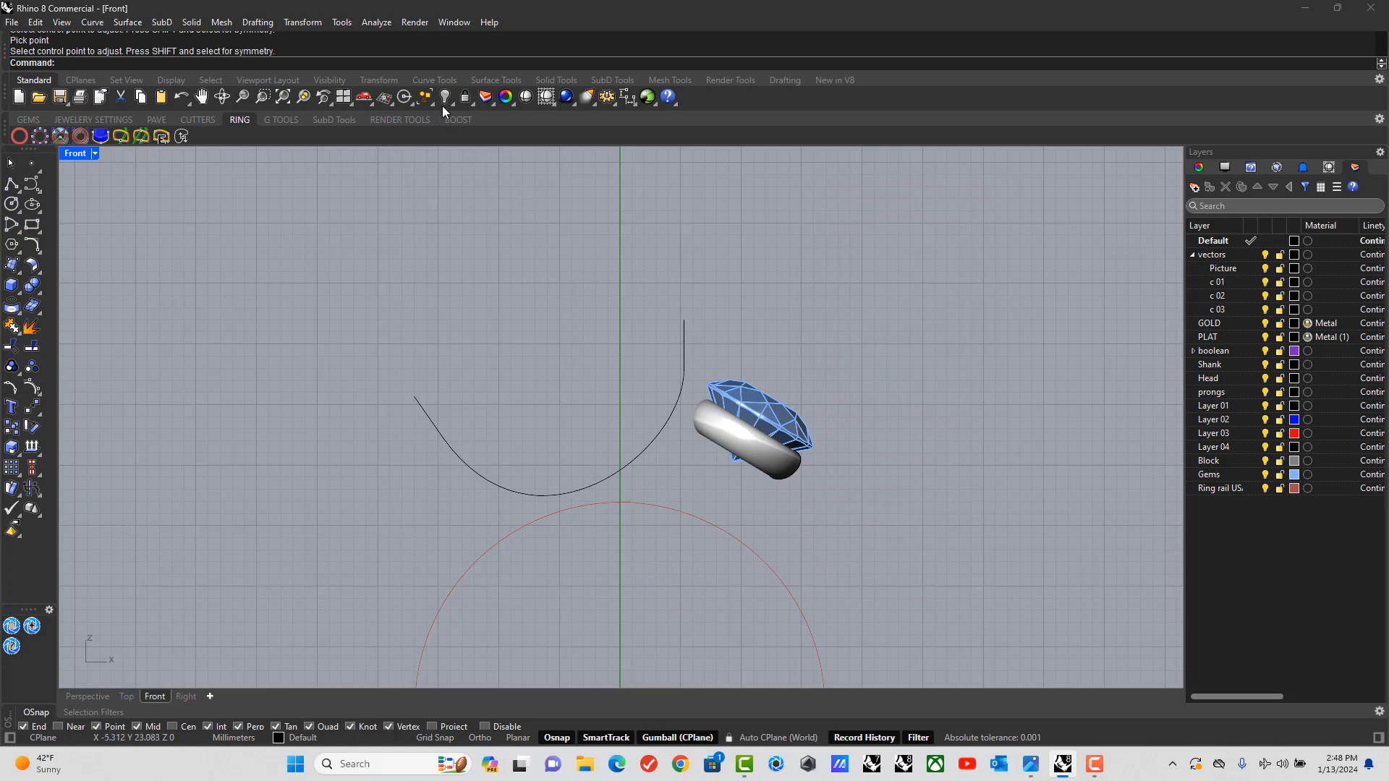
{"action": "left_click", "coordinate": [442, 97]}
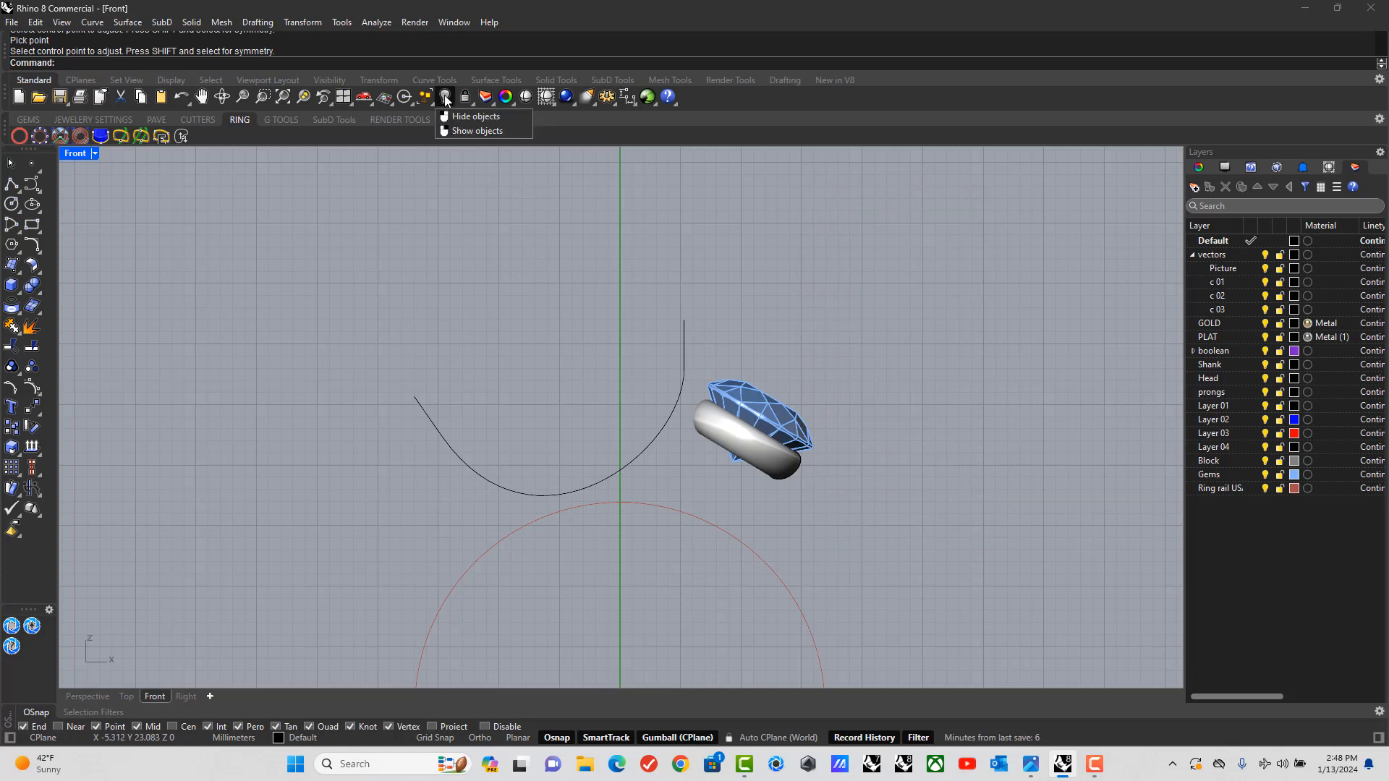
Show the hidden stones and rails again and start a Pipe along the blended prong curve.
{"action": "left_click", "coordinate": [476, 130]}
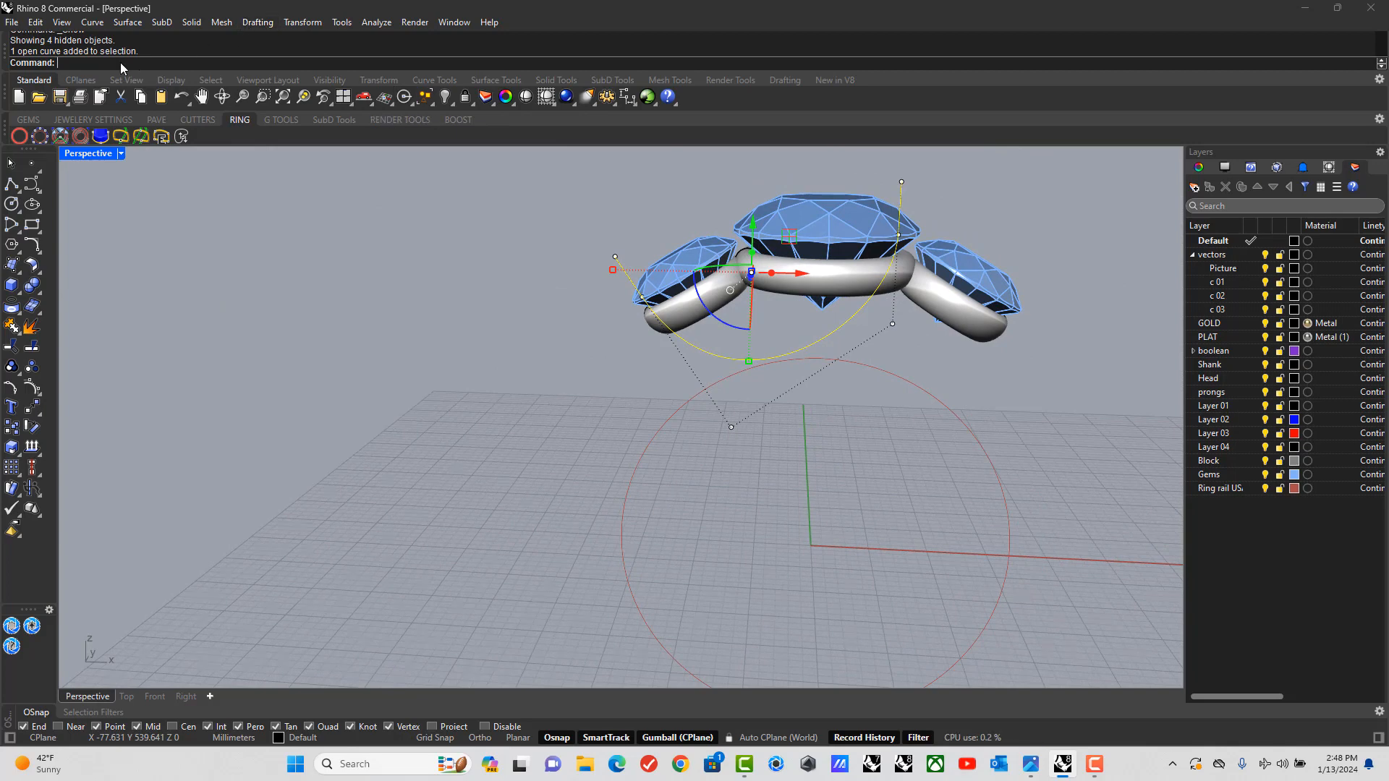
{"action": "type", "text": "Pipe"}
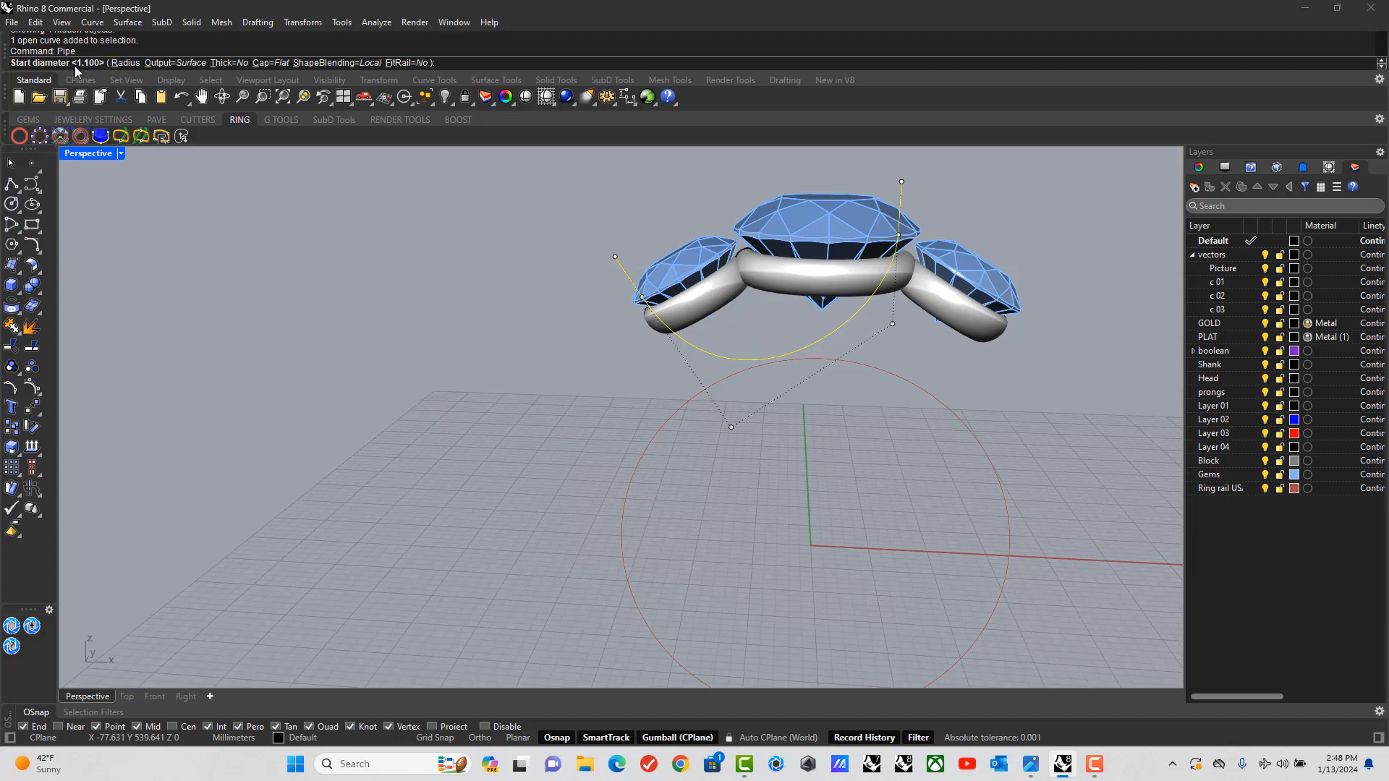
{"action": "mouse_move", "coordinate": [126, 79]}
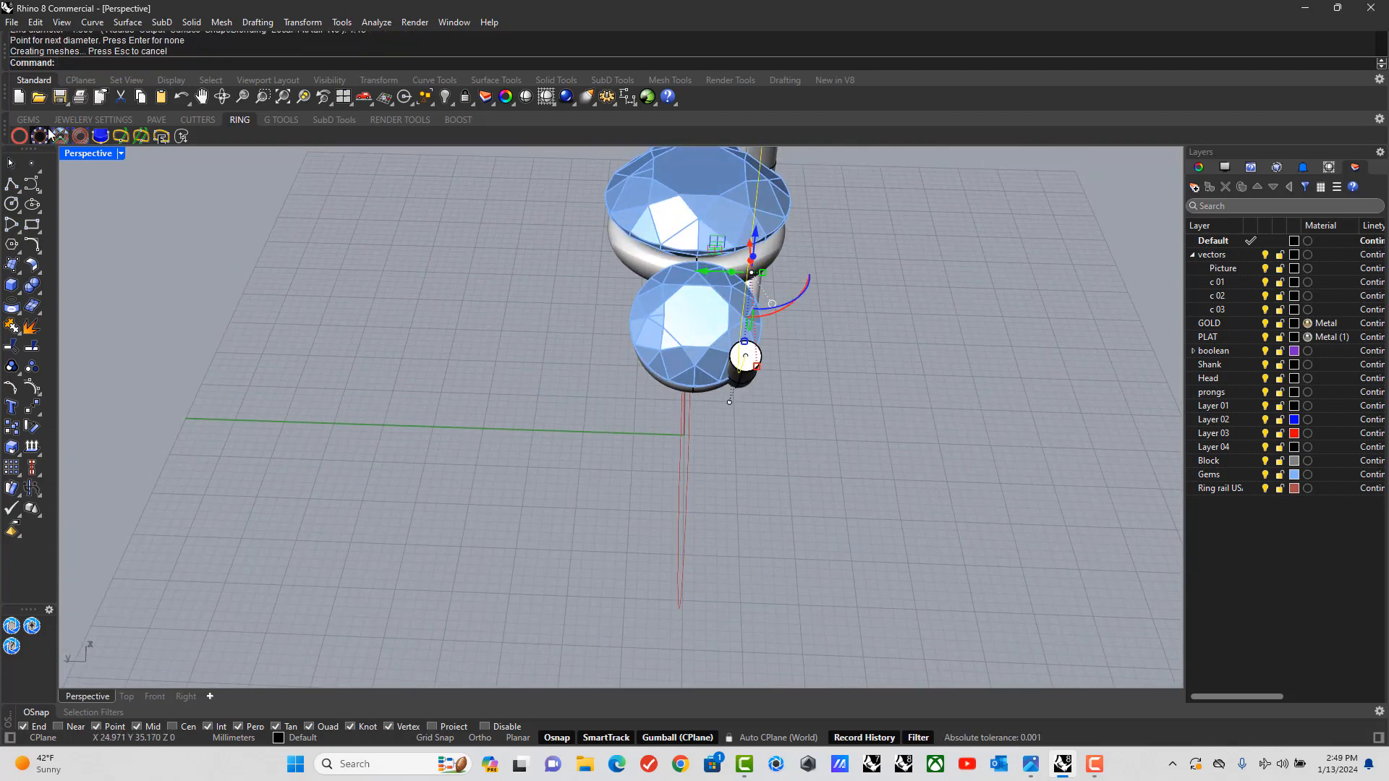
Rotate the prong tube in the Right view so it swings beneath the centre stone.
{"action": "left_click", "coordinate": [185, 696]}
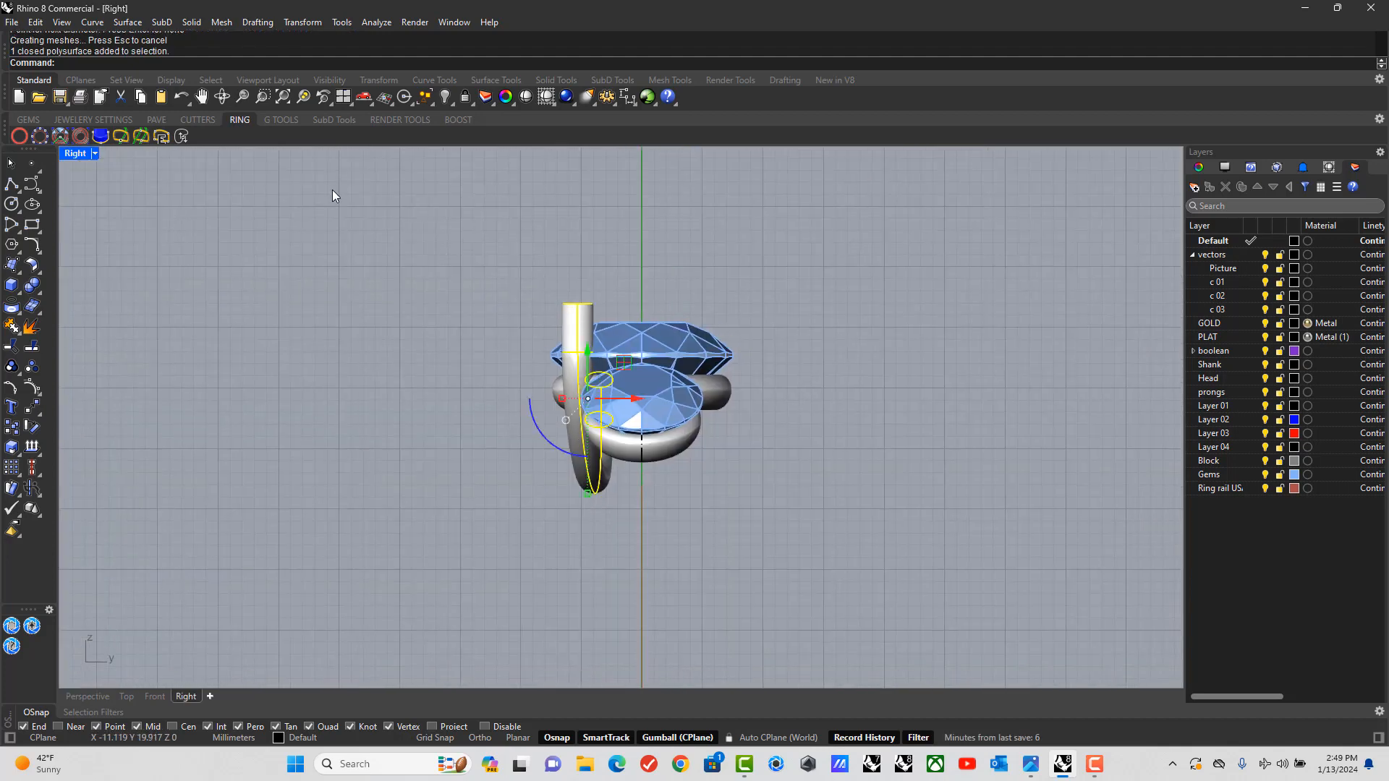
{"action": "right_click", "coordinate": [335, 196]}
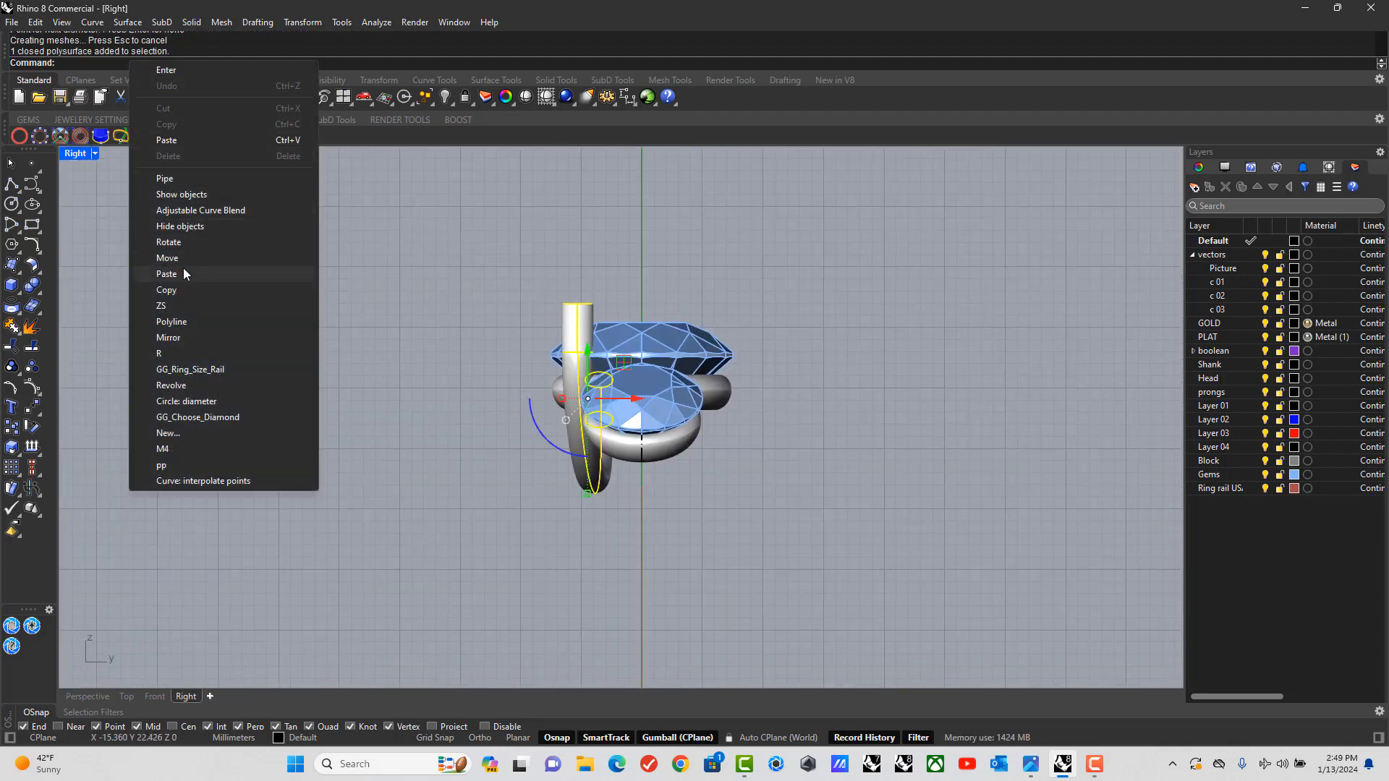
{"action": "left_click", "coordinate": [167, 242]}
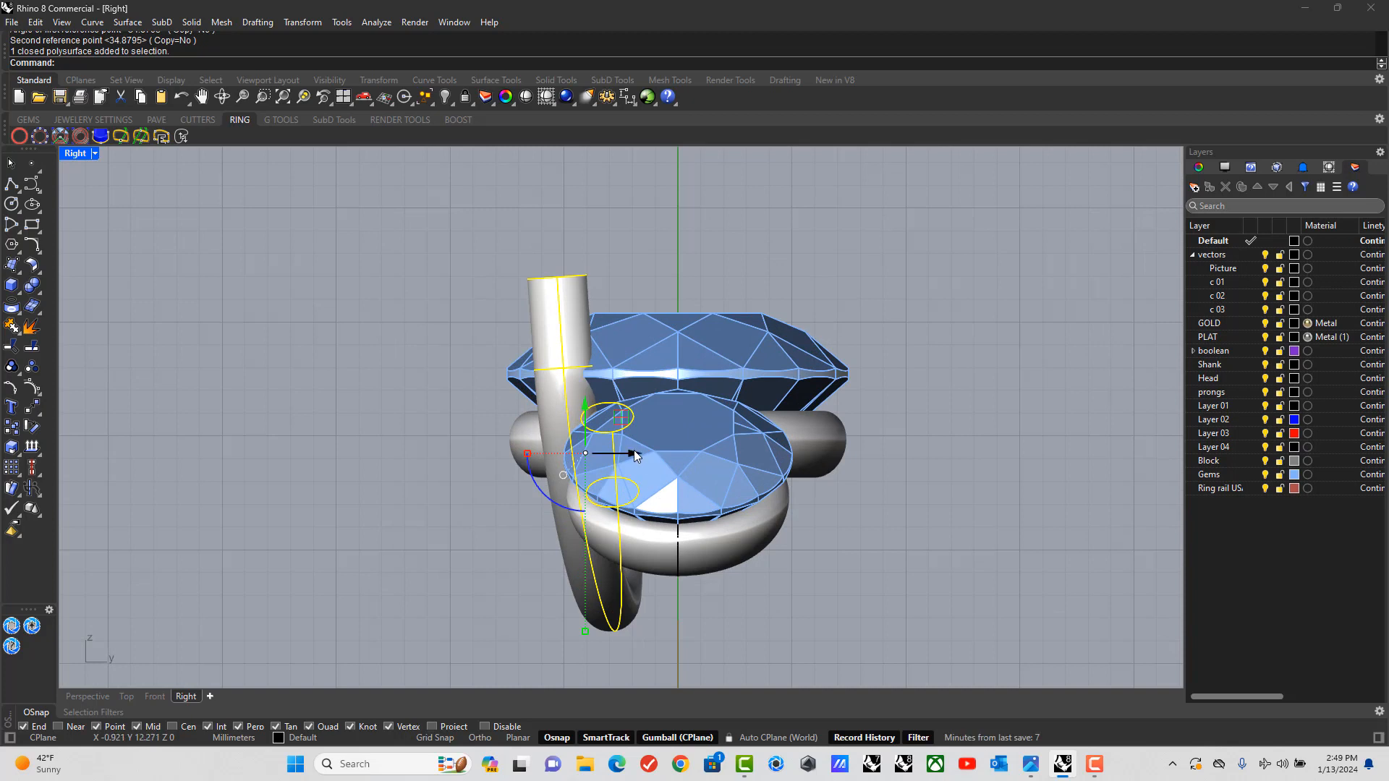
{"action": "left_click_drag", "start_coordinate": [629, 452], "coordinate": [610, 453]}
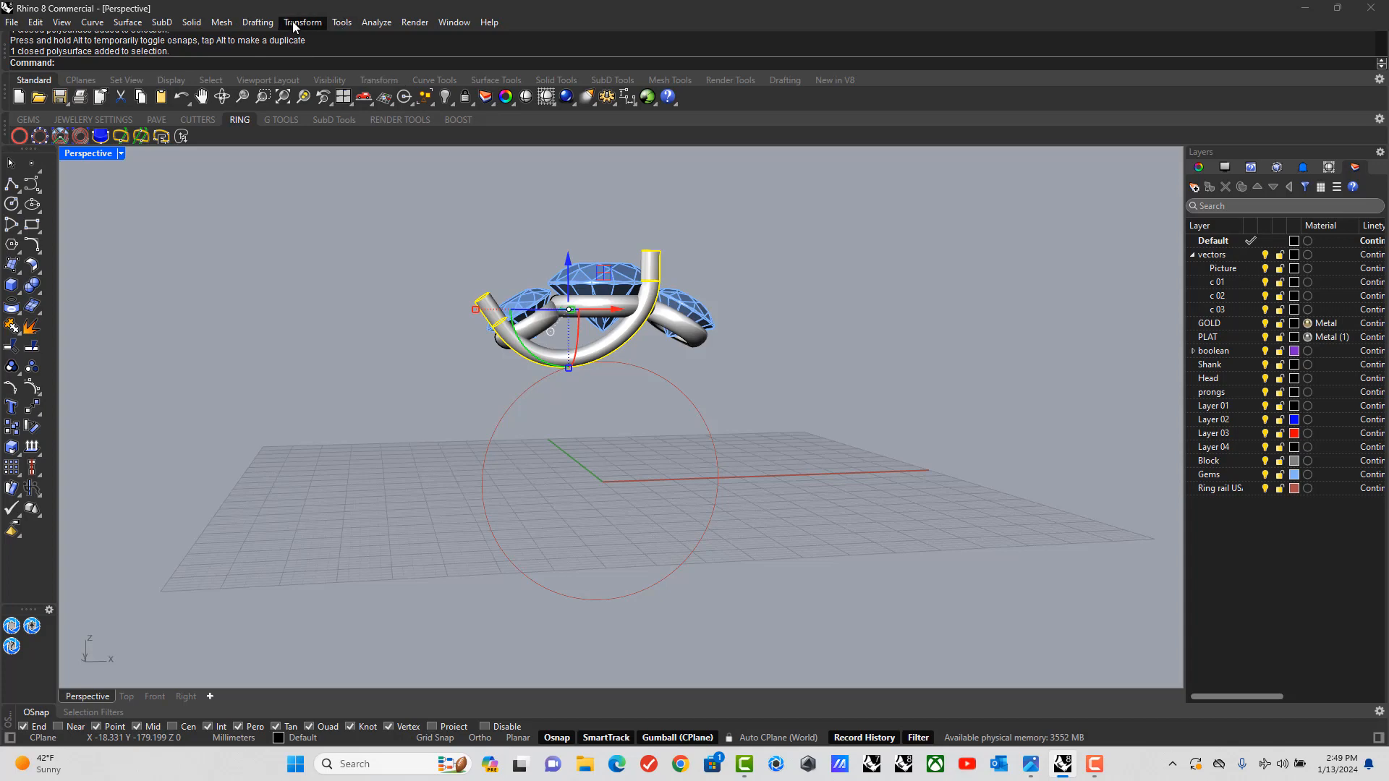
Mirror the curved prong across the Y axis with Copy=Yes to form a crossing pair.
{"action": "left_click", "coordinate": [303, 22]}
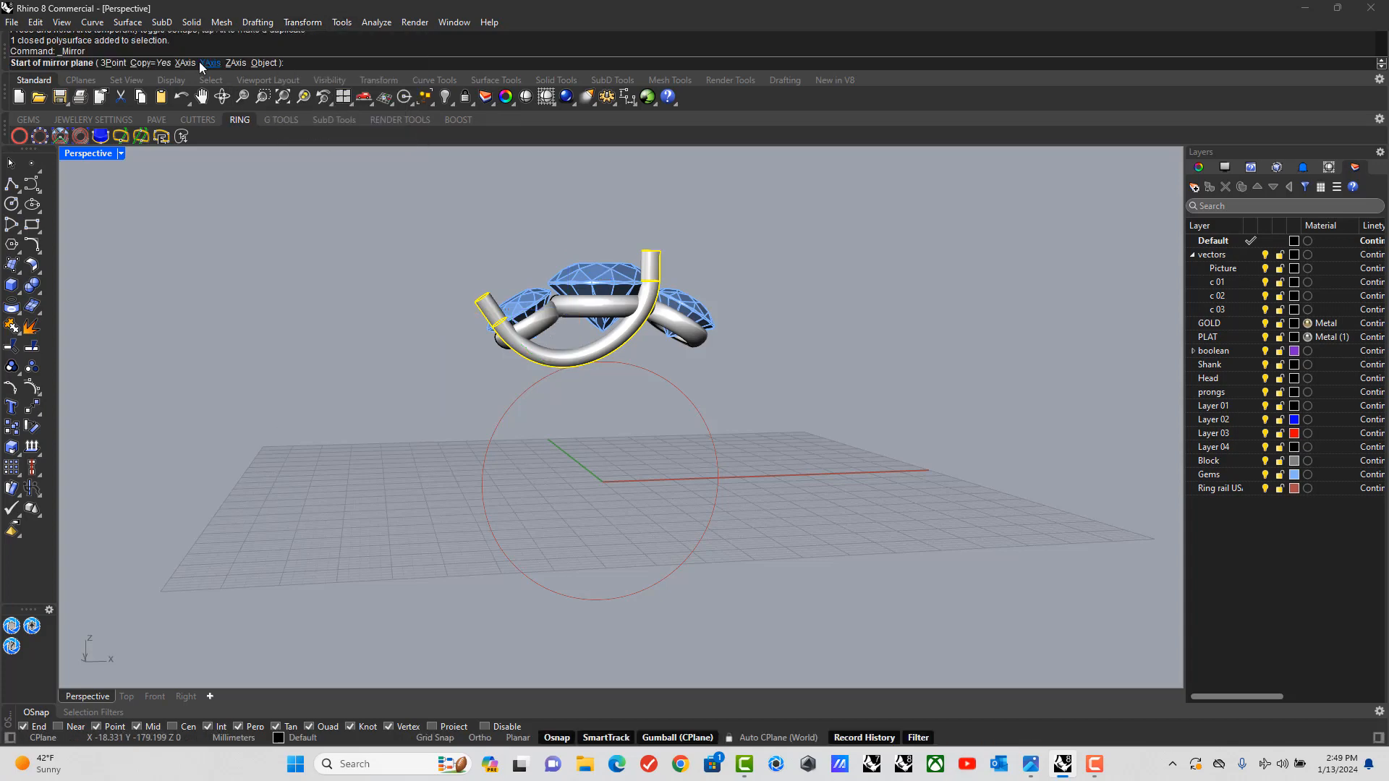
{"action": "left_click", "coordinate": [209, 62]}
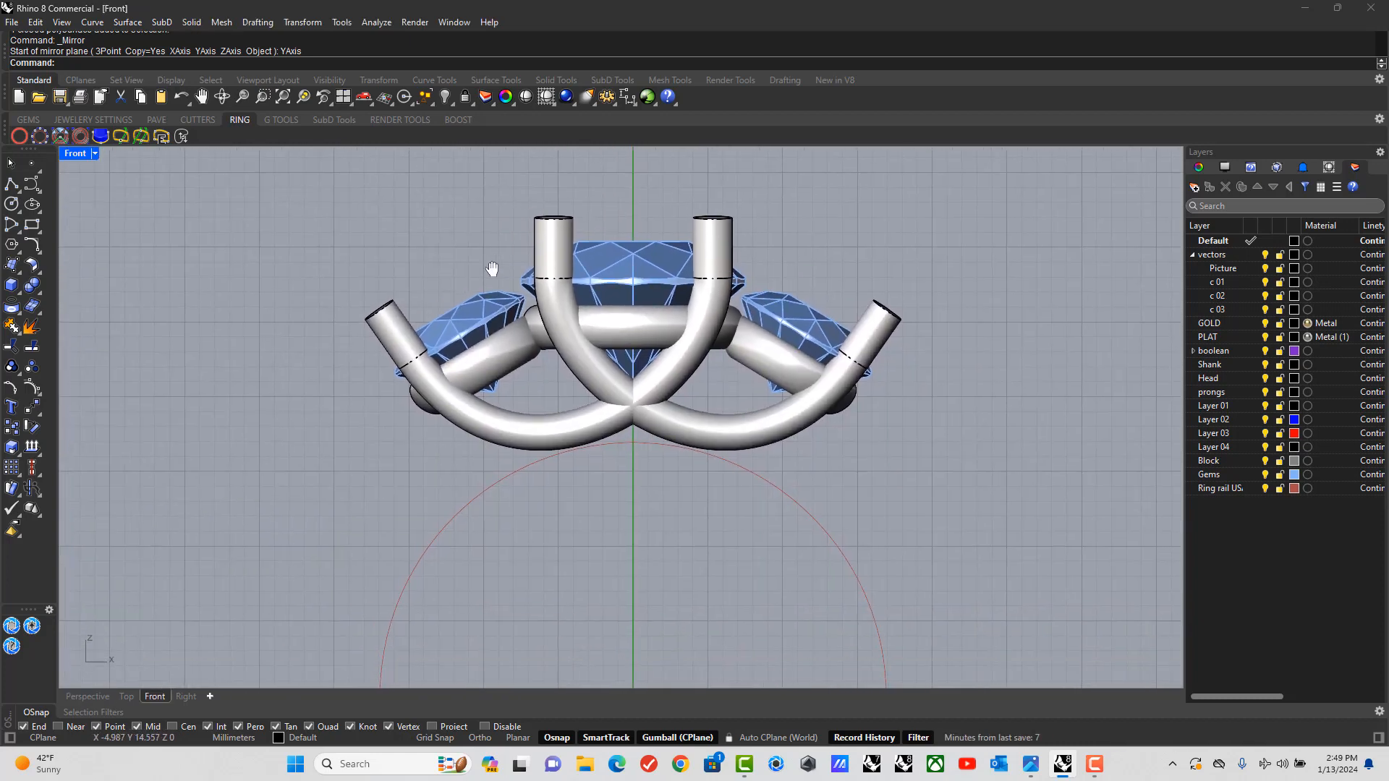
{"action": "mouse_move", "coordinate": [492, 291]}
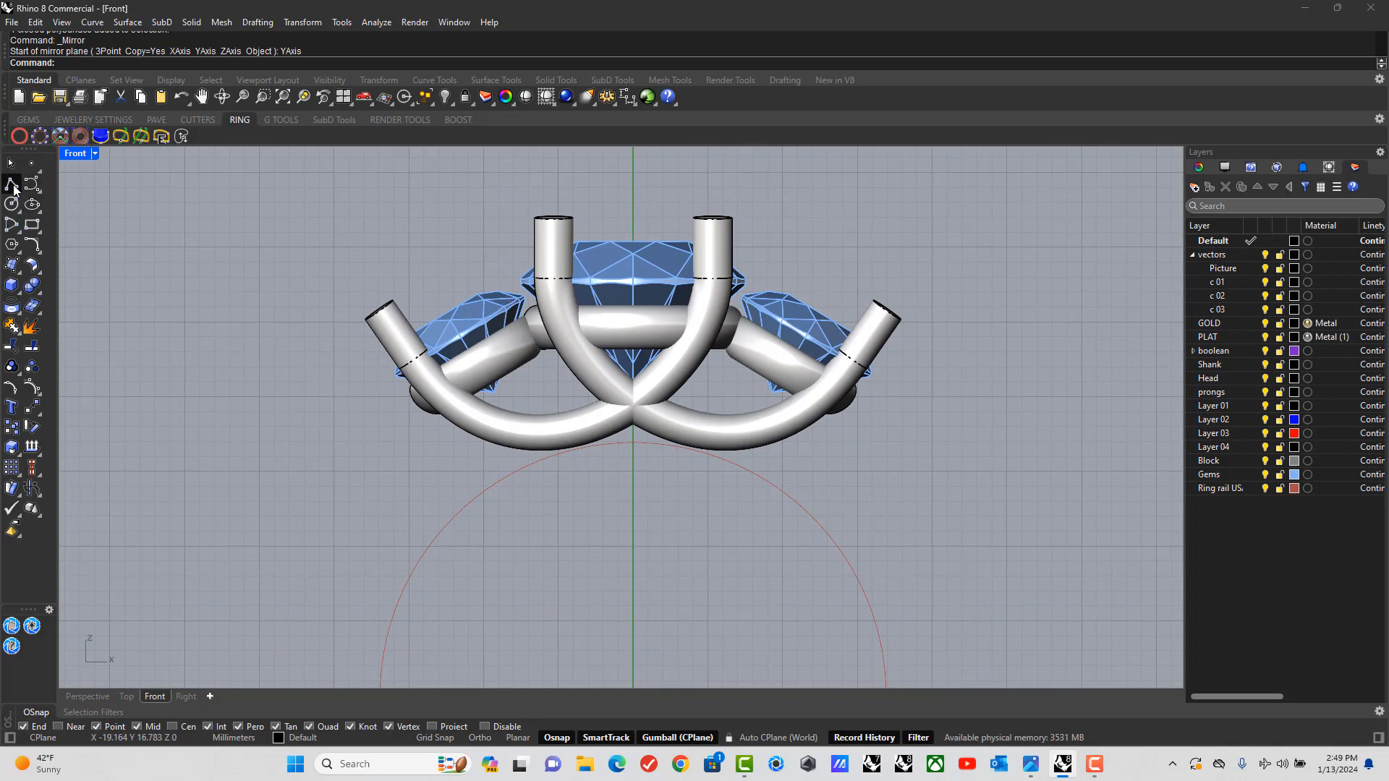
{"action": "mouse_move", "coordinate": [34, 195]}
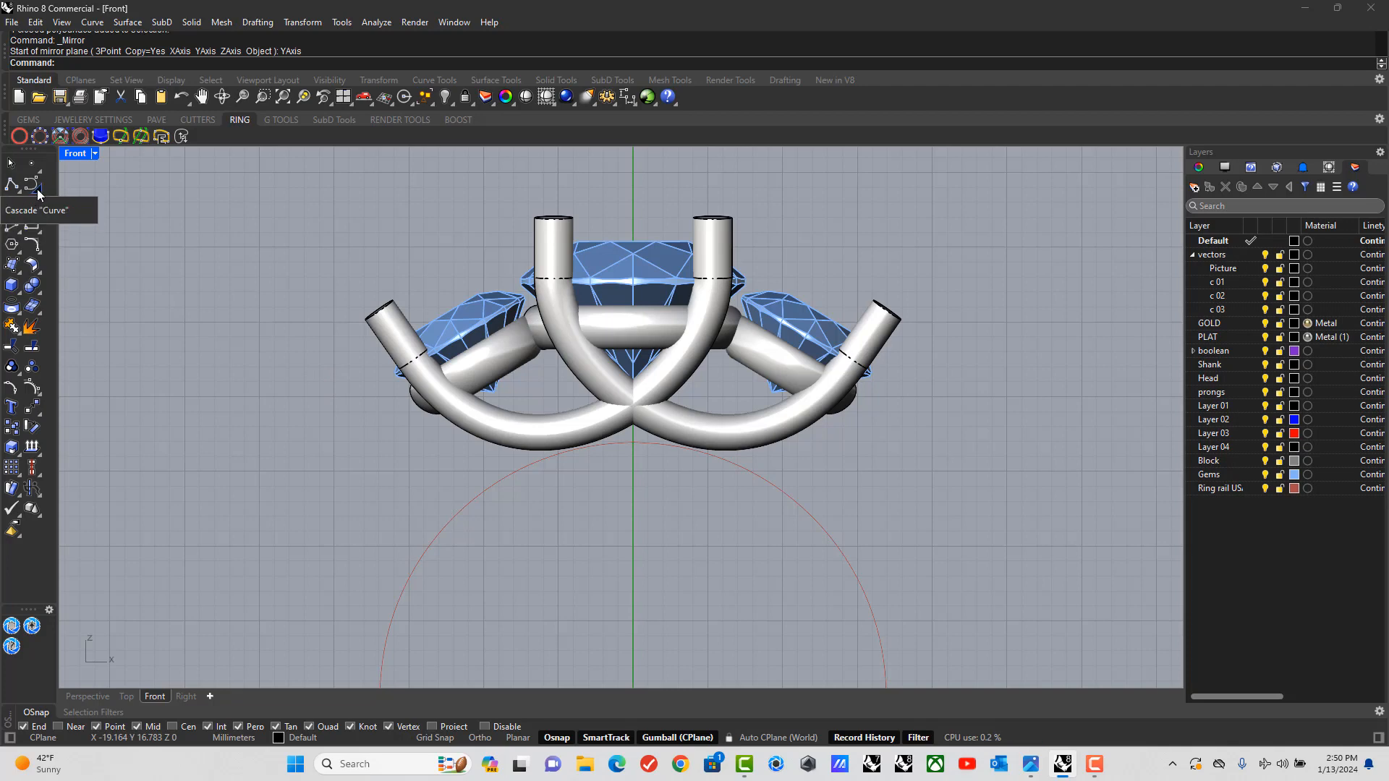
Draw a short angled polyline by the left gem and pipe it into a prong tube.
{"action": "left_click", "coordinate": [12, 200]}
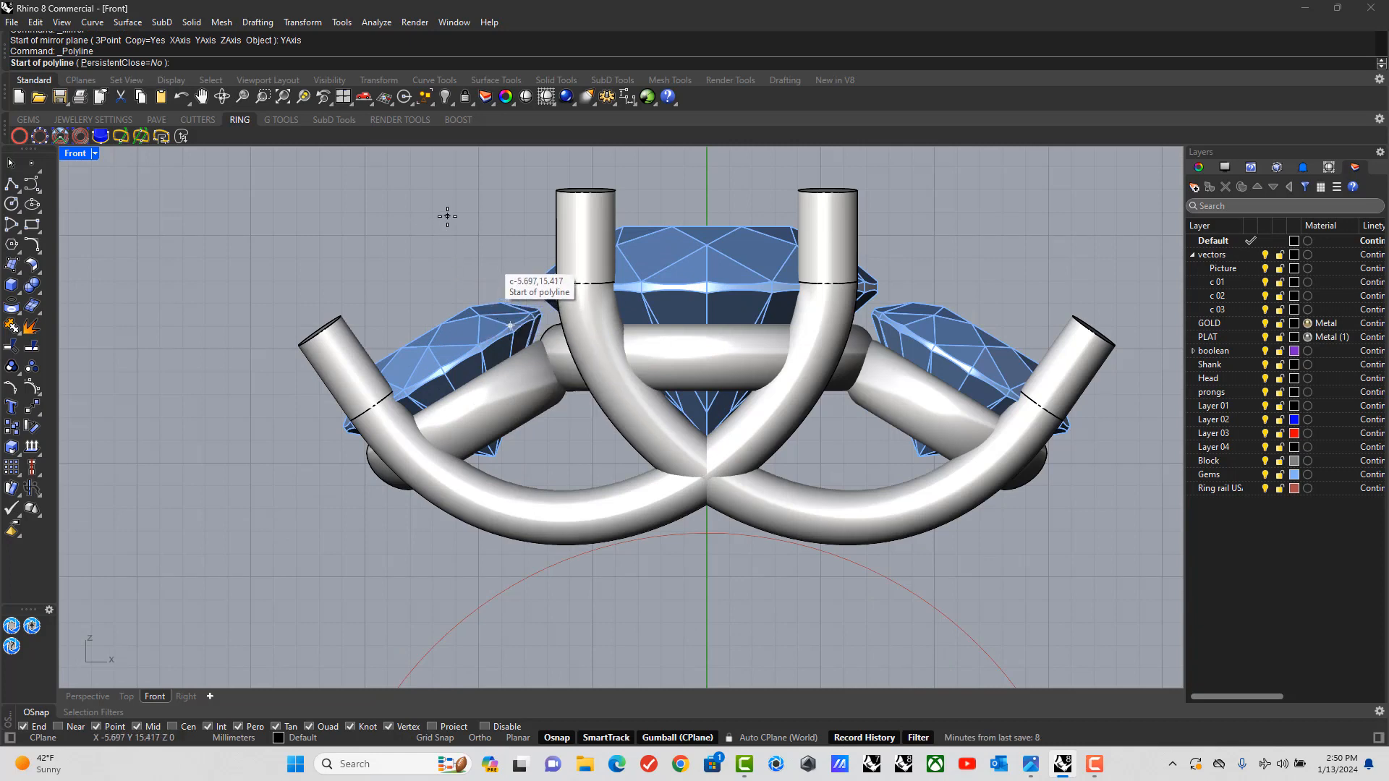
{"action": "mouse_move", "coordinate": [459, 252]}
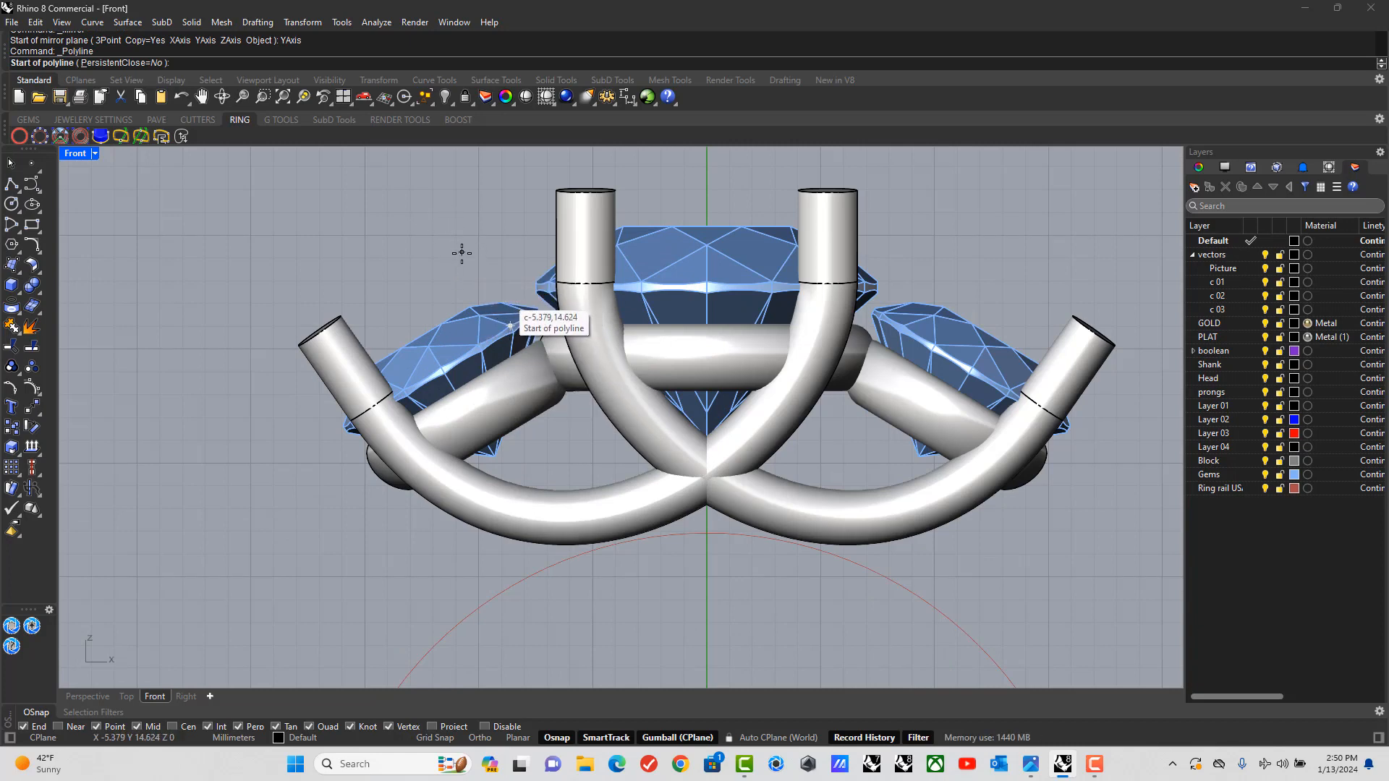
{"action": "left_click", "coordinate": [467, 250]}
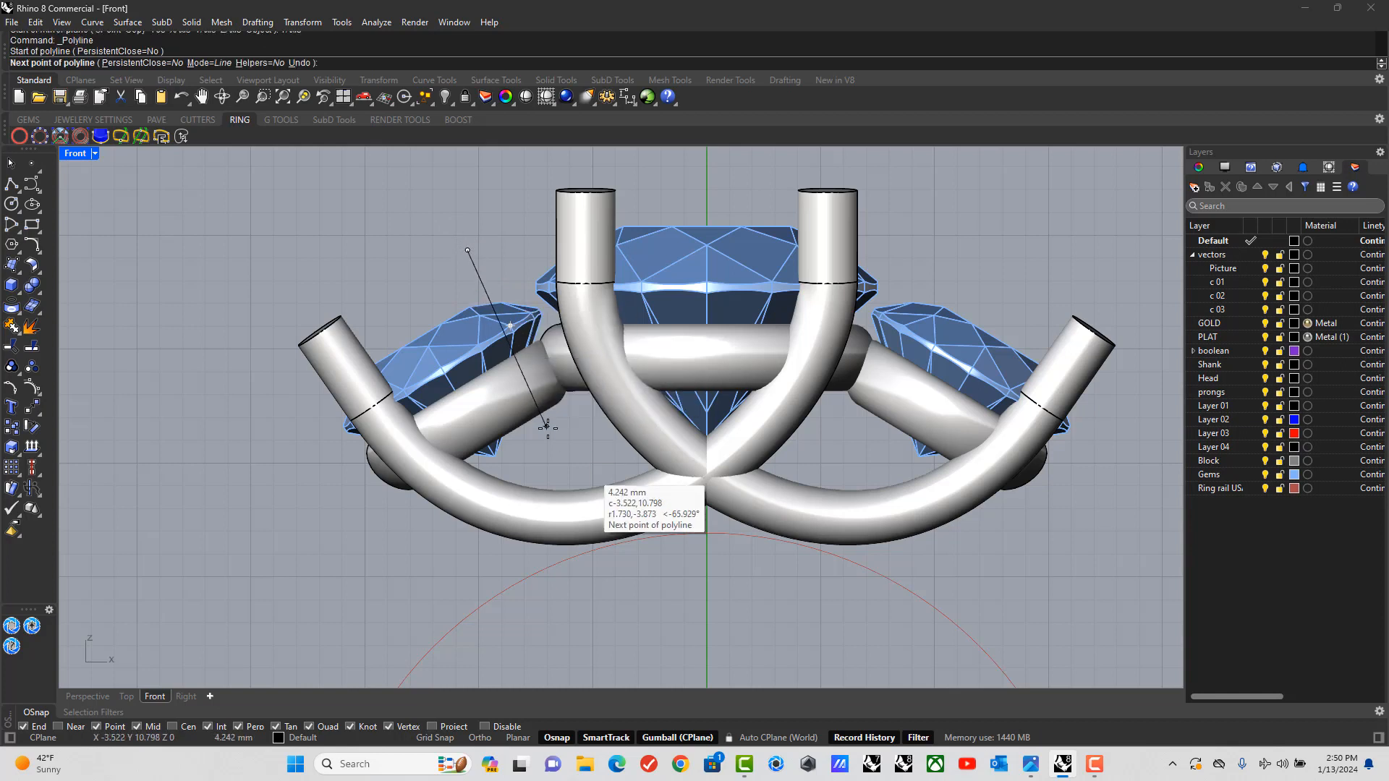
{"action": "mouse_move", "coordinate": [551, 409]}
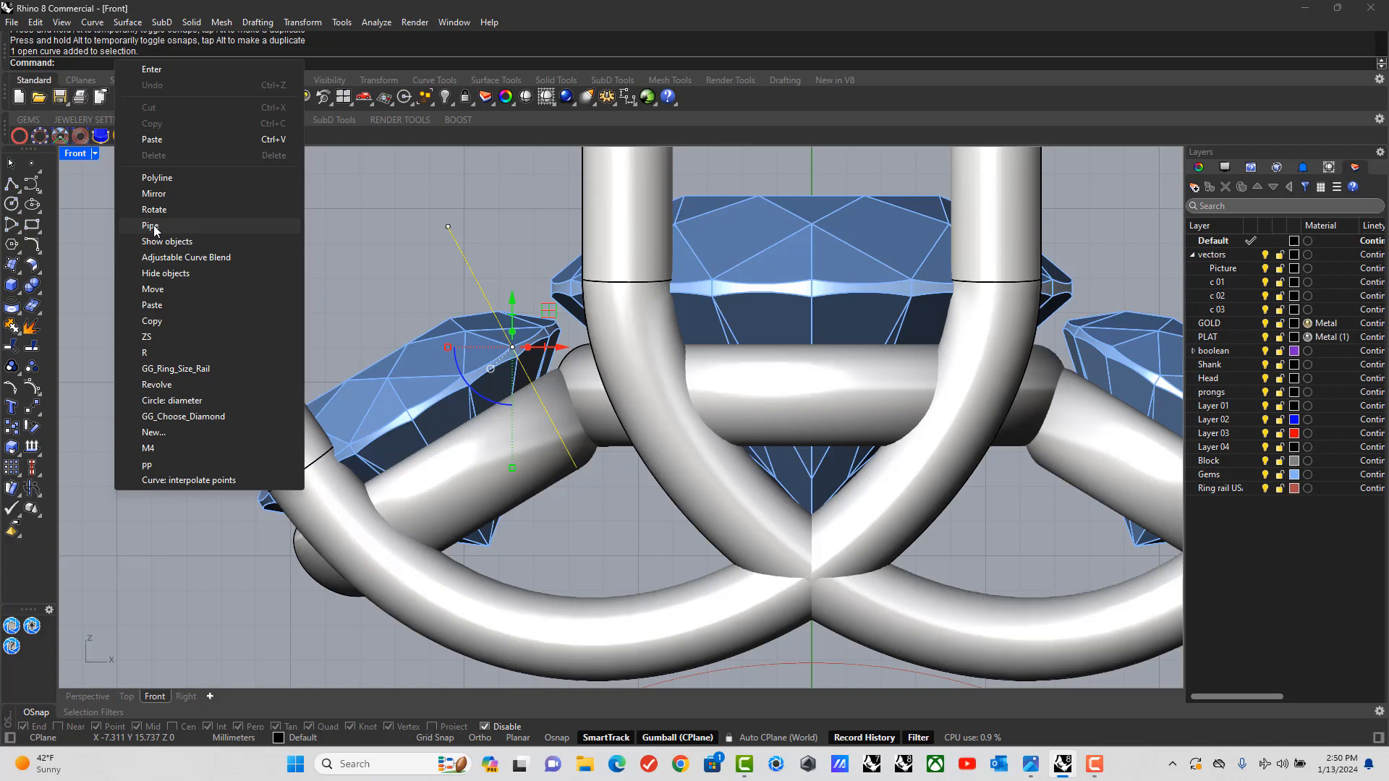
{"action": "left_click", "coordinate": [149, 226]}
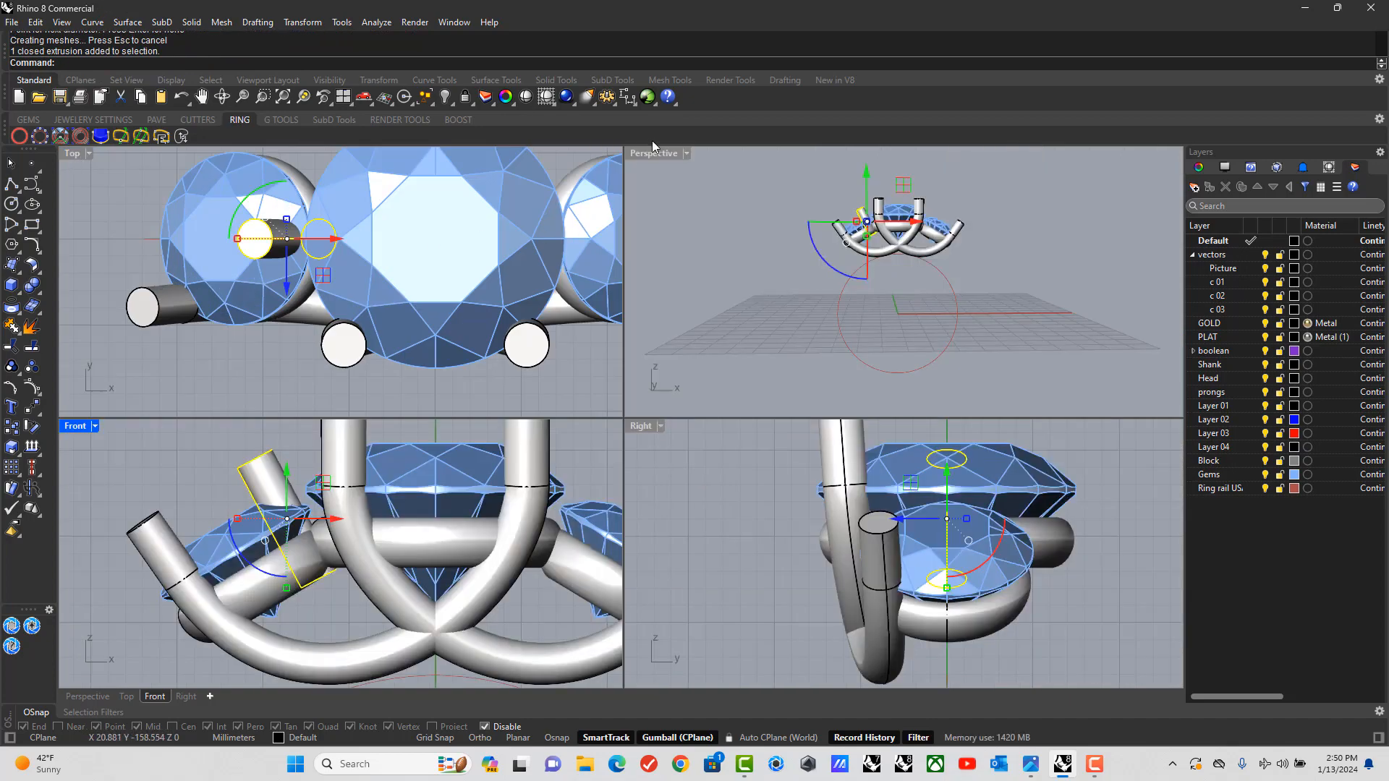
Maximize the Right view and re-angle the straight prong tube with a repeated transform.
{"action": "double_click", "coordinate": [653, 152]}
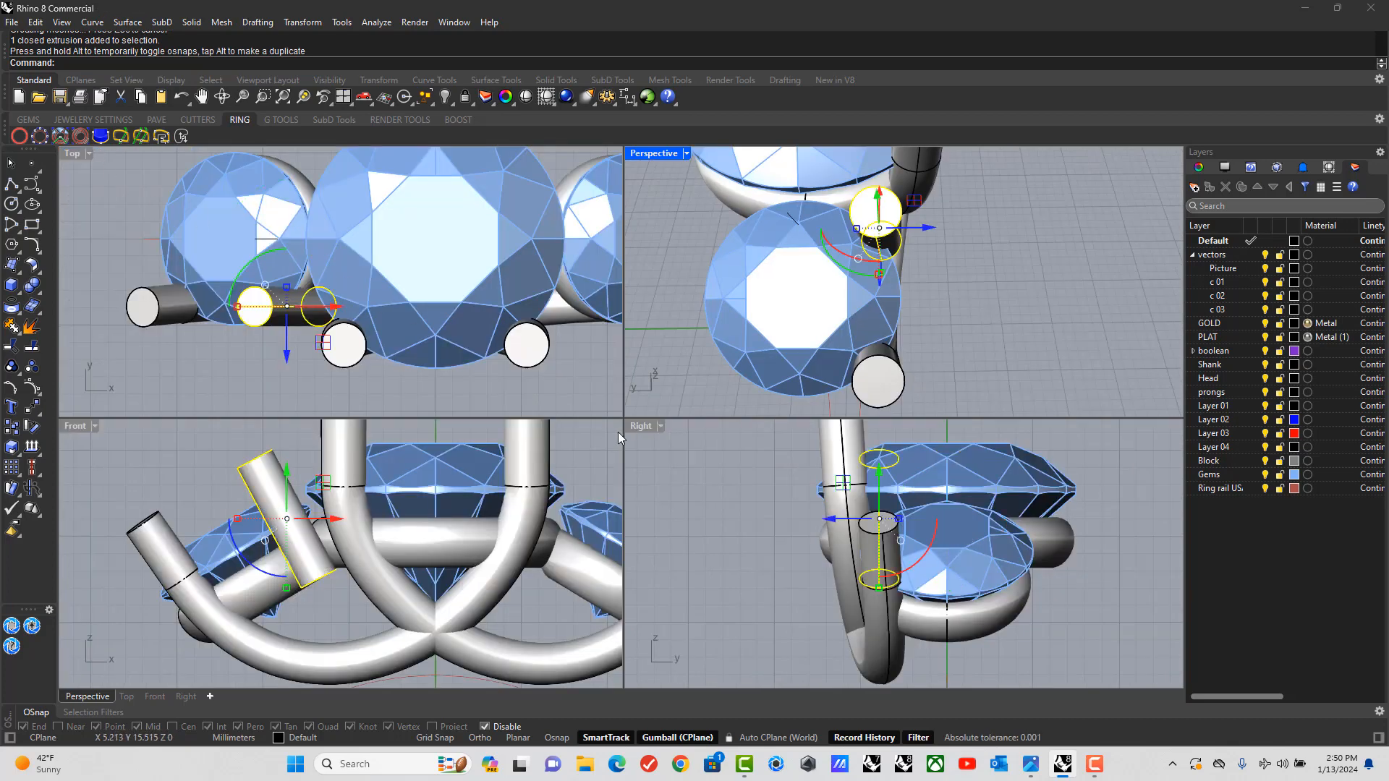
{"action": "double_click", "coordinate": [641, 425]}
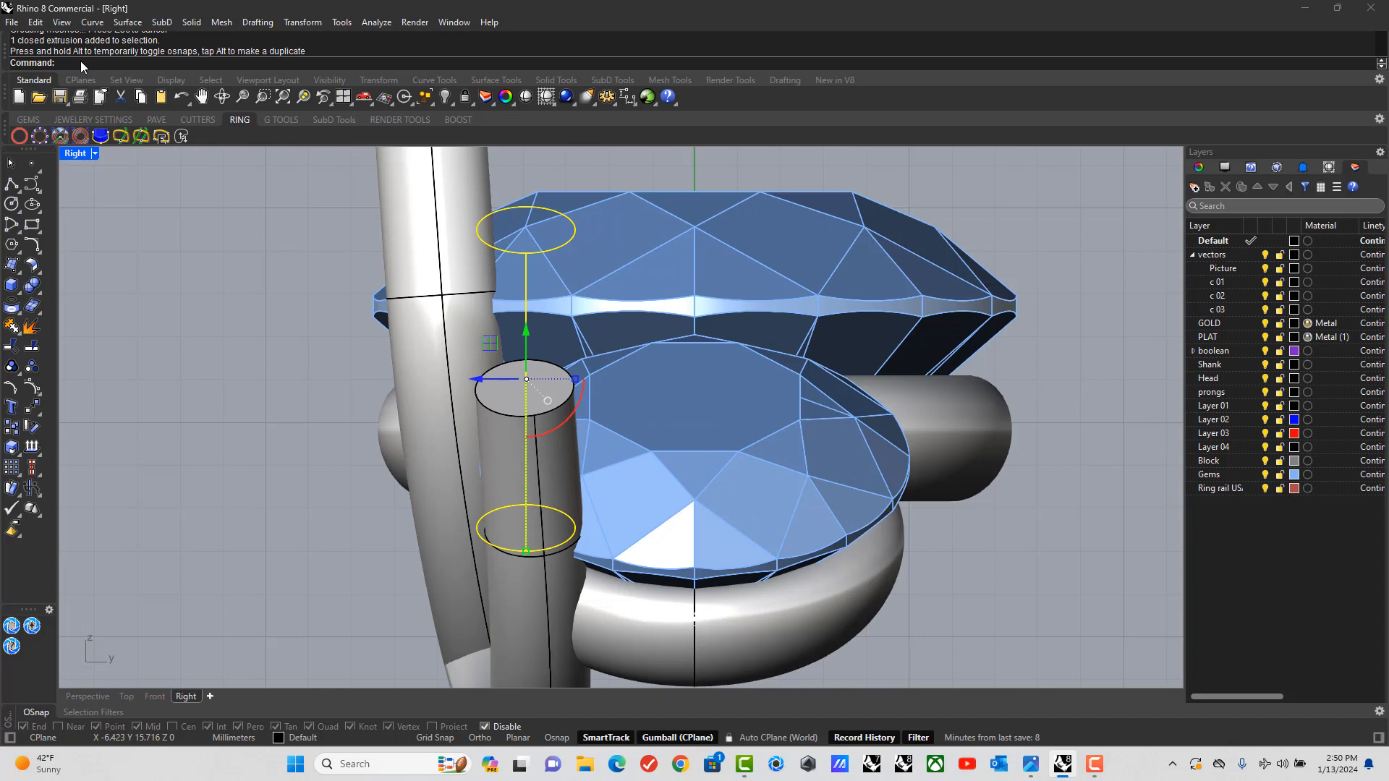
{"action": "right_click", "coordinate": [79, 62]}
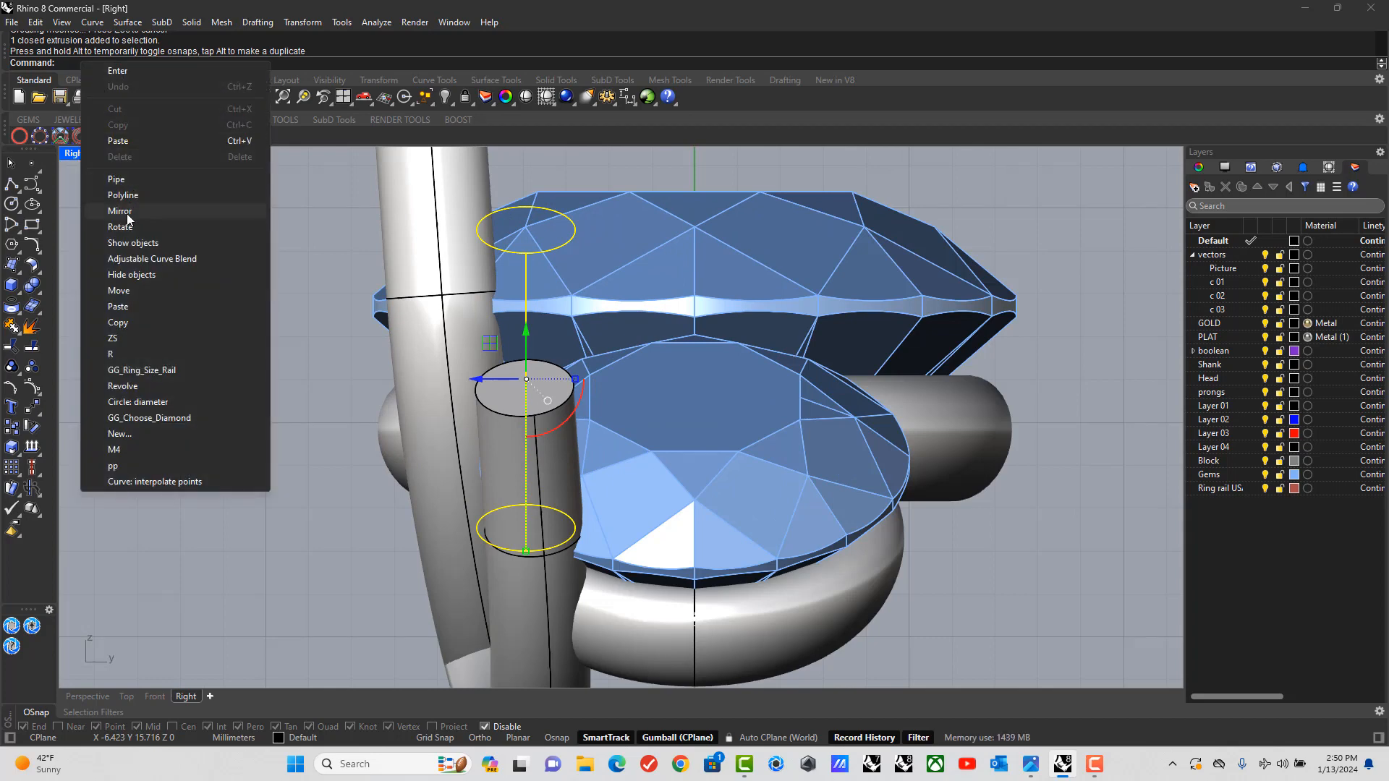
{"action": "left_click", "coordinate": [120, 228]}
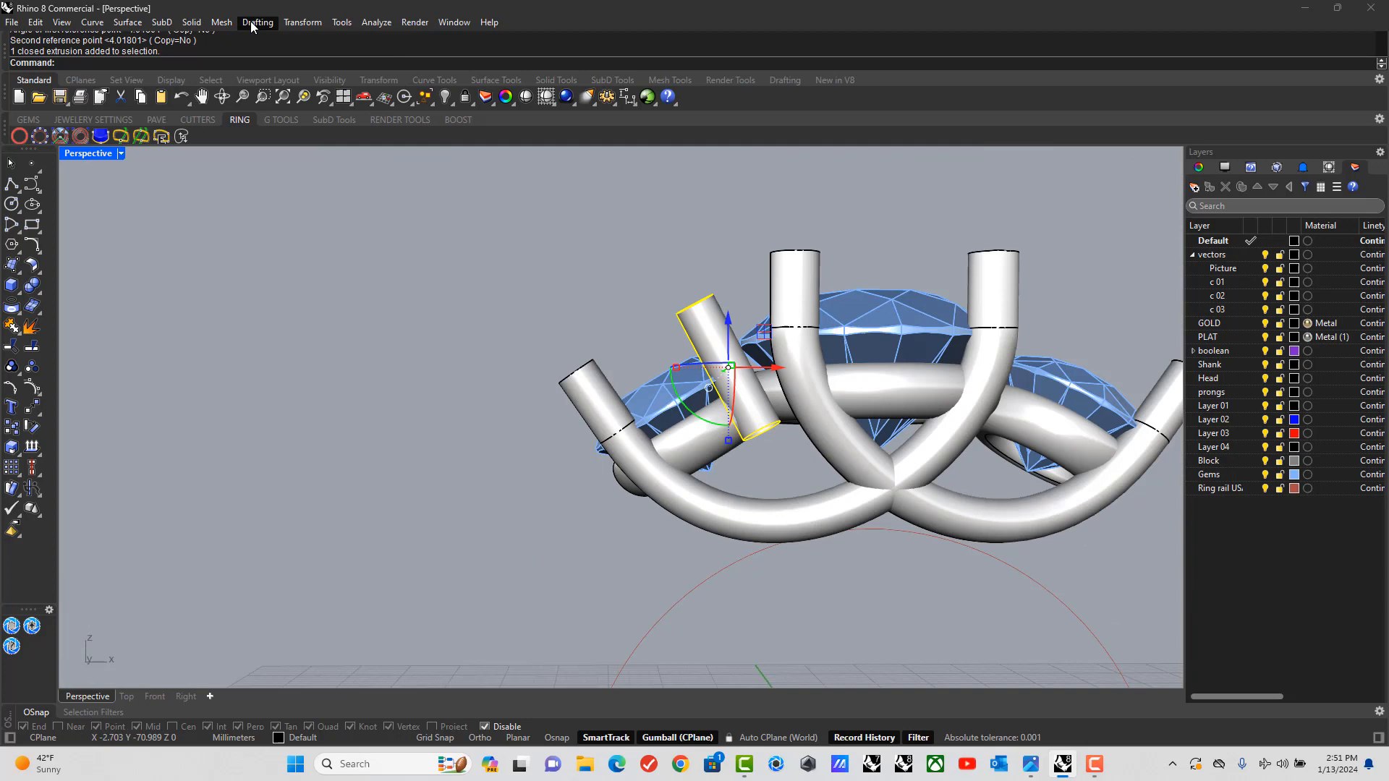
Mirror the straight prong across the X axis with Copy=Yes onto the right stone.
{"action": "left_click", "coordinate": [303, 22]}
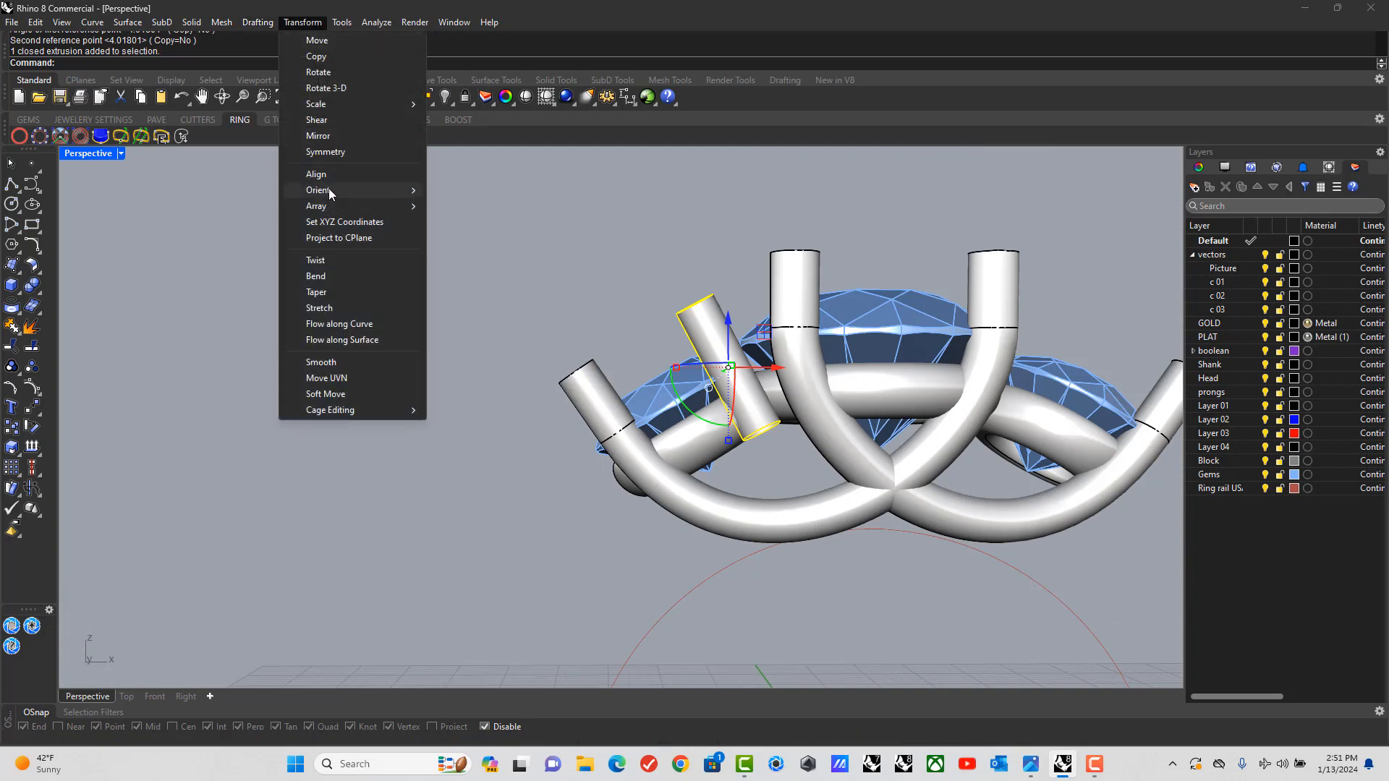
{"action": "left_click", "coordinate": [318, 136]}
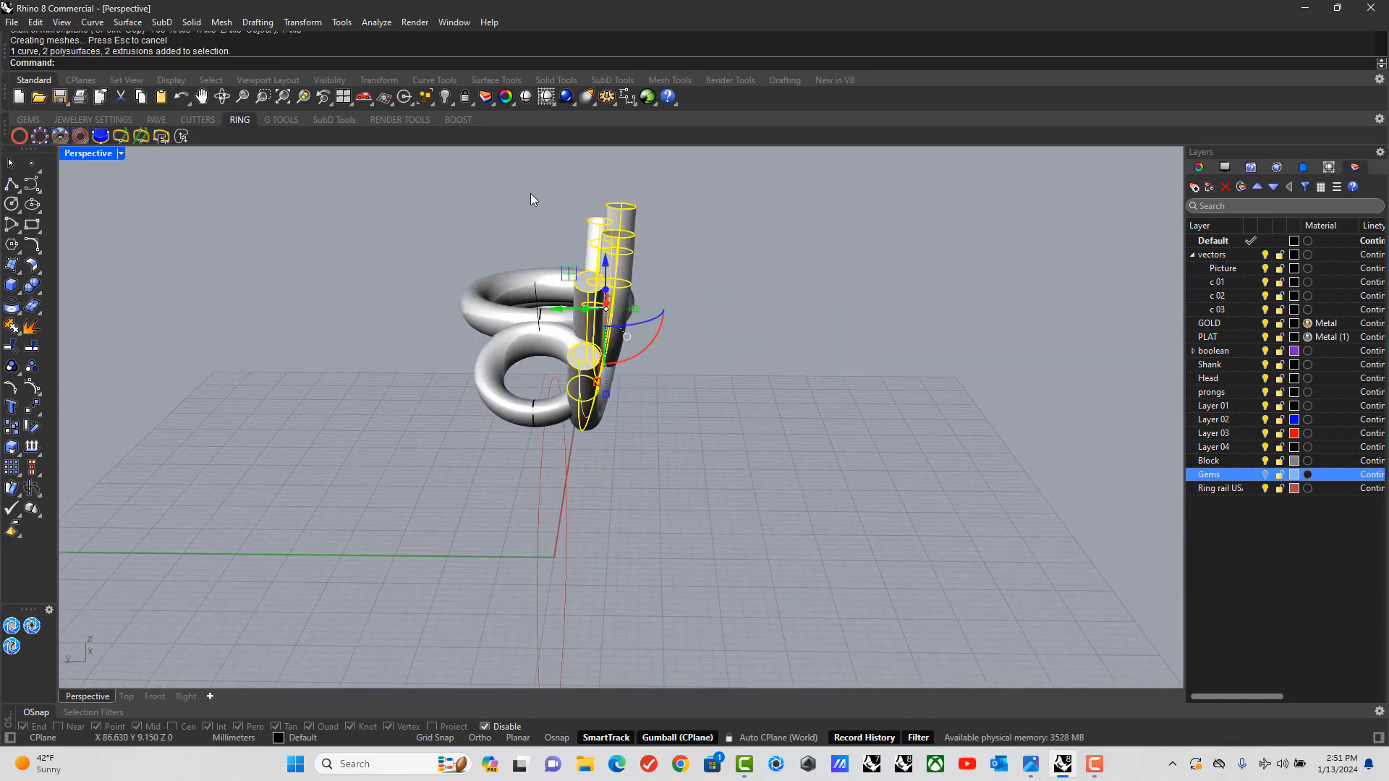
{"action": "right_click", "coordinate": [531, 198]}
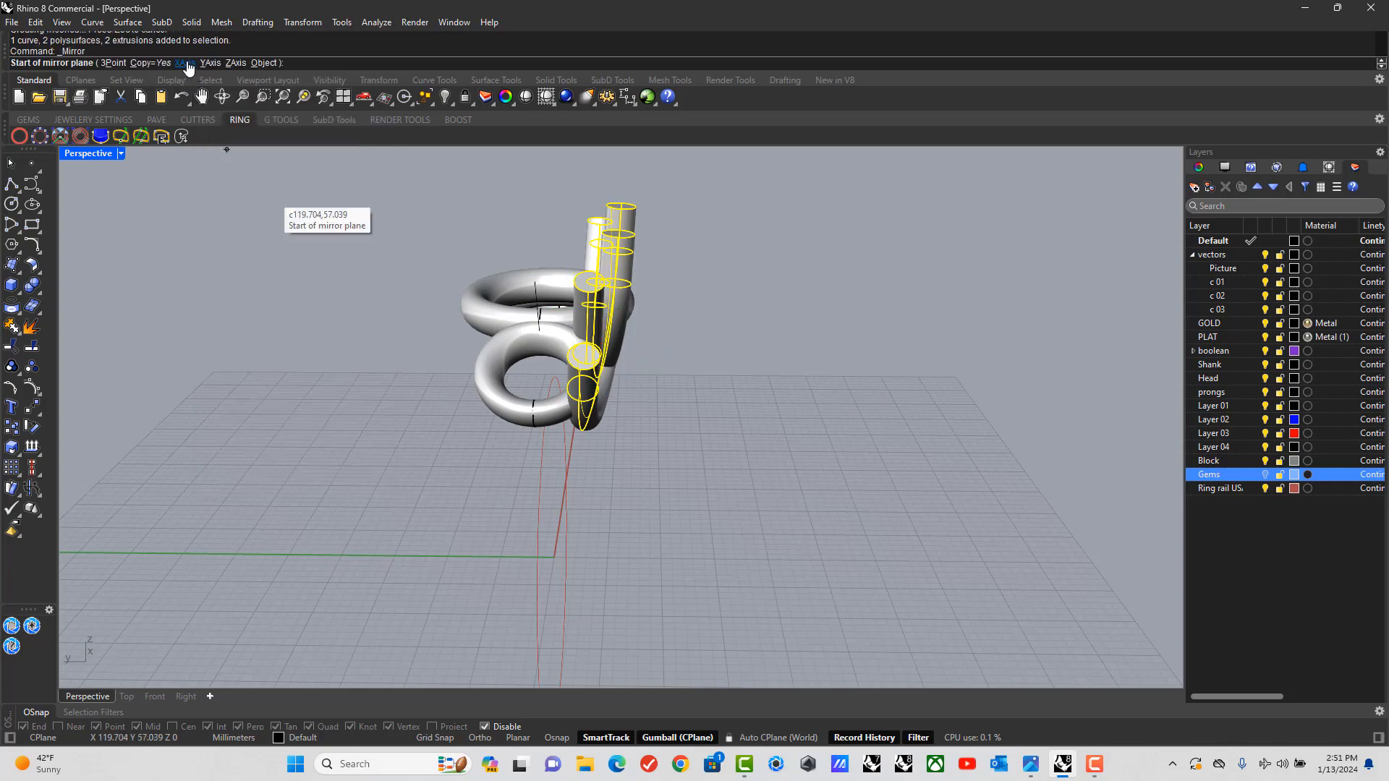
{"action": "left_click", "coordinate": [182, 62]}
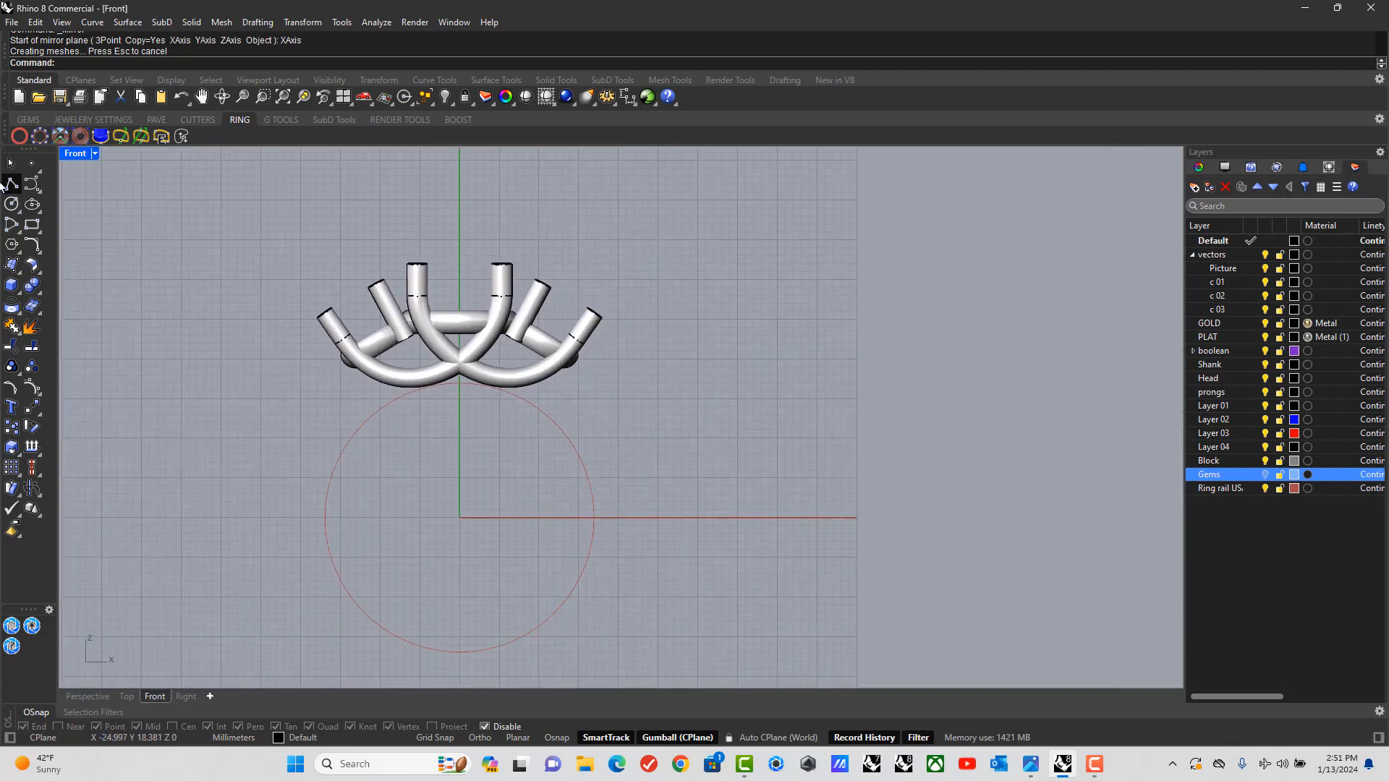
{"action": "mouse_move", "coordinate": [11, 185]}
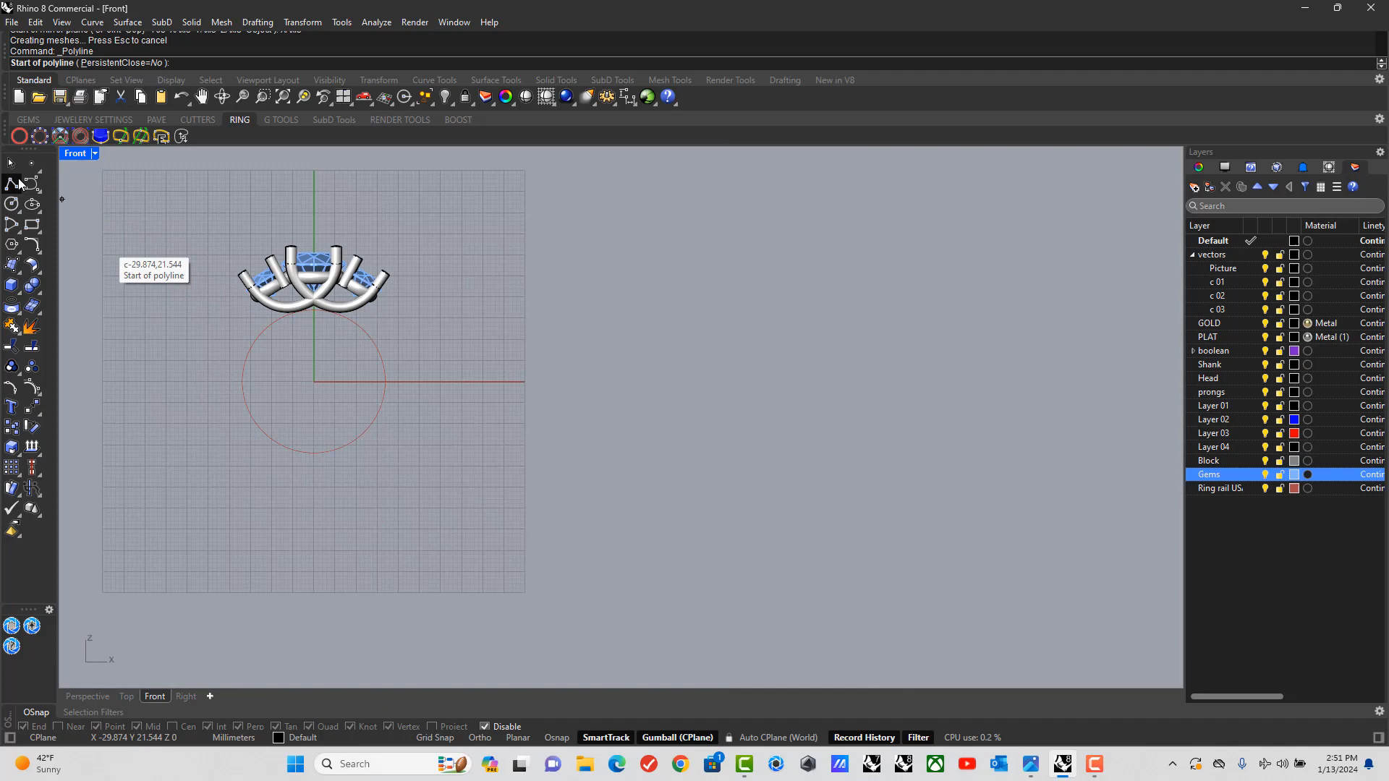
{"action": "mouse_move", "coordinate": [432, 681]}
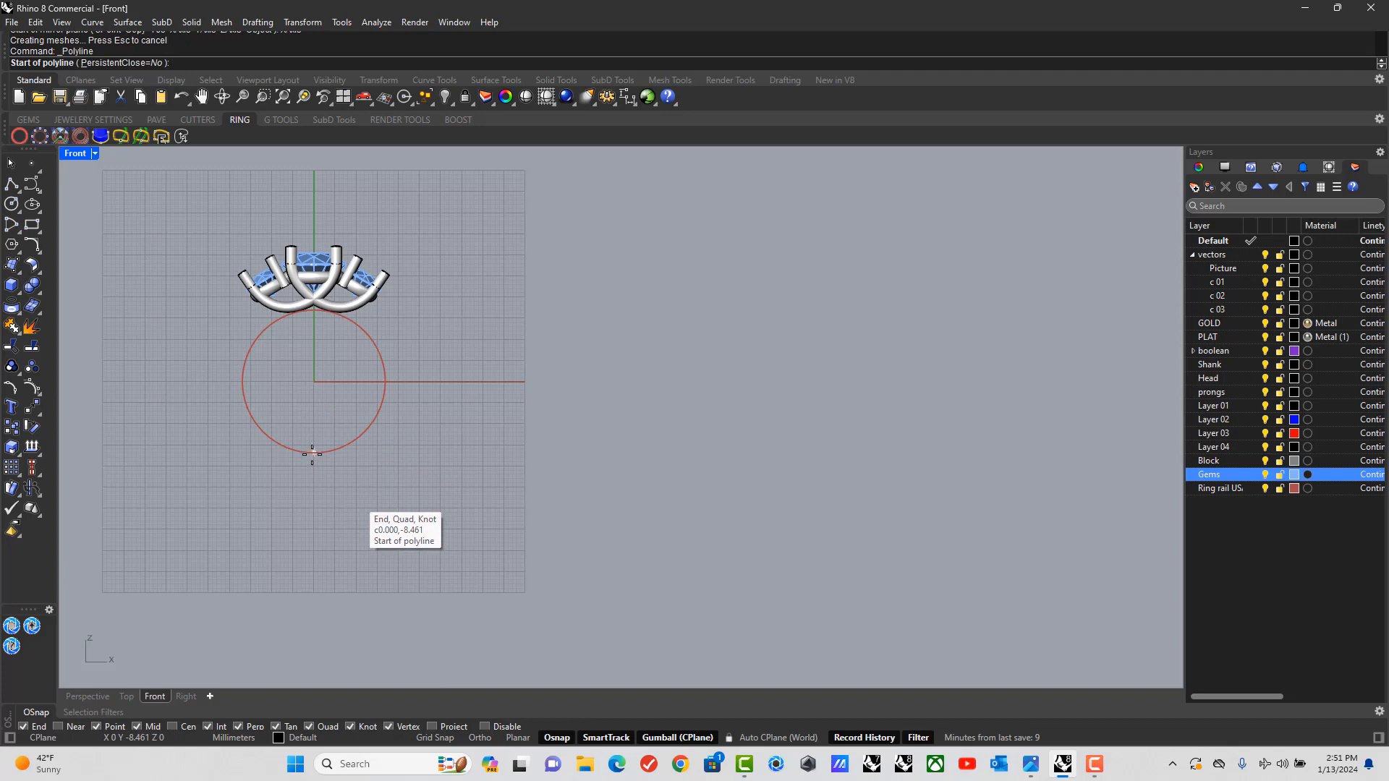
Draw guide polylines at the circle's bottom and left quadrants, then begin the shank arc.
{"action": "left_click", "coordinate": [312, 452]}
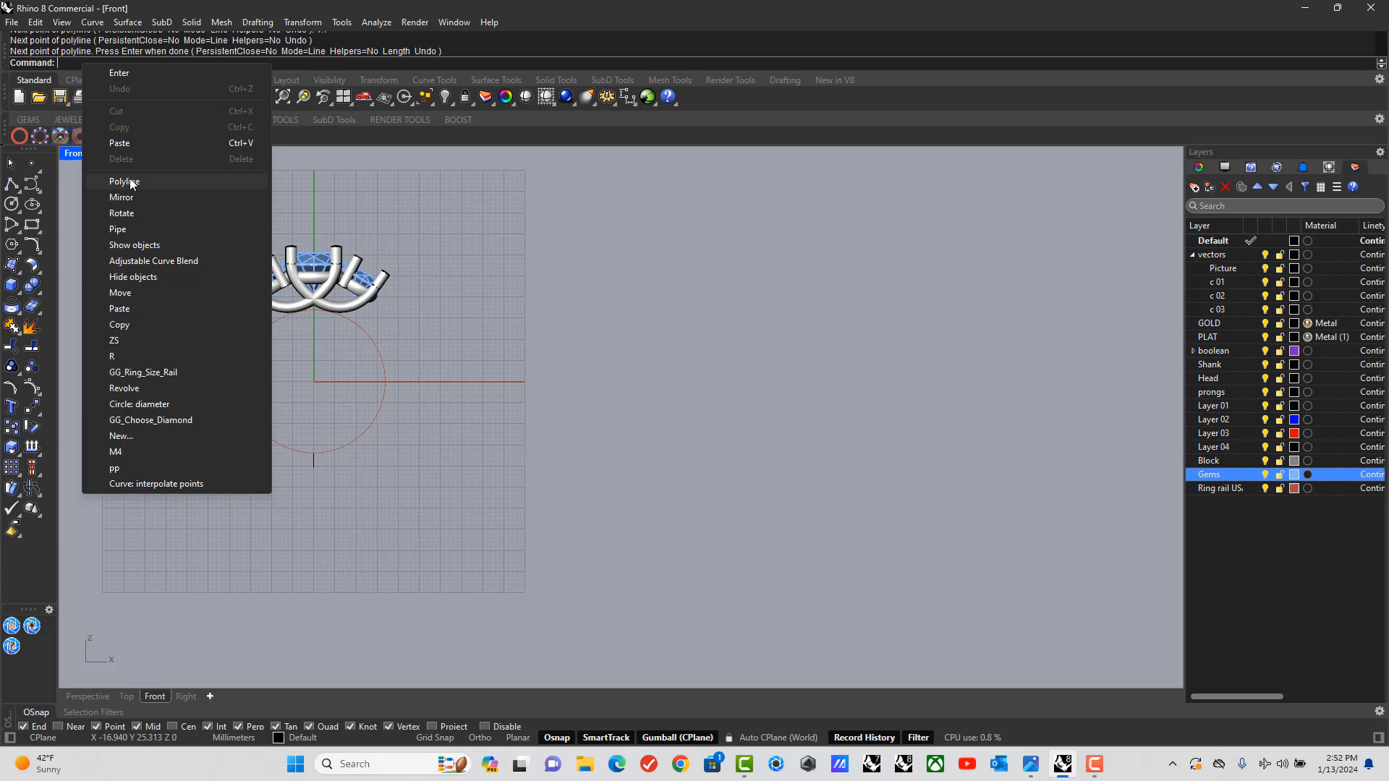
{"action": "left_click", "coordinate": [124, 183]}
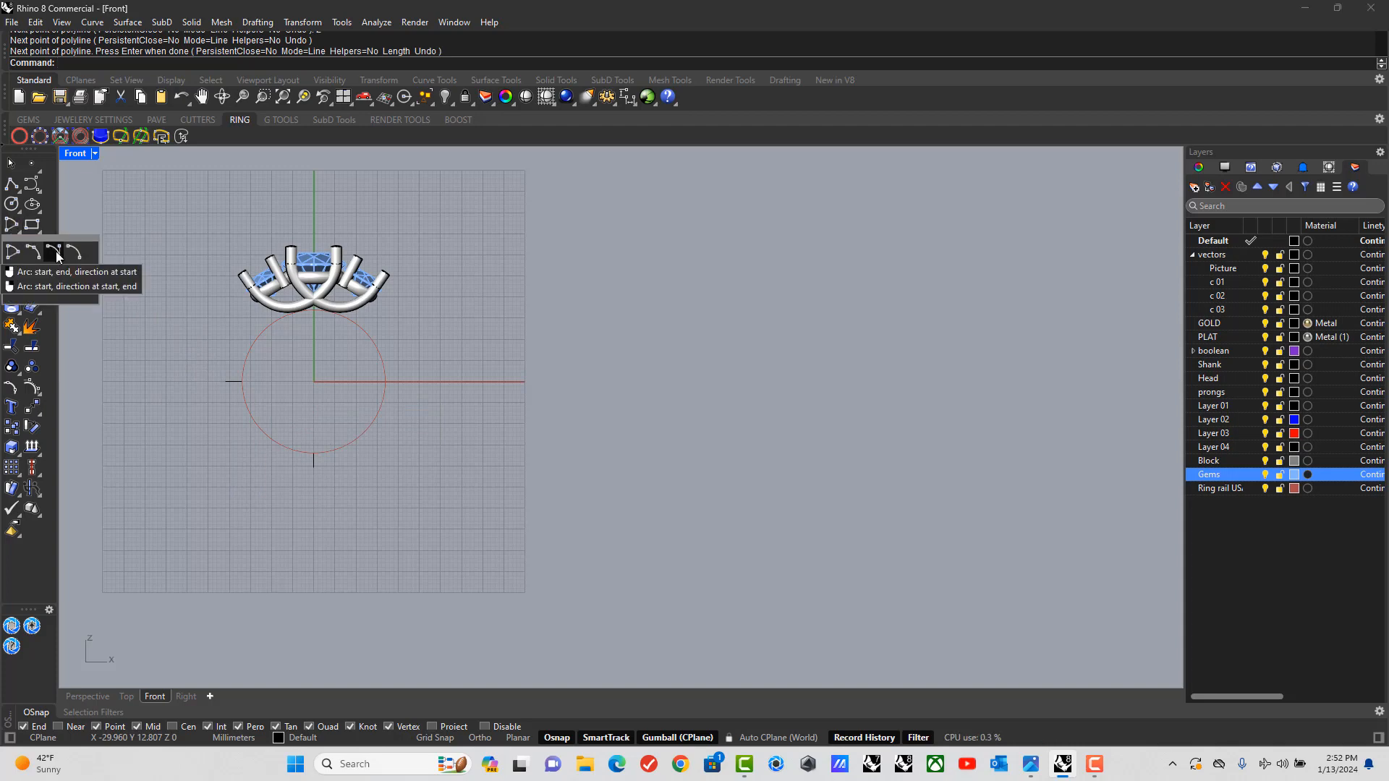
{"action": "left_click", "coordinate": [54, 252]}
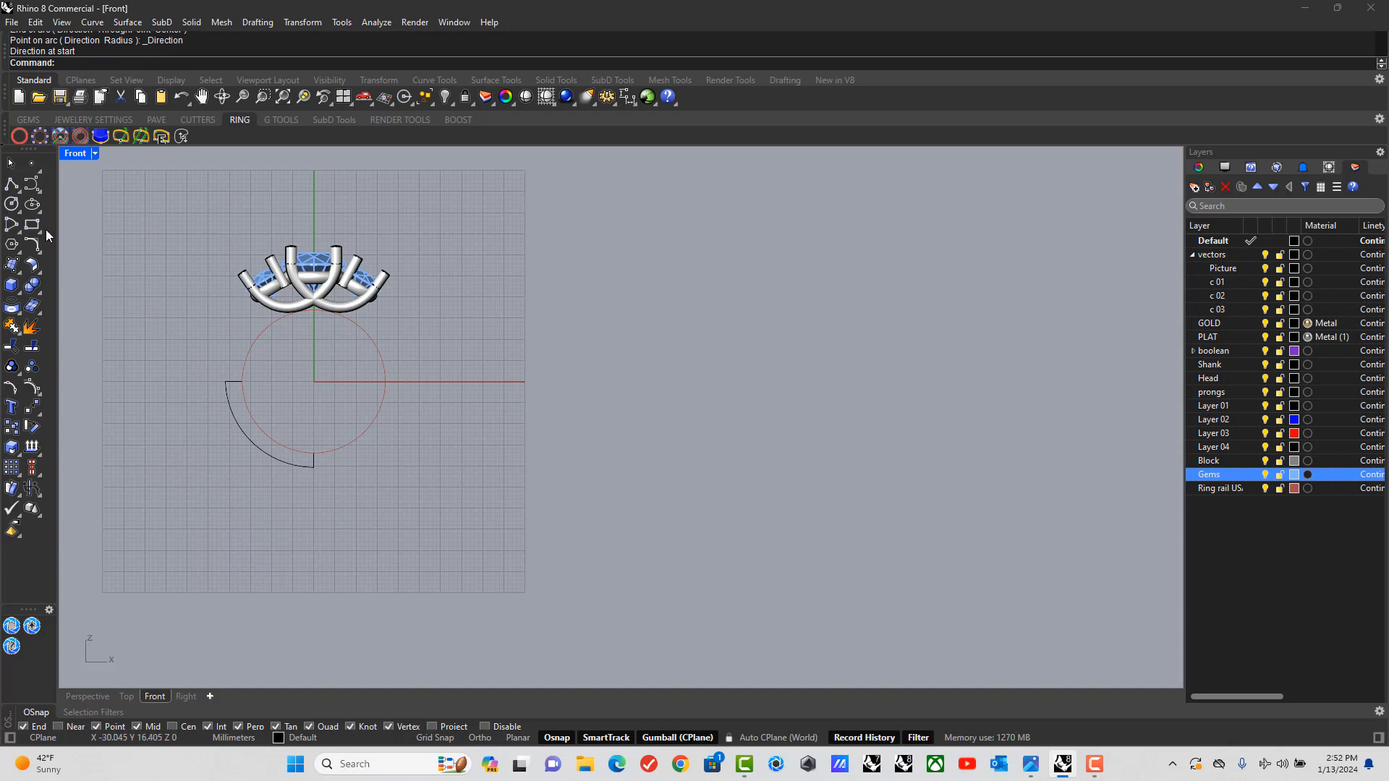
{"action": "mouse_move", "coordinate": [35, 197]}
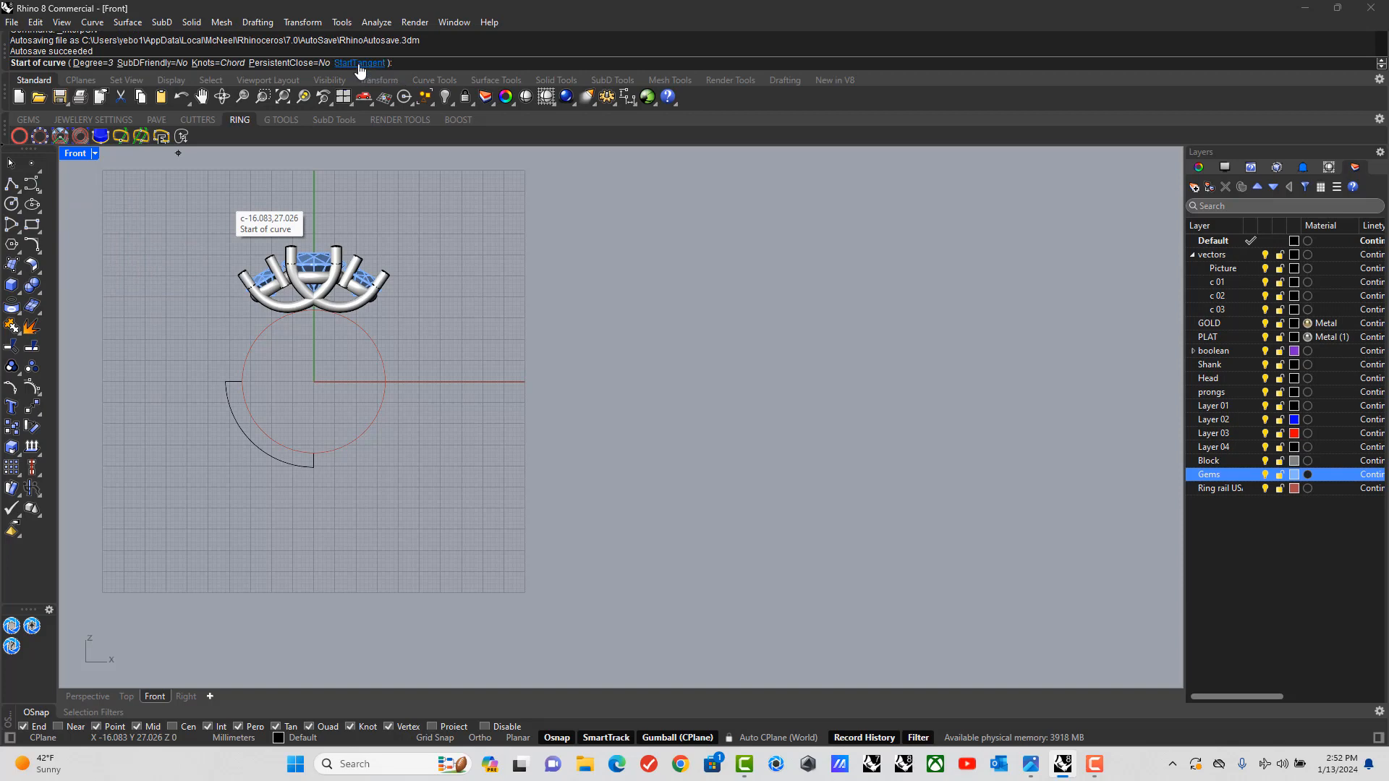
Start the interpolated shank curve with StartTangent so it flows from the arc.
{"action": "left_click", "coordinate": [359, 63]}
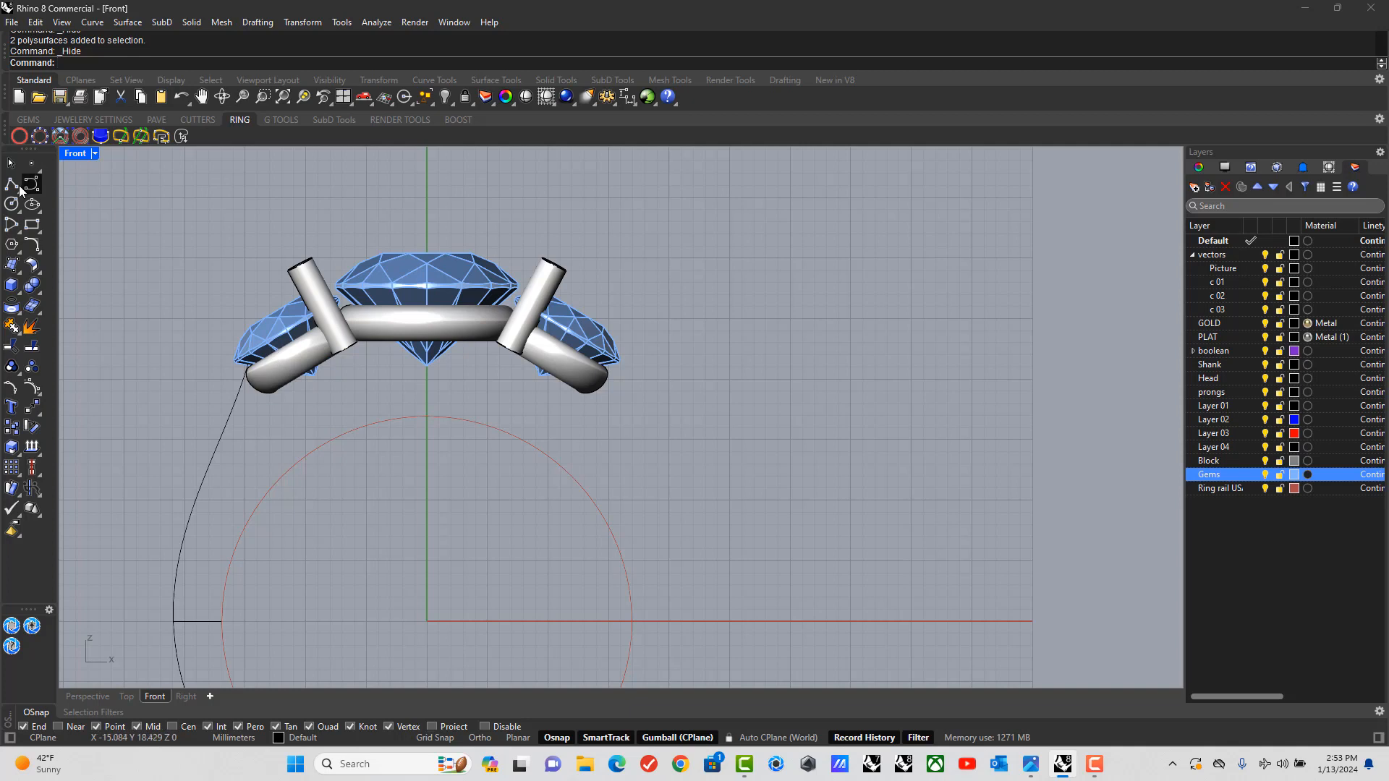
Show the hidden prongs and trace an interpolated curve along the left prong's underside with Osnap off.
{"action": "left_click", "coordinate": [10, 184]}
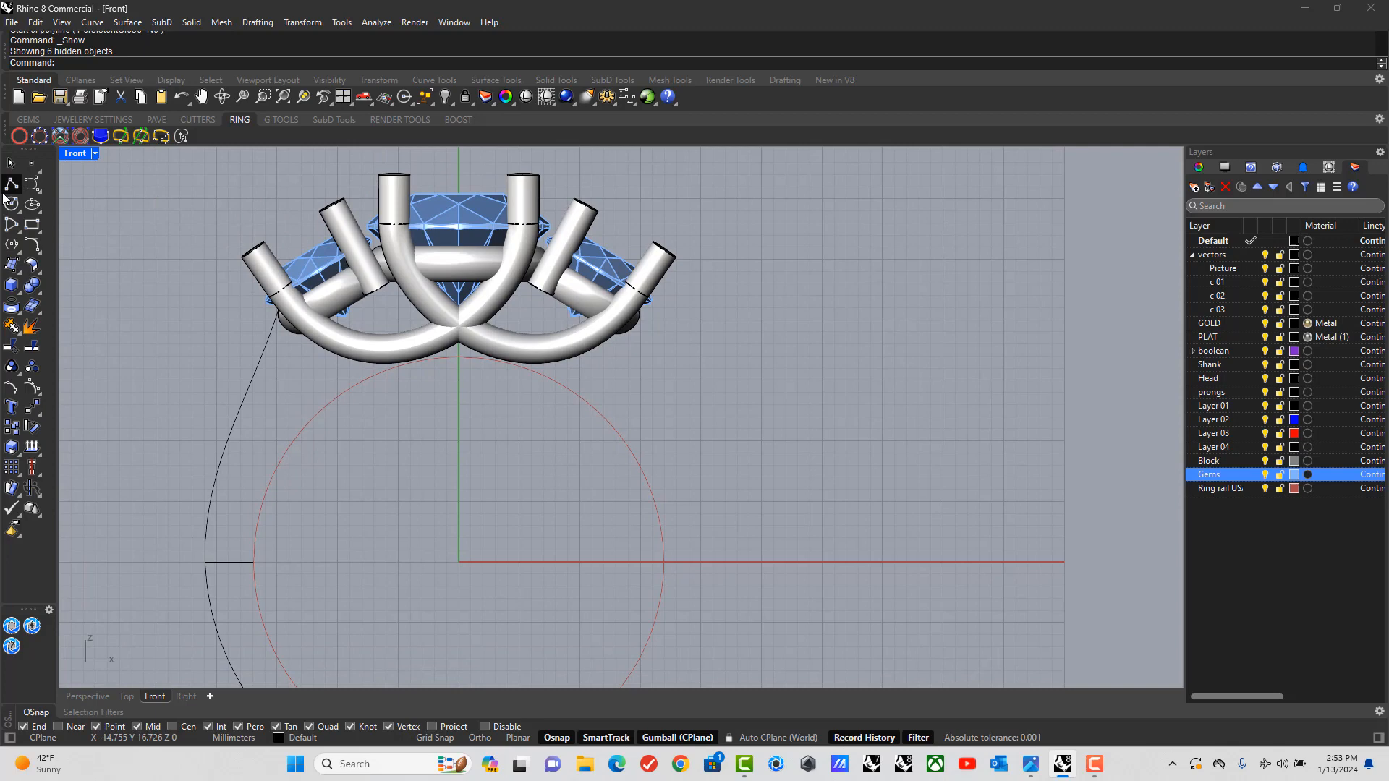
{"action": "left_click", "coordinate": [11, 184]}
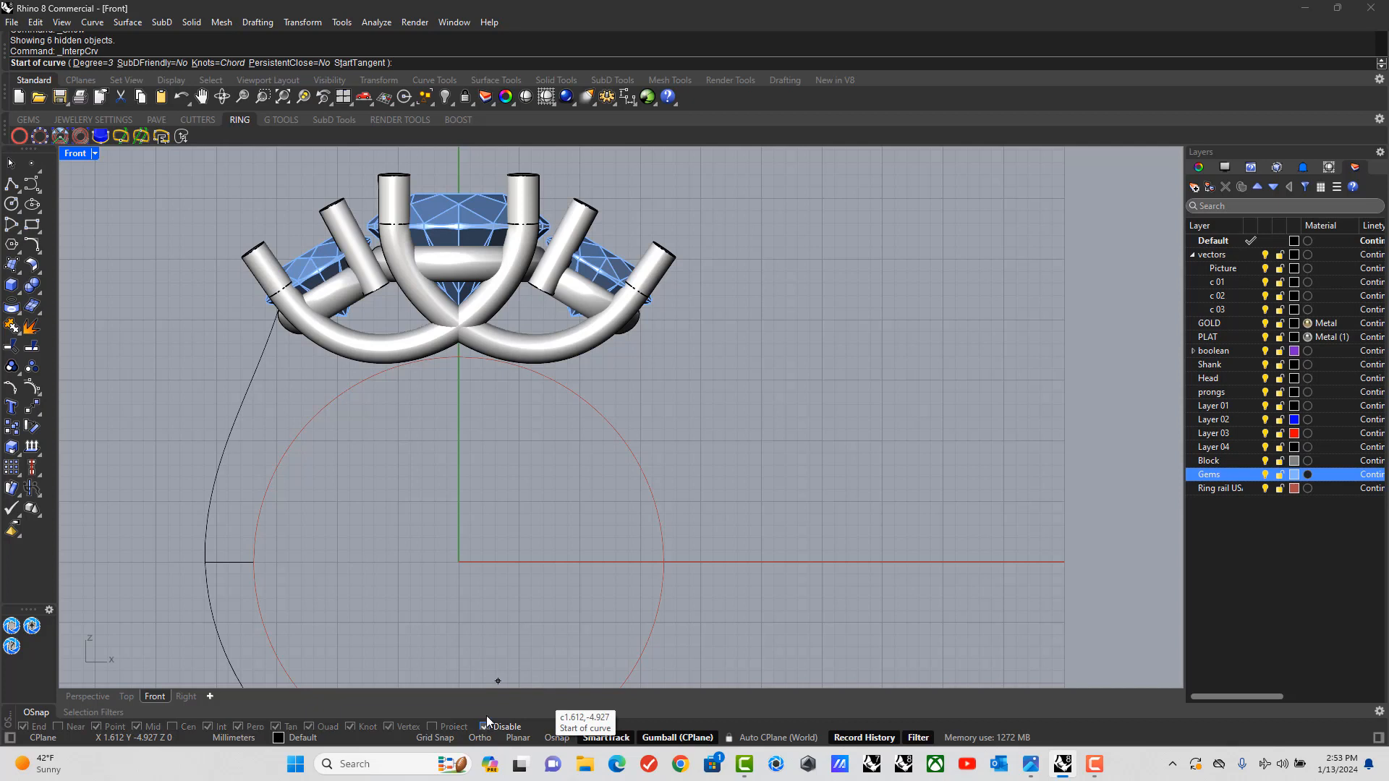
{"action": "left_click", "coordinate": [266, 272]}
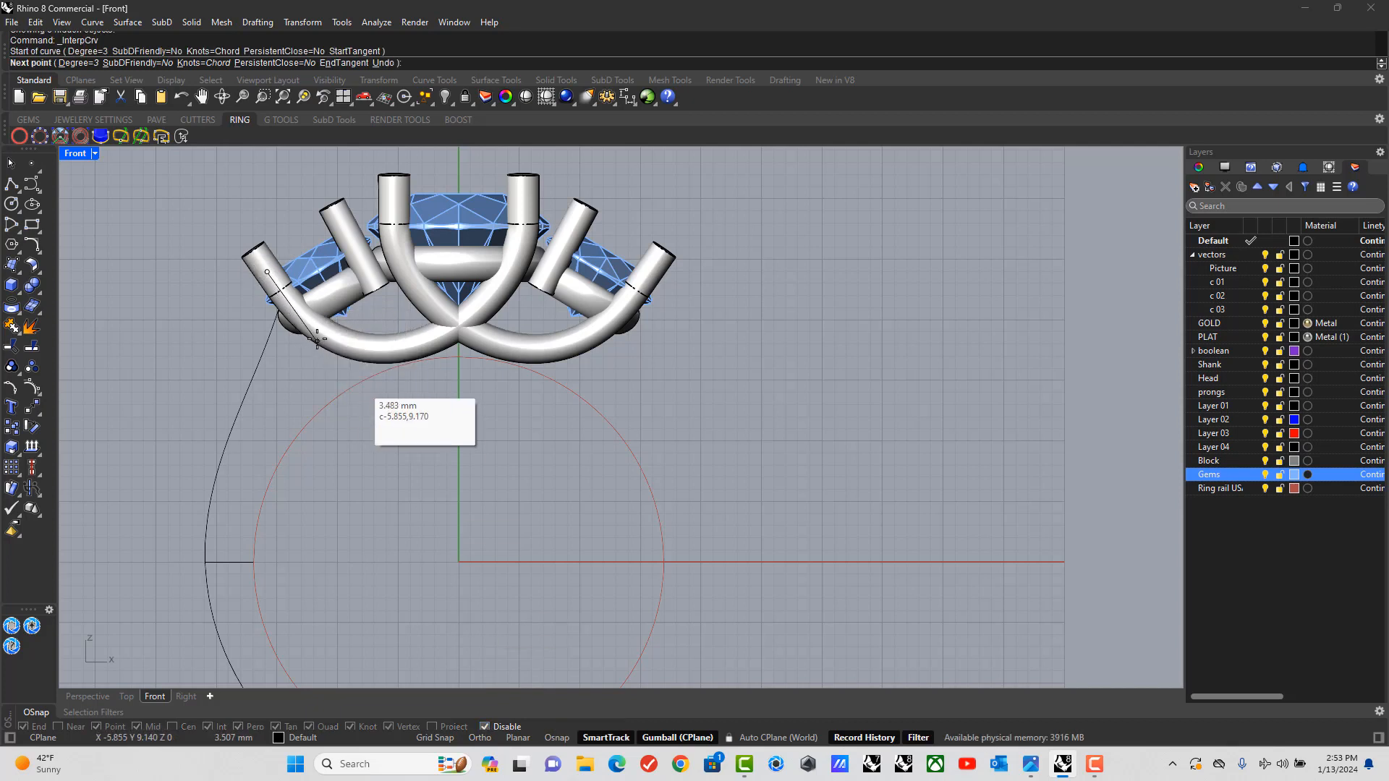
{"action": "left_click", "coordinate": [385, 345]}
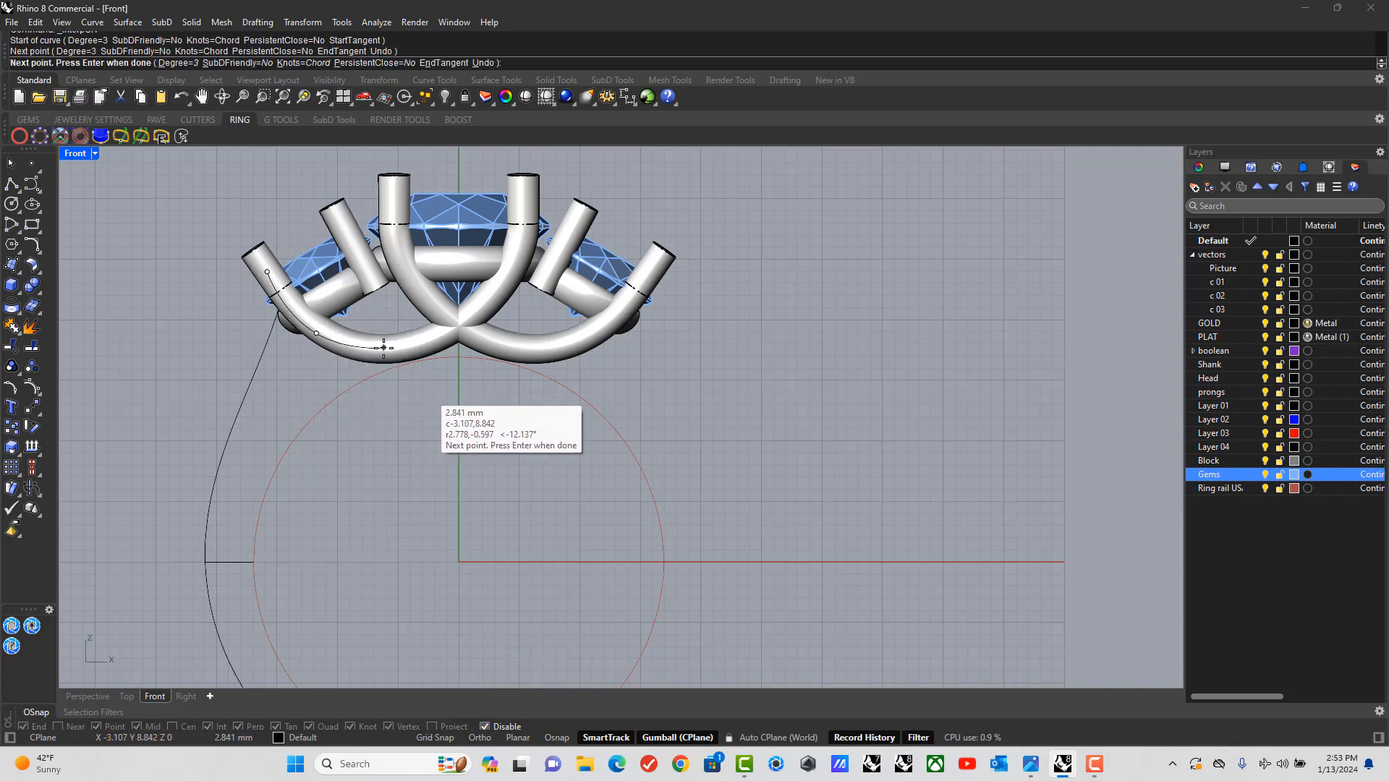
{"action": "left_click", "coordinate": [408, 349]}
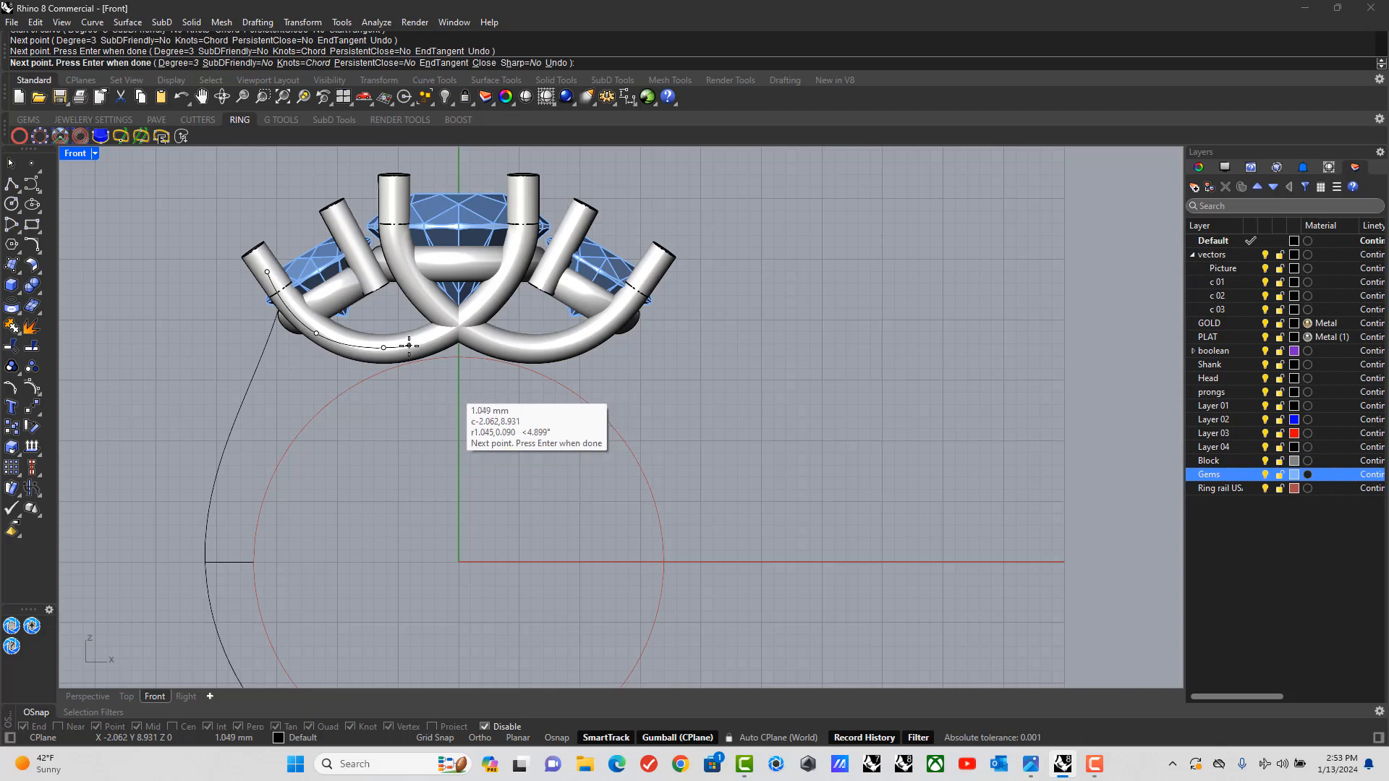
{"action": "key", "text": "Enter"}
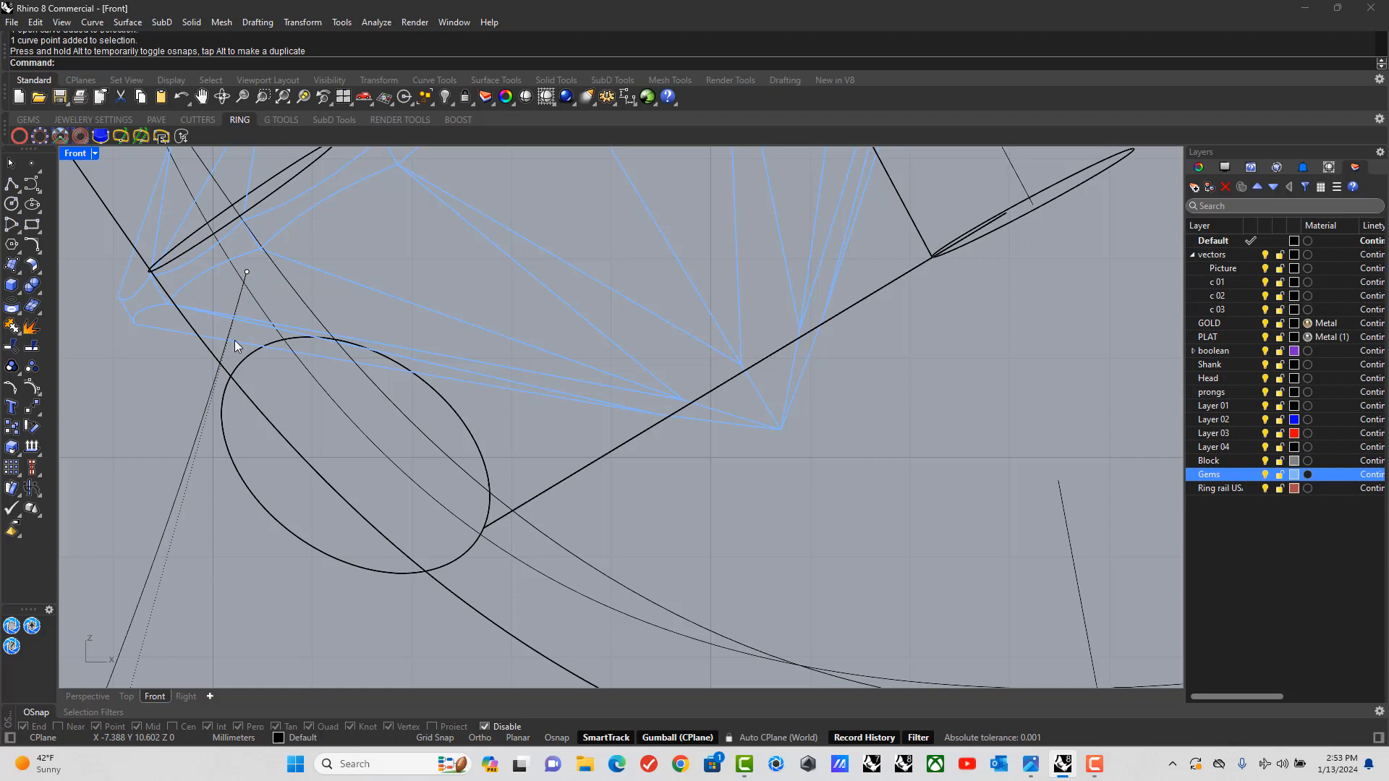
Run CurveBoolean on the selected shank curves to combine them into one closed region.
{"action": "left_click", "coordinate": [248, 326]}
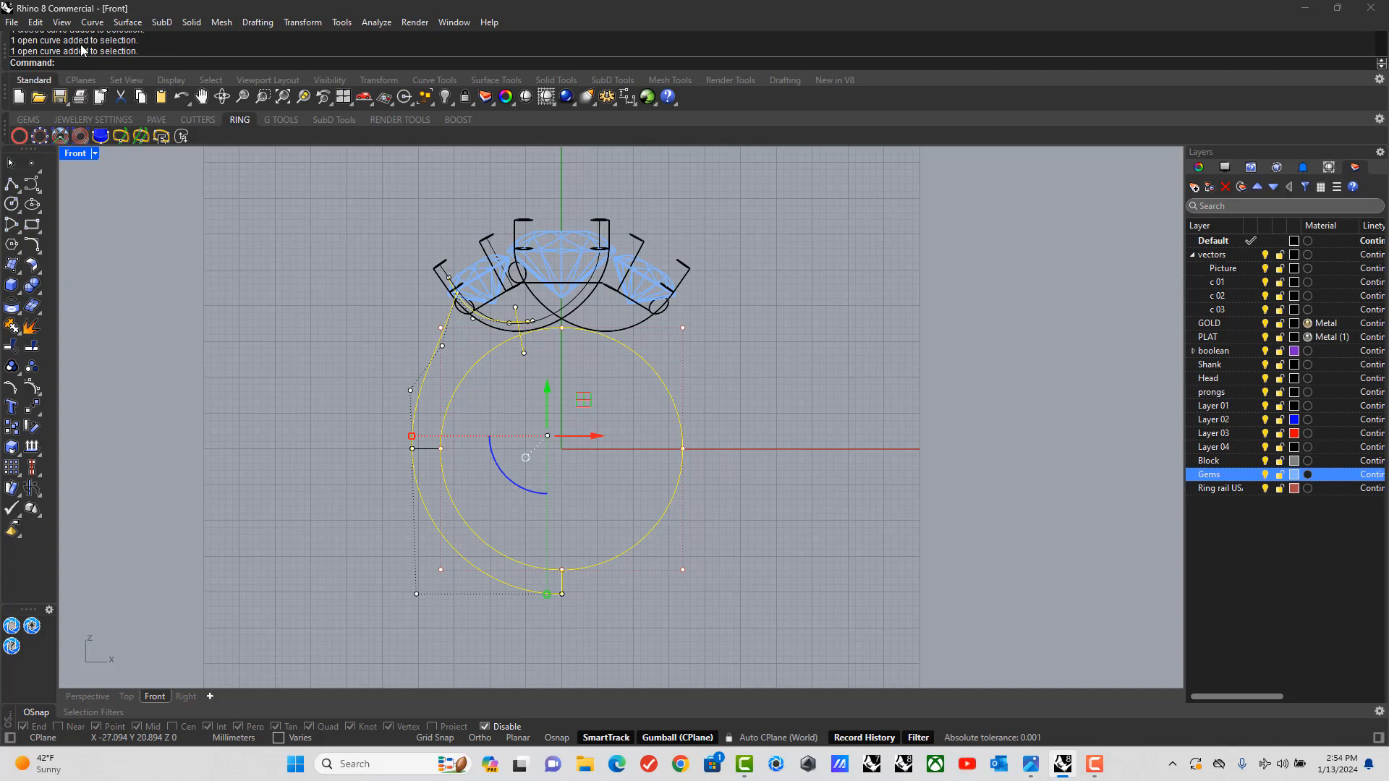
{"action": "type", "text": "d"}
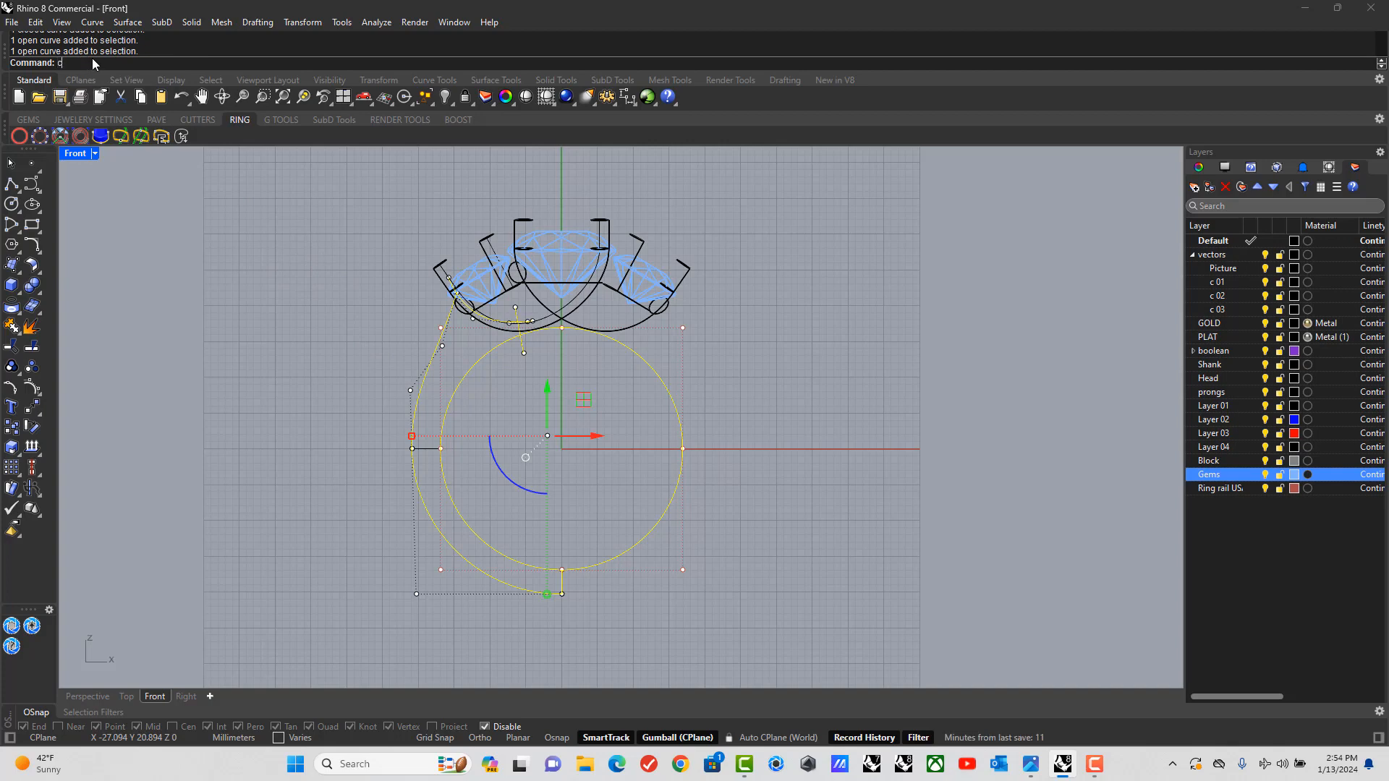
{"action": "type", "text": "urveBoolean"}
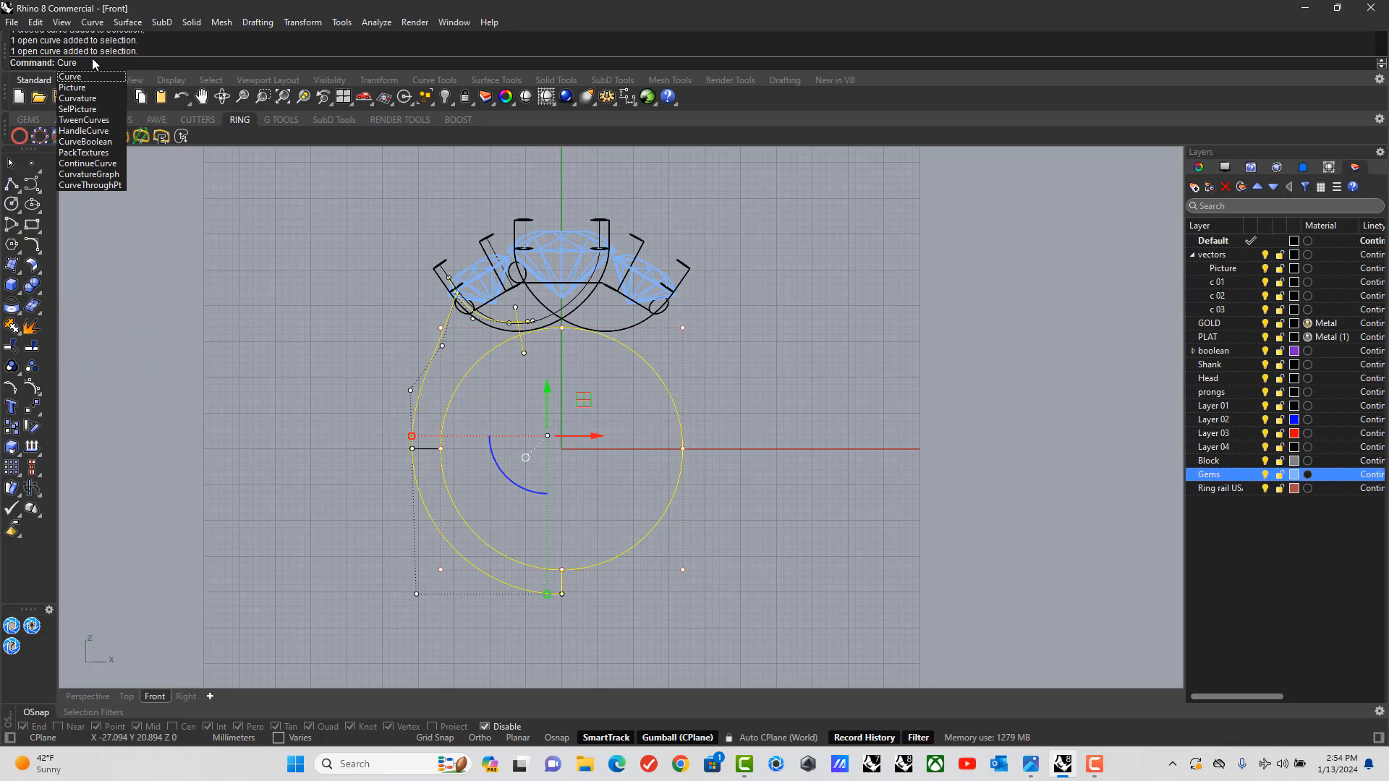
{"action": "mouse_move", "coordinate": [86, 142]}
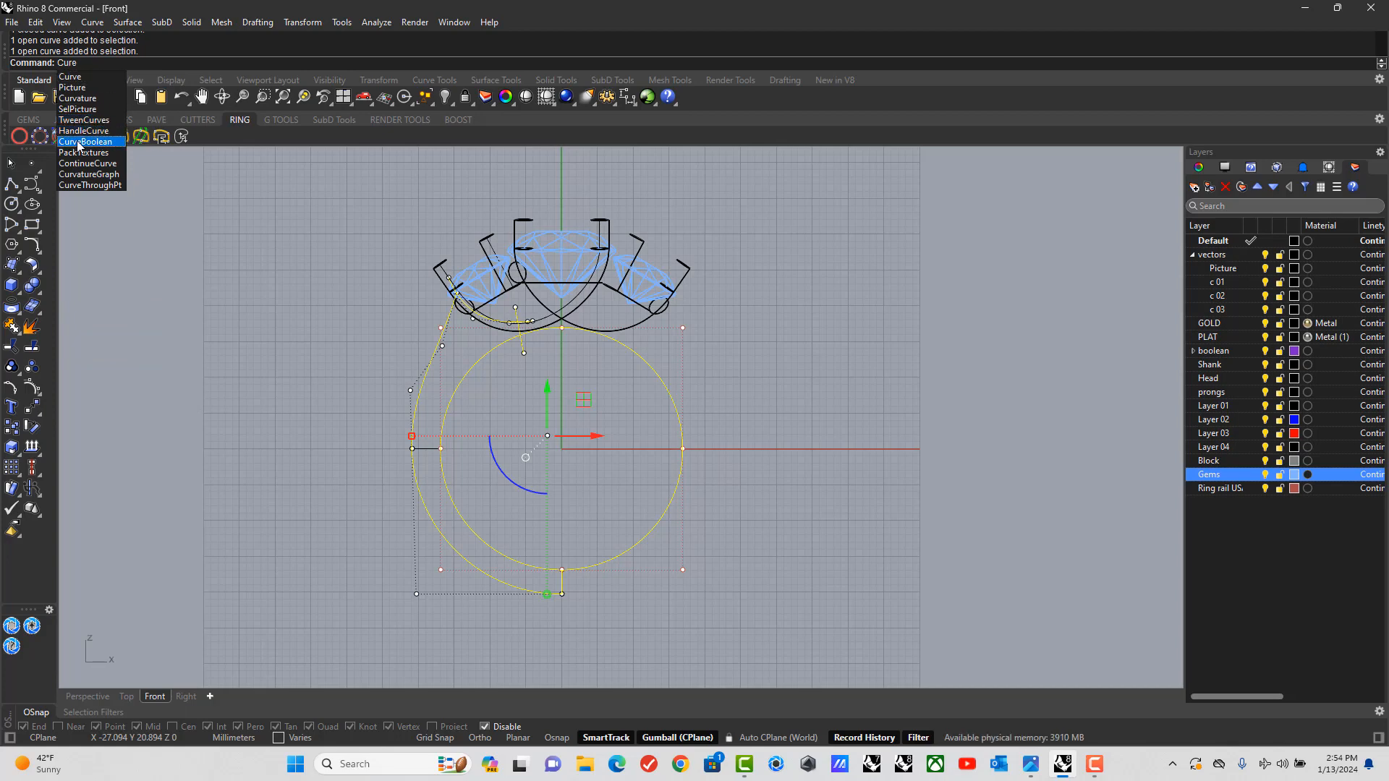
{"action": "left_click", "coordinate": [85, 142]}
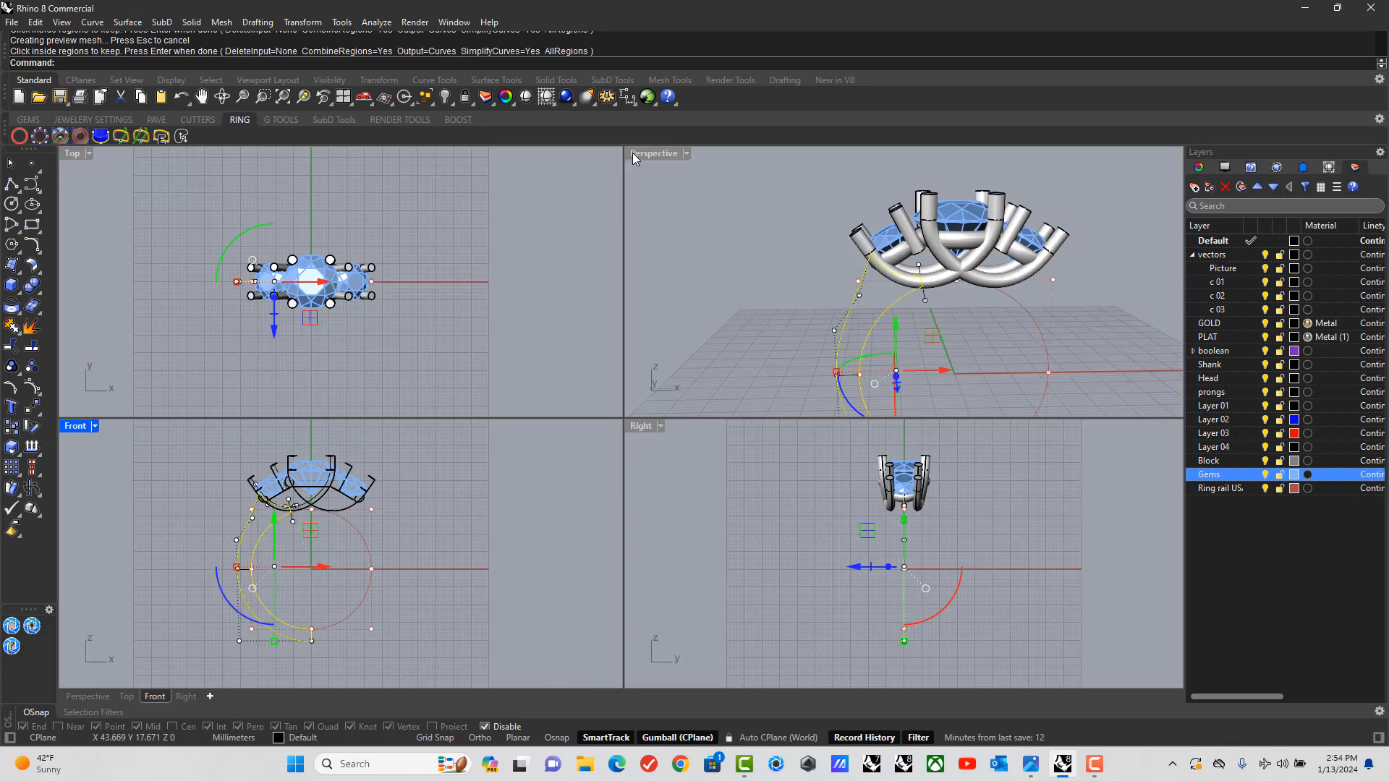
Maximize Perspective and Extrude Straight the shank region, picking the profile from the selection menu.
{"action": "double_click", "coordinate": [652, 153]}
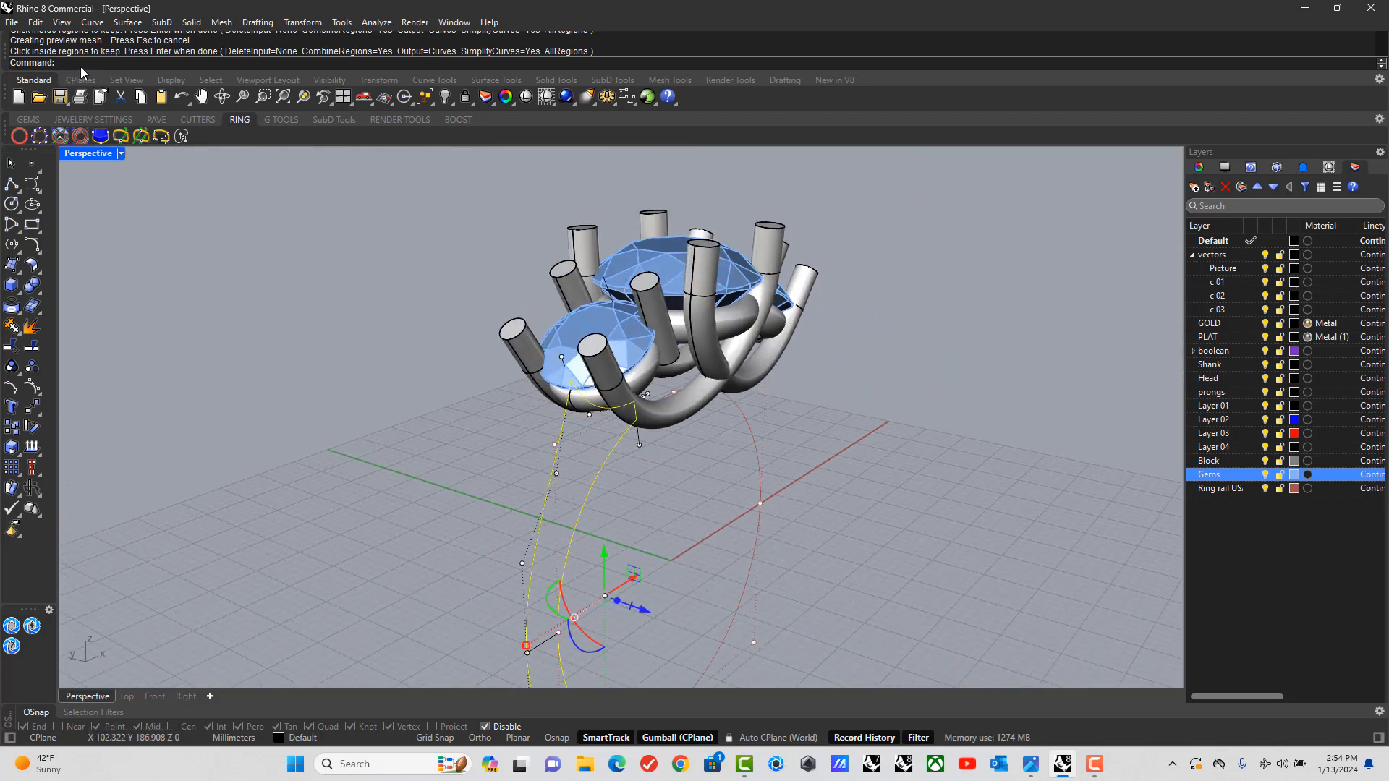
{"action": "left_click", "coordinate": [14, 266]}
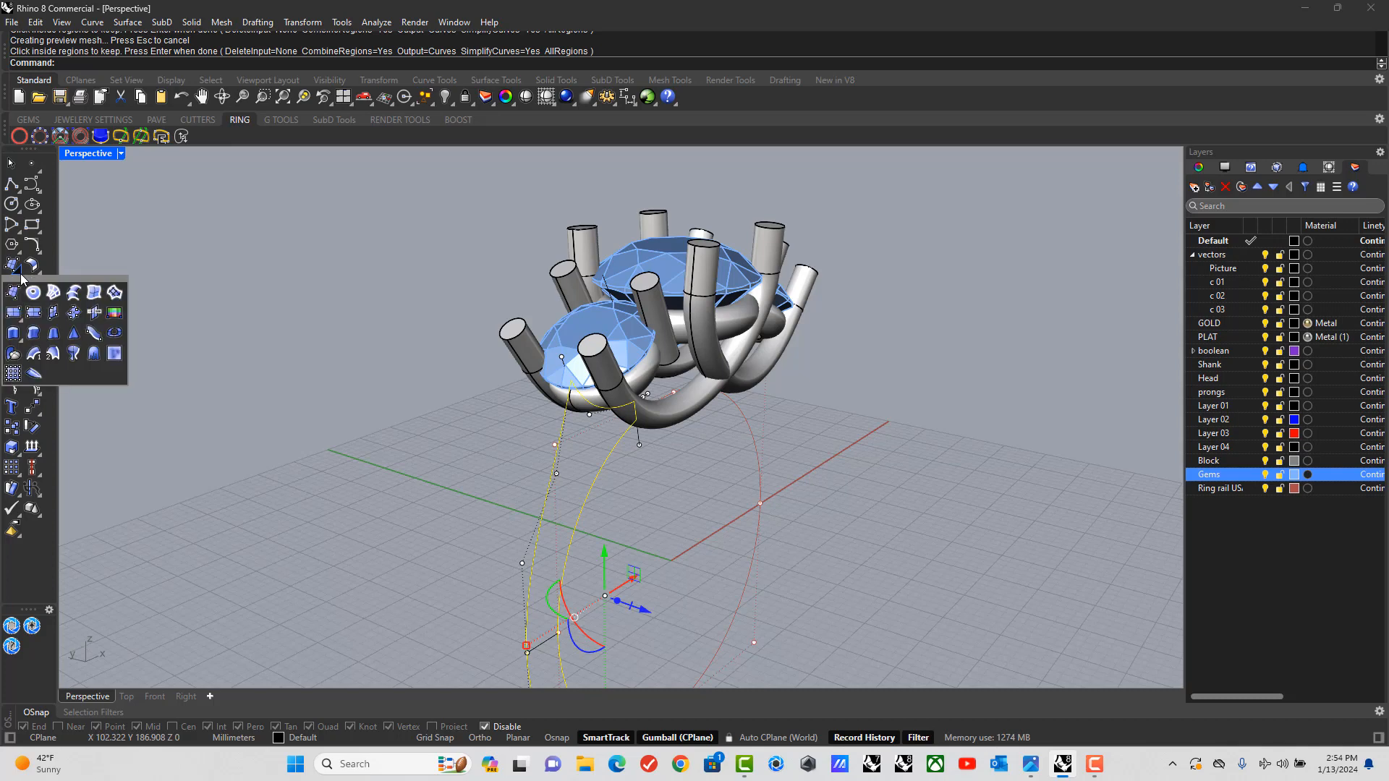
{"action": "mouse_move", "coordinate": [13, 333]}
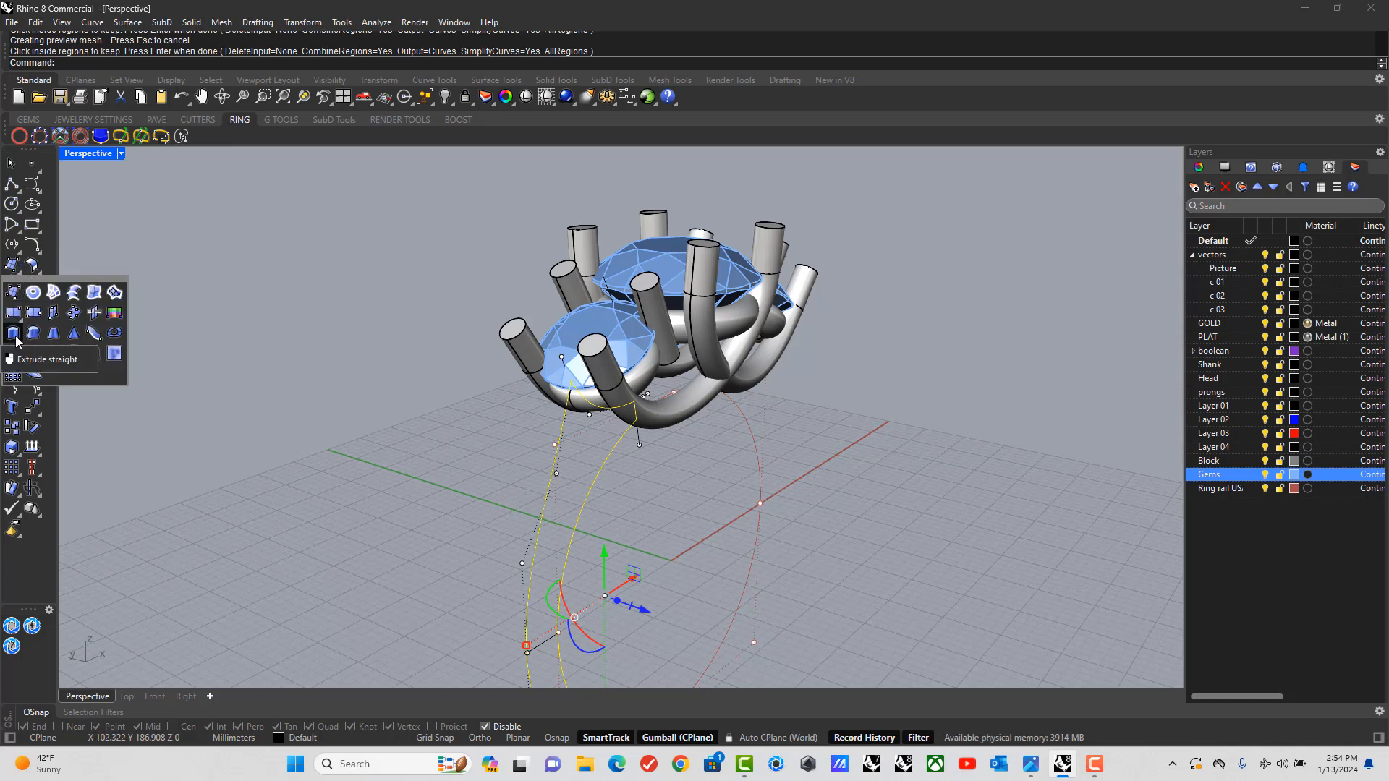
{"action": "left_click", "coordinate": [13, 332]}
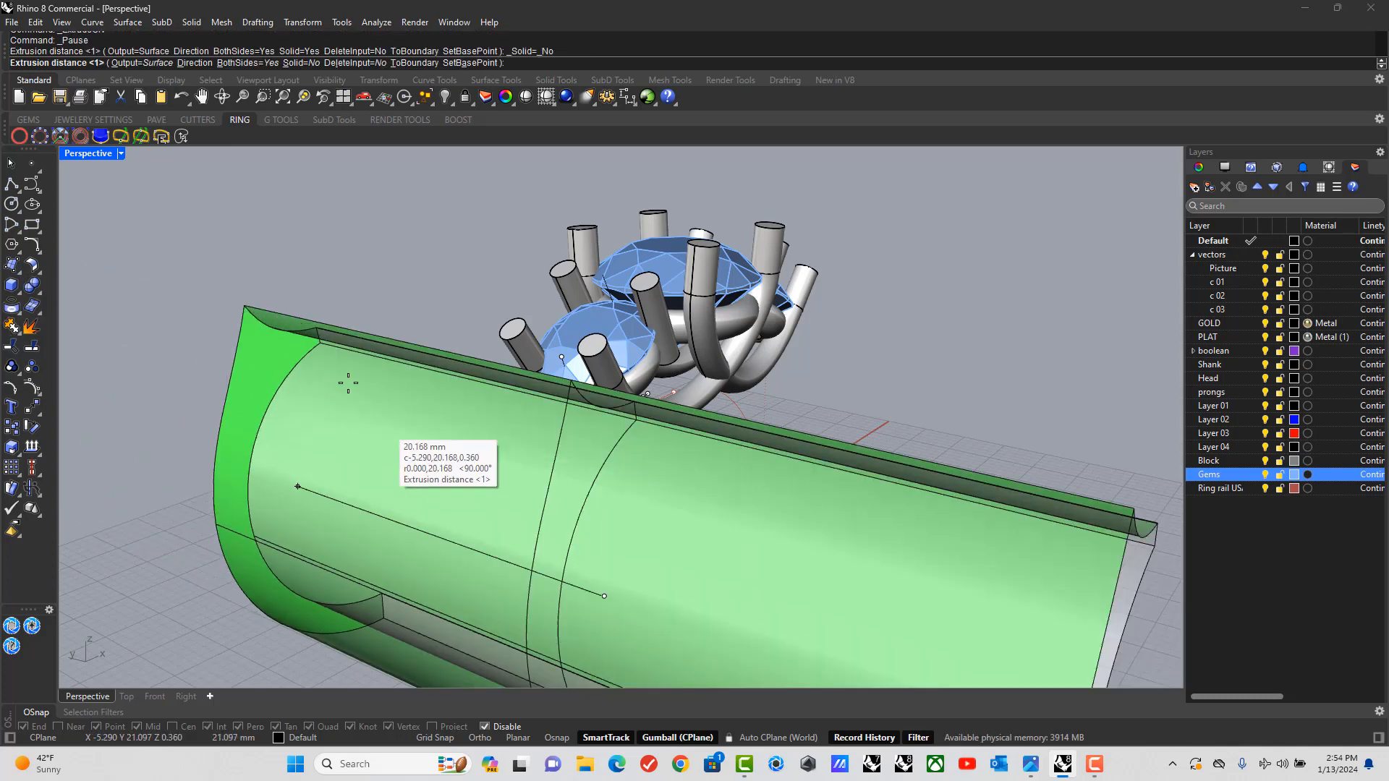
{"action": "mouse_move", "coordinate": [517, 68]}
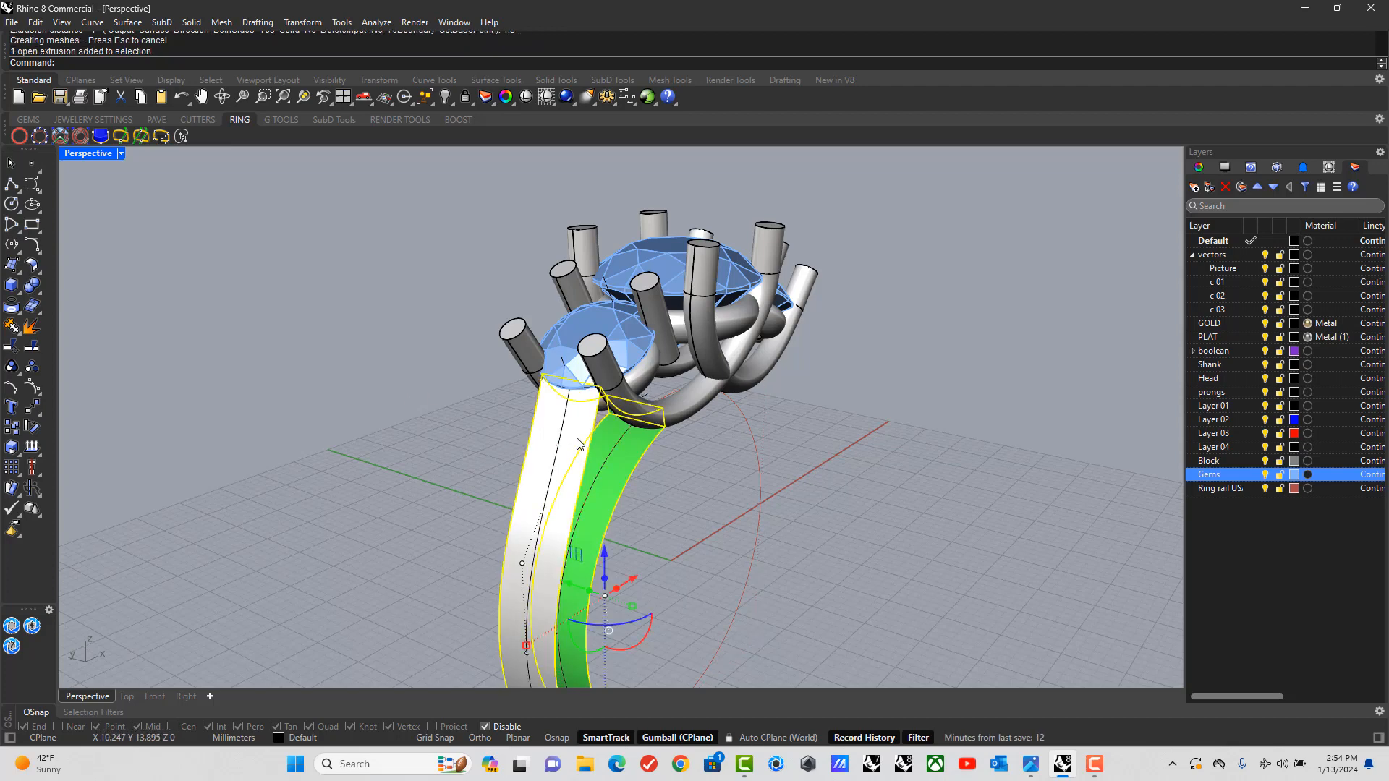
{"action": "left_click", "coordinate": [577, 443]}
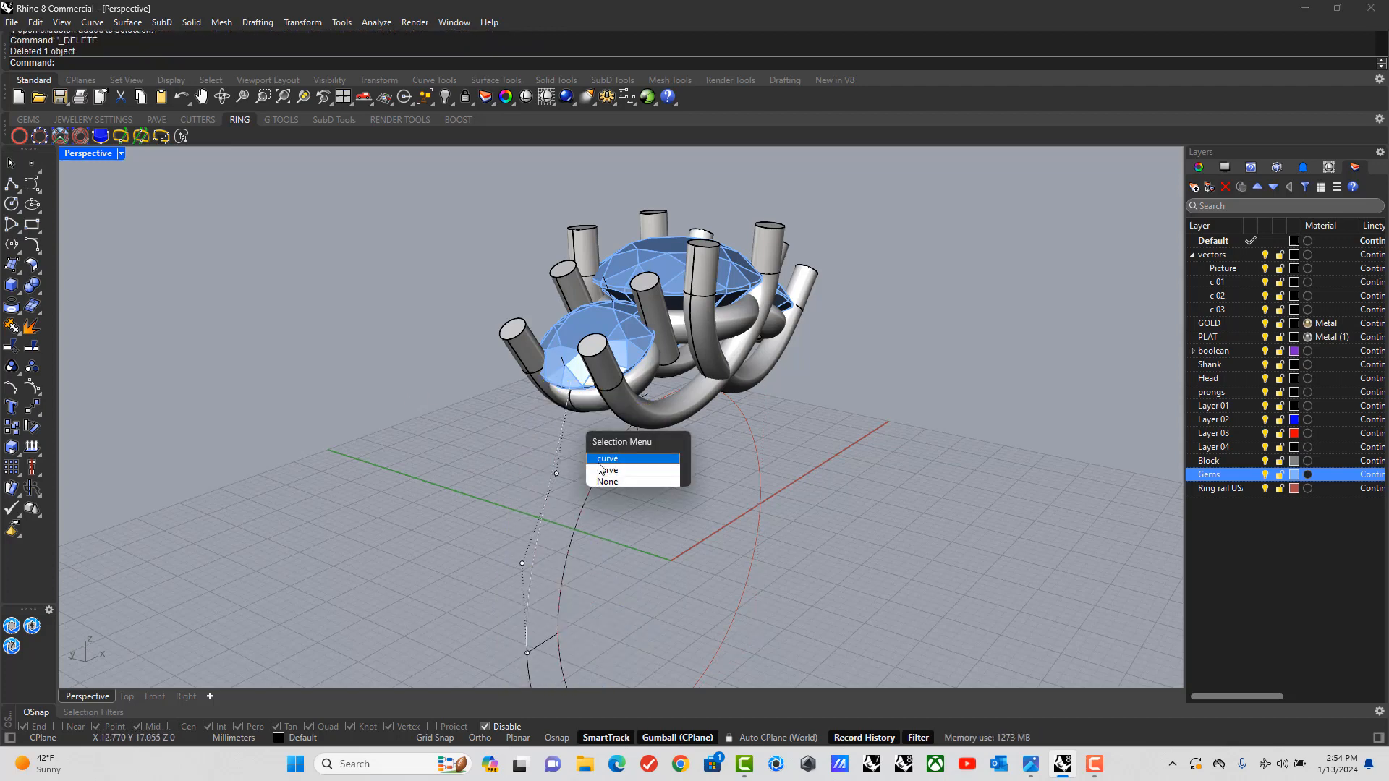
{"action": "left_click", "coordinate": [606, 458]}
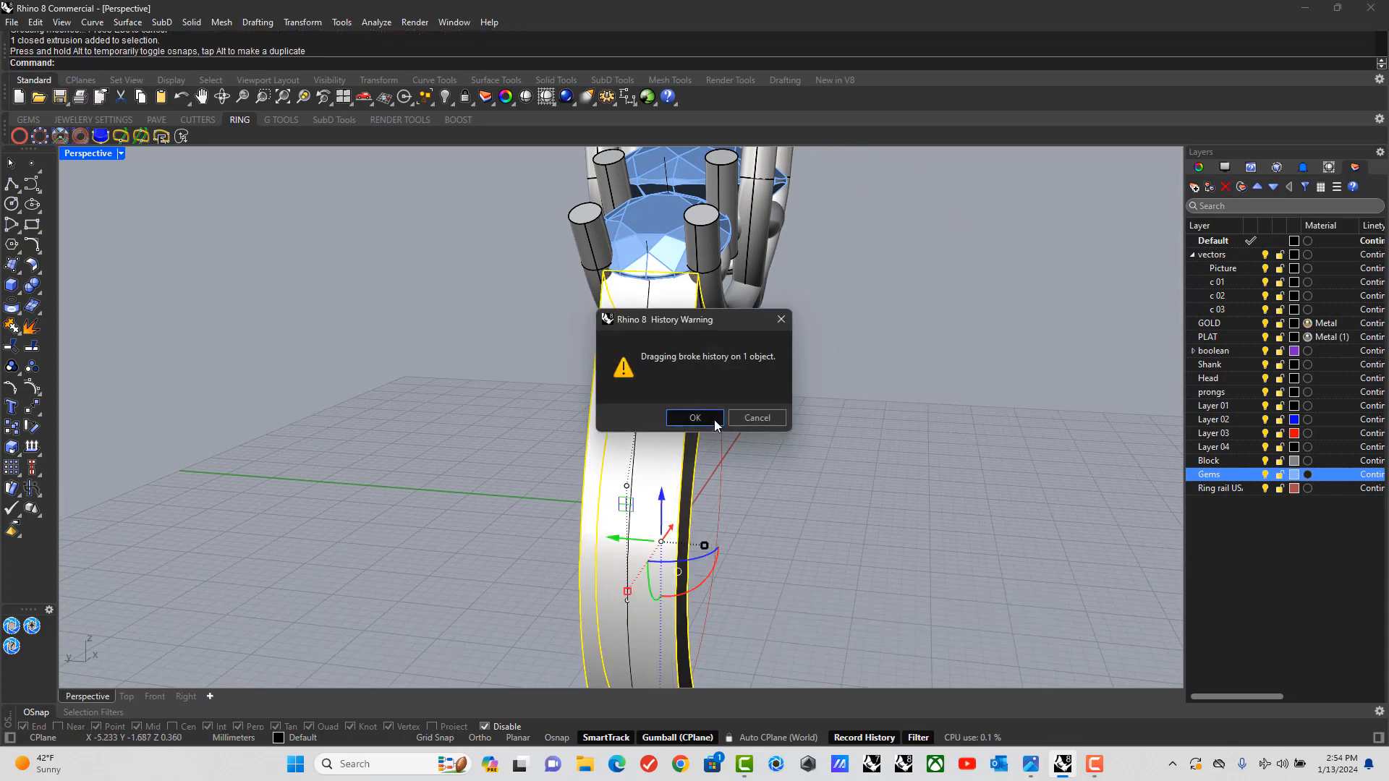
Dismiss the history warning and fillet the shank band's edges with Fillet Edge.
{"action": "left_click", "coordinate": [694, 417]}
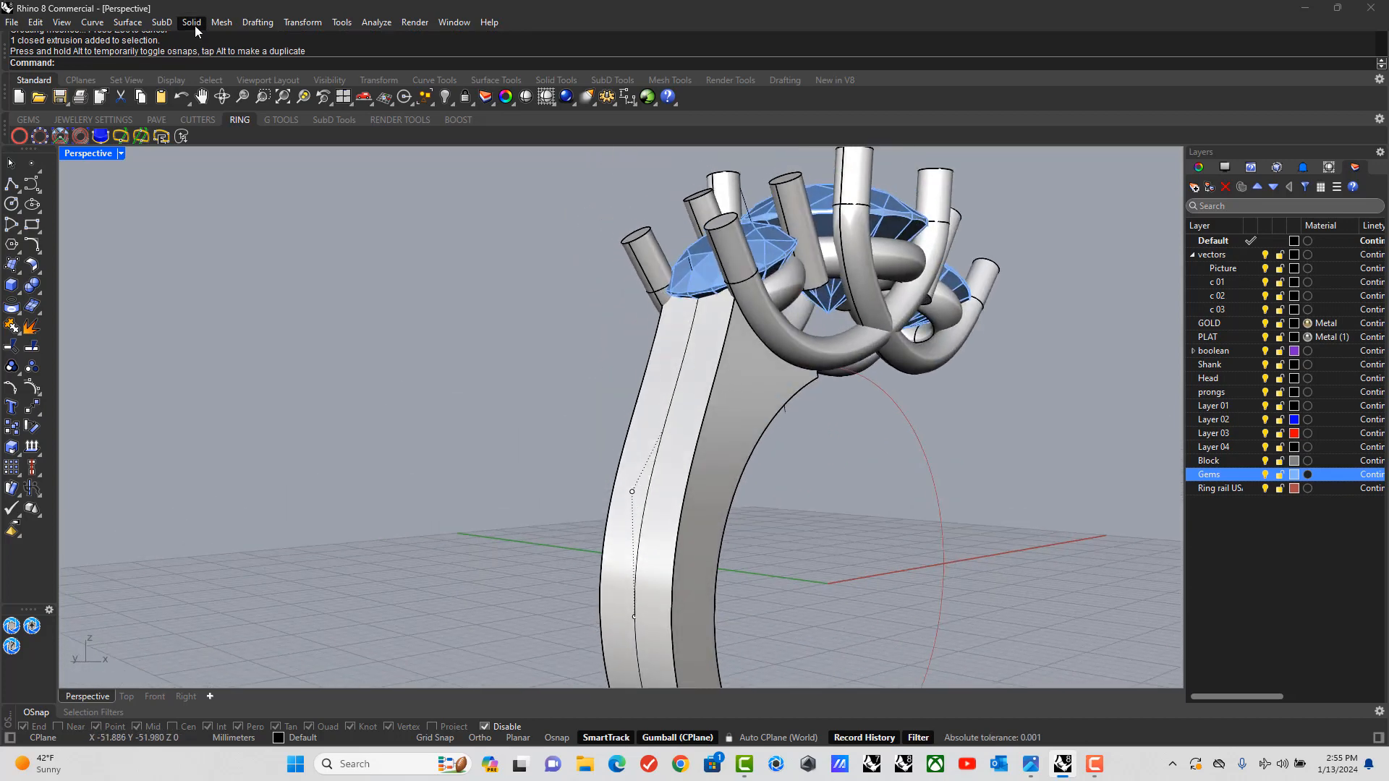
{"action": "left_click", "coordinate": [191, 22]}
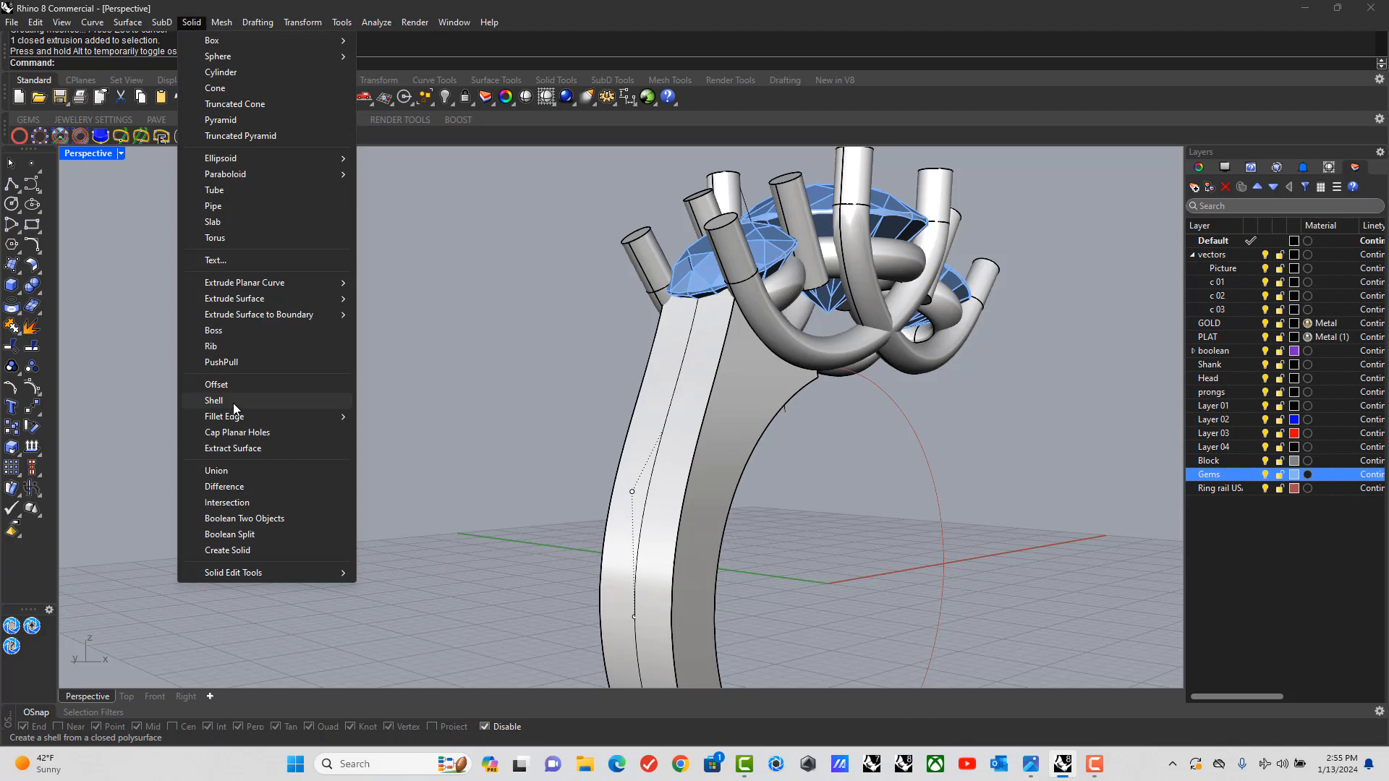
{"action": "left_click", "coordinate": [223, 415]}
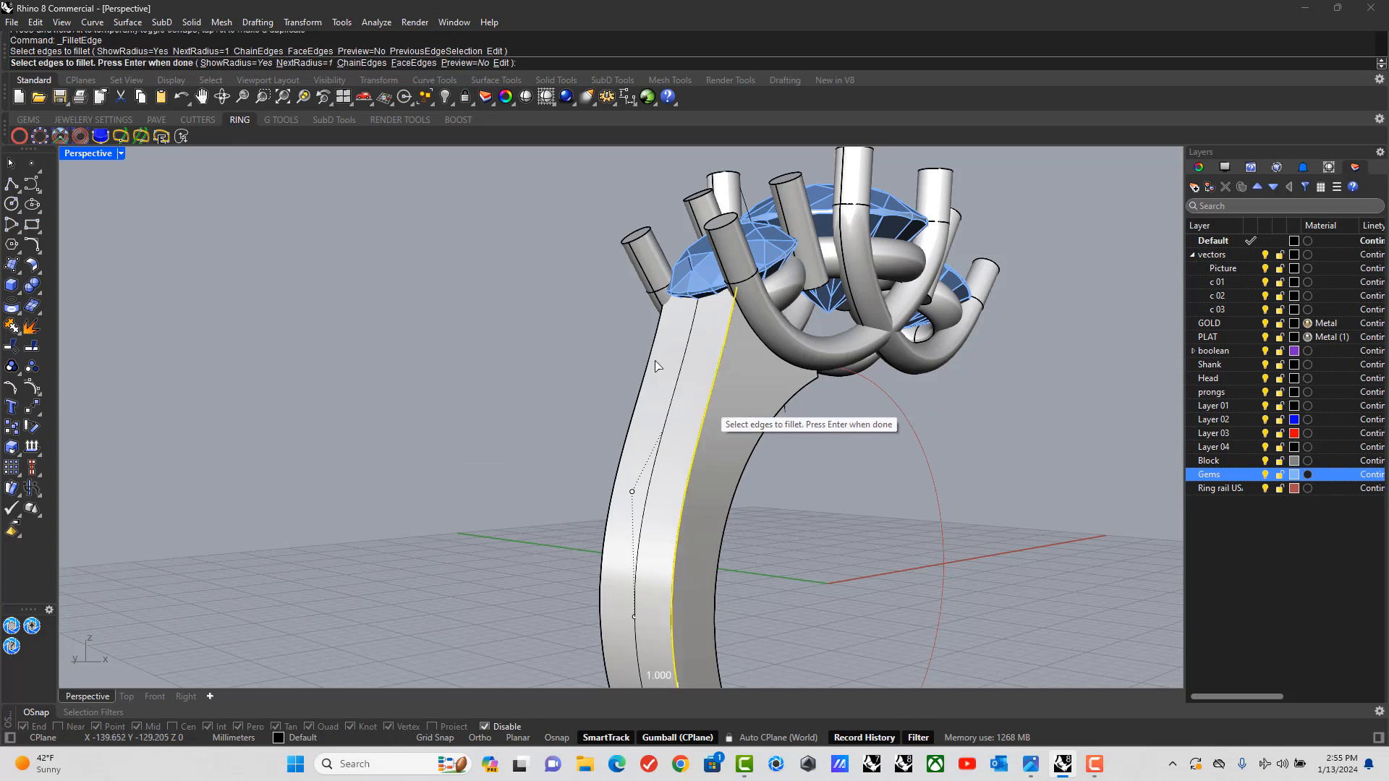
{"action": "left_click", "coordinate": [735, 291]}
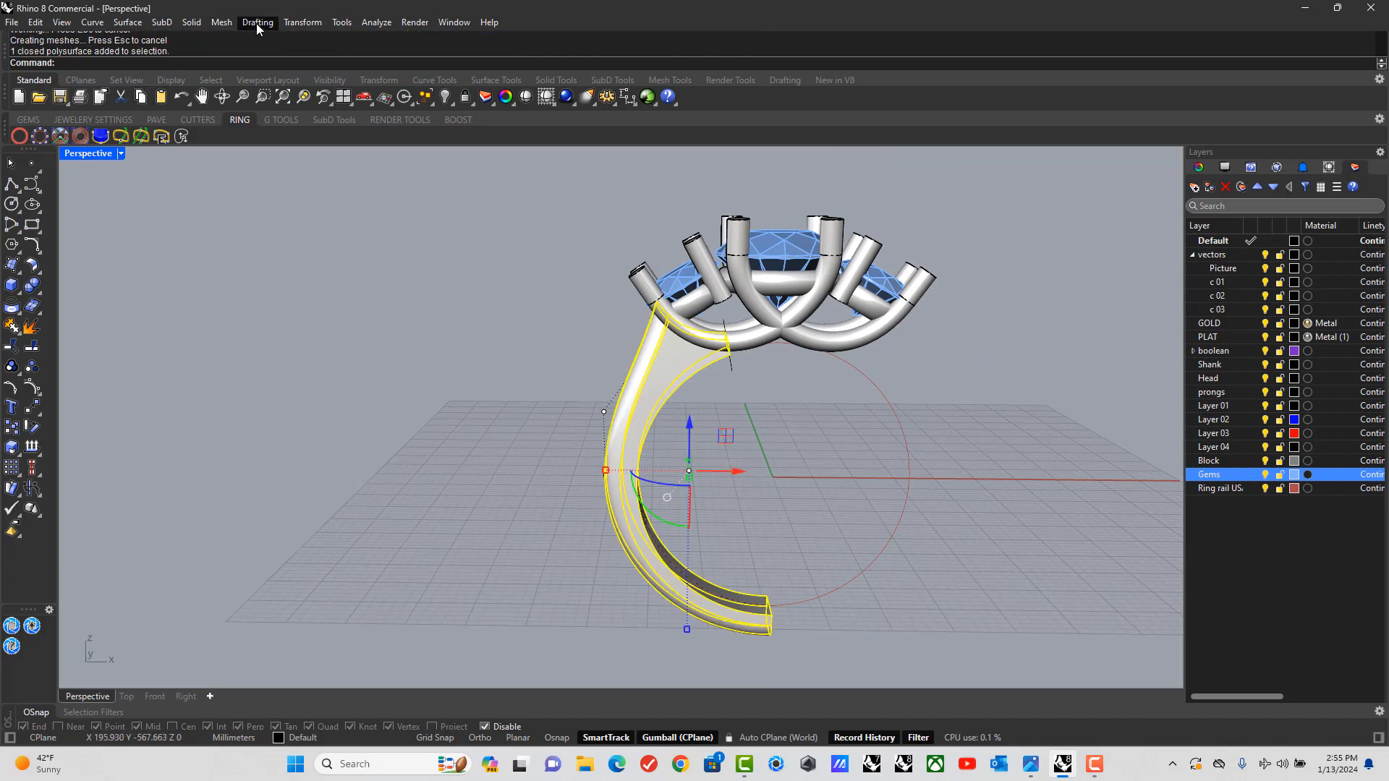
Mirror the filleted shank across the Y axis to form the other side.
{"action": "left_click", "coordinate": [302, 22]}
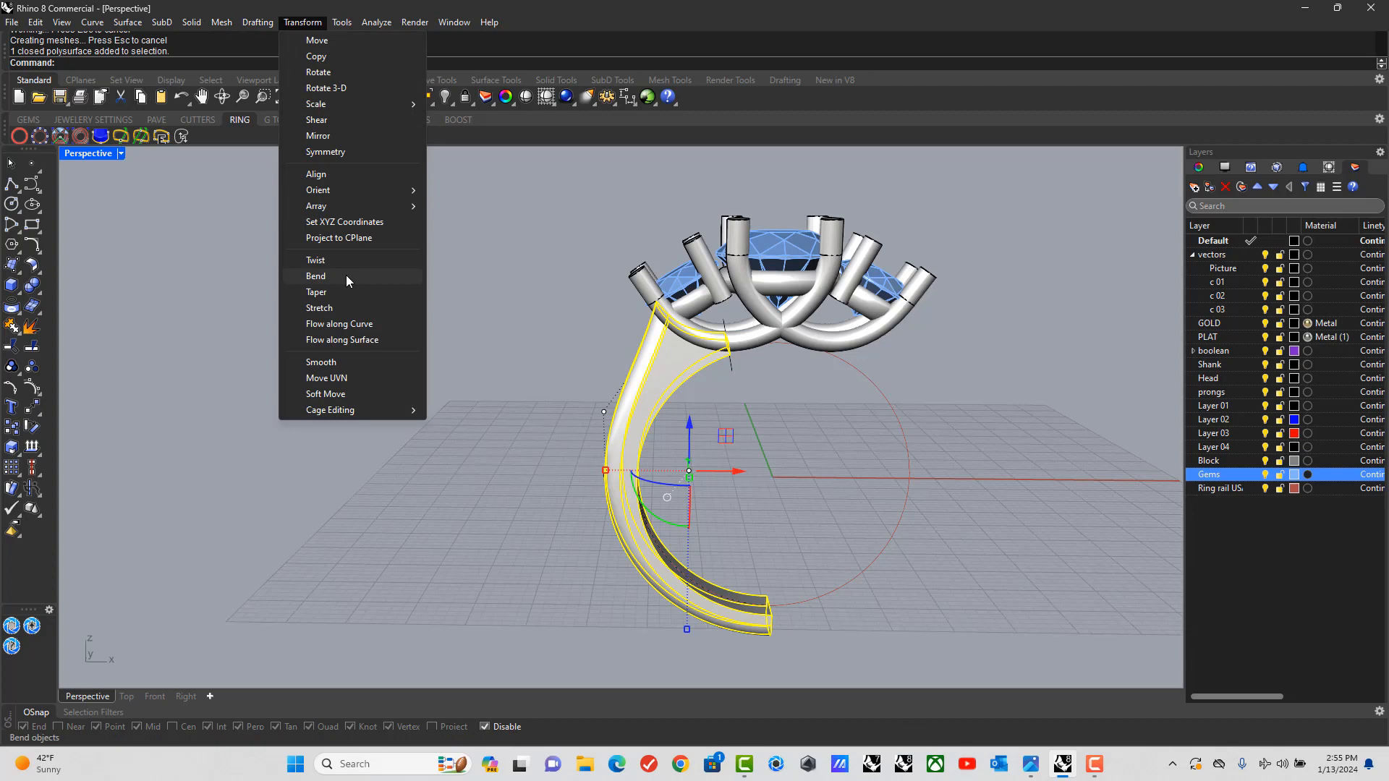
{"action": "left_click", "coordinate": [318, 136]}
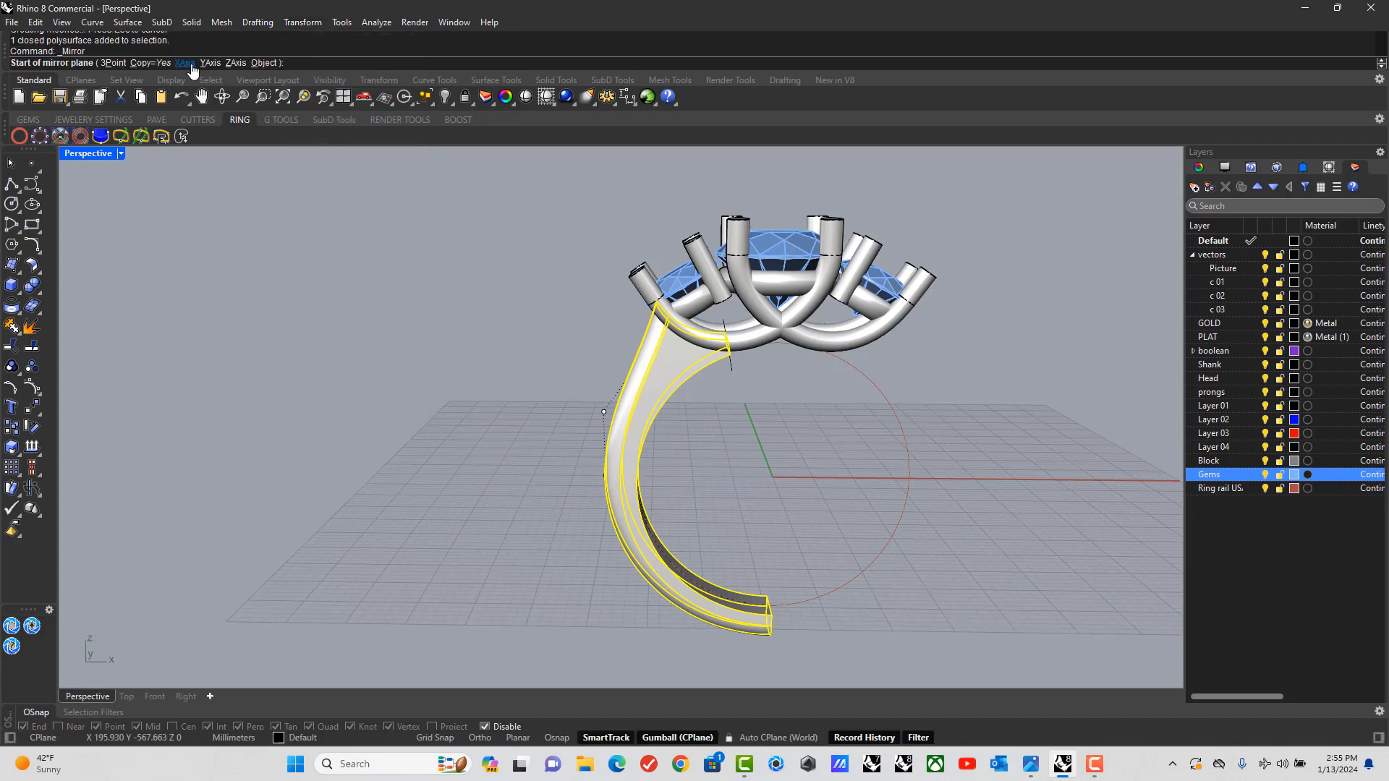
{"action": "left_click", "coordinate": [209, 50]}
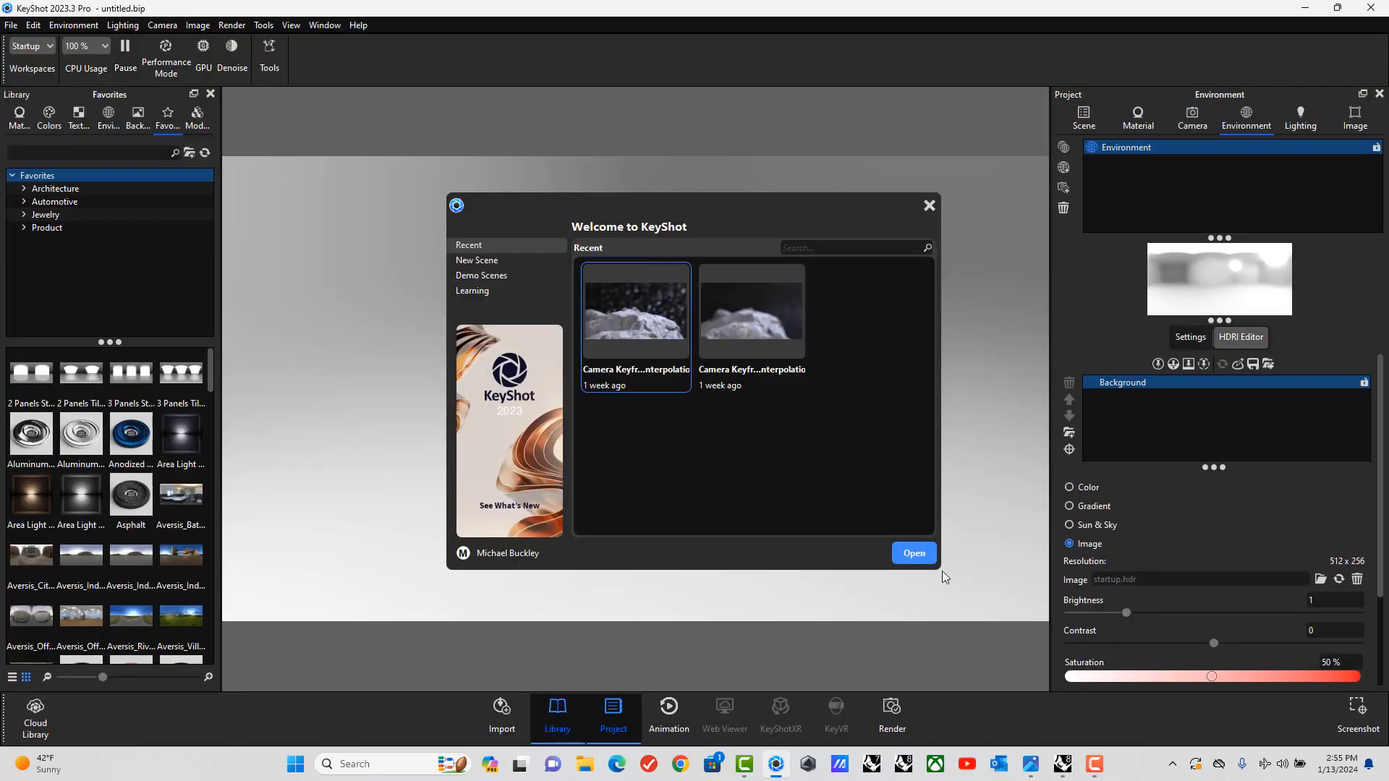
Close the welcome screen and bring up Move controls for the ring model set.
{"action": "left_click", "coordinate": [913, 553]}
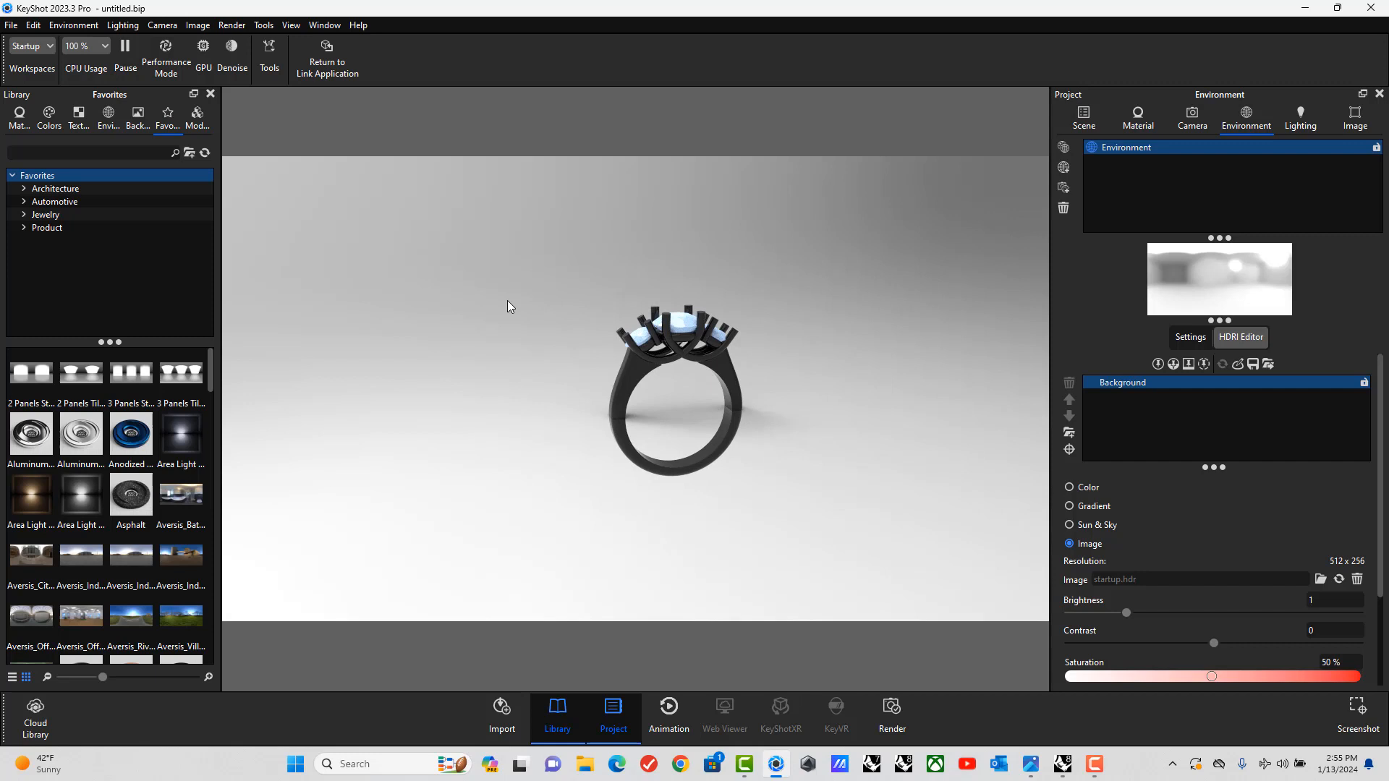
{"action": "left_click", "coordinate": [1082, 113]}
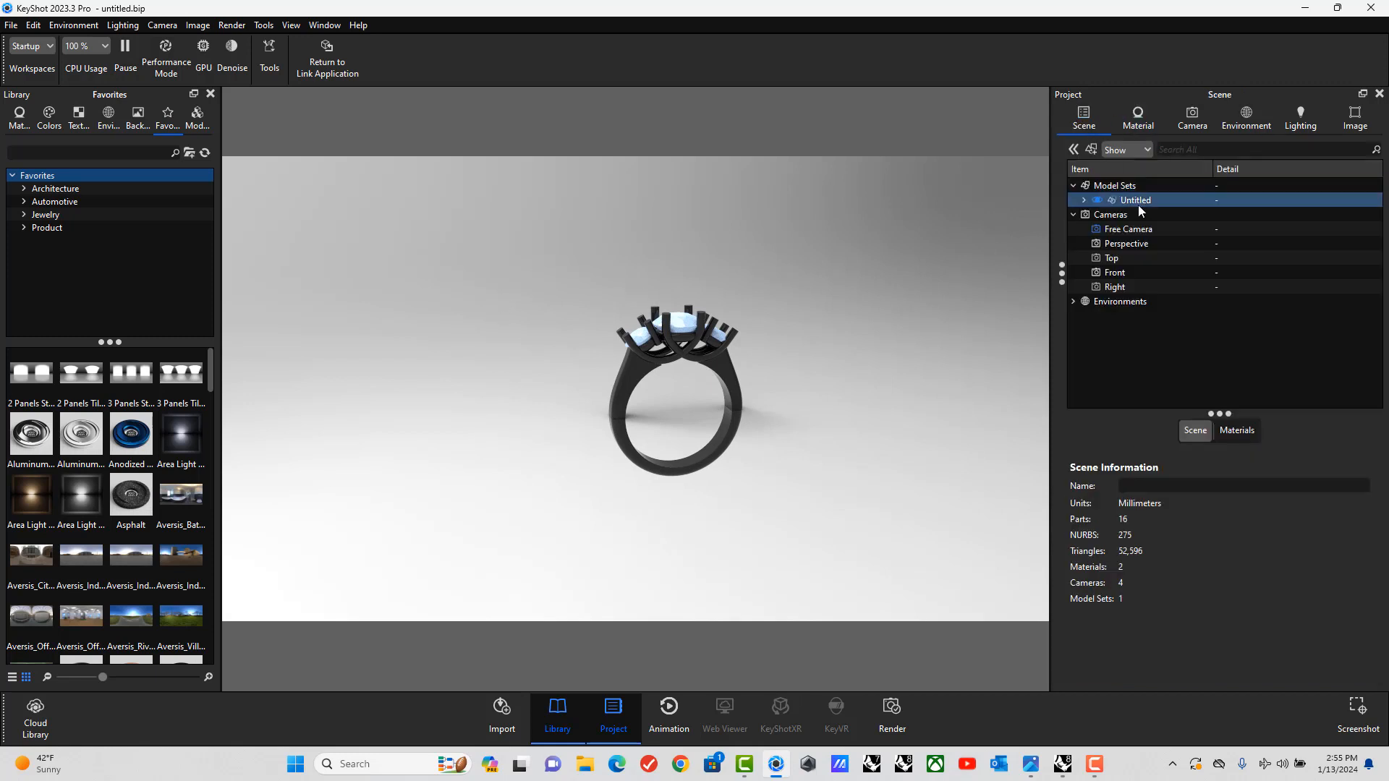
{"action": "right_click", "coordinate": [1134, 199]}
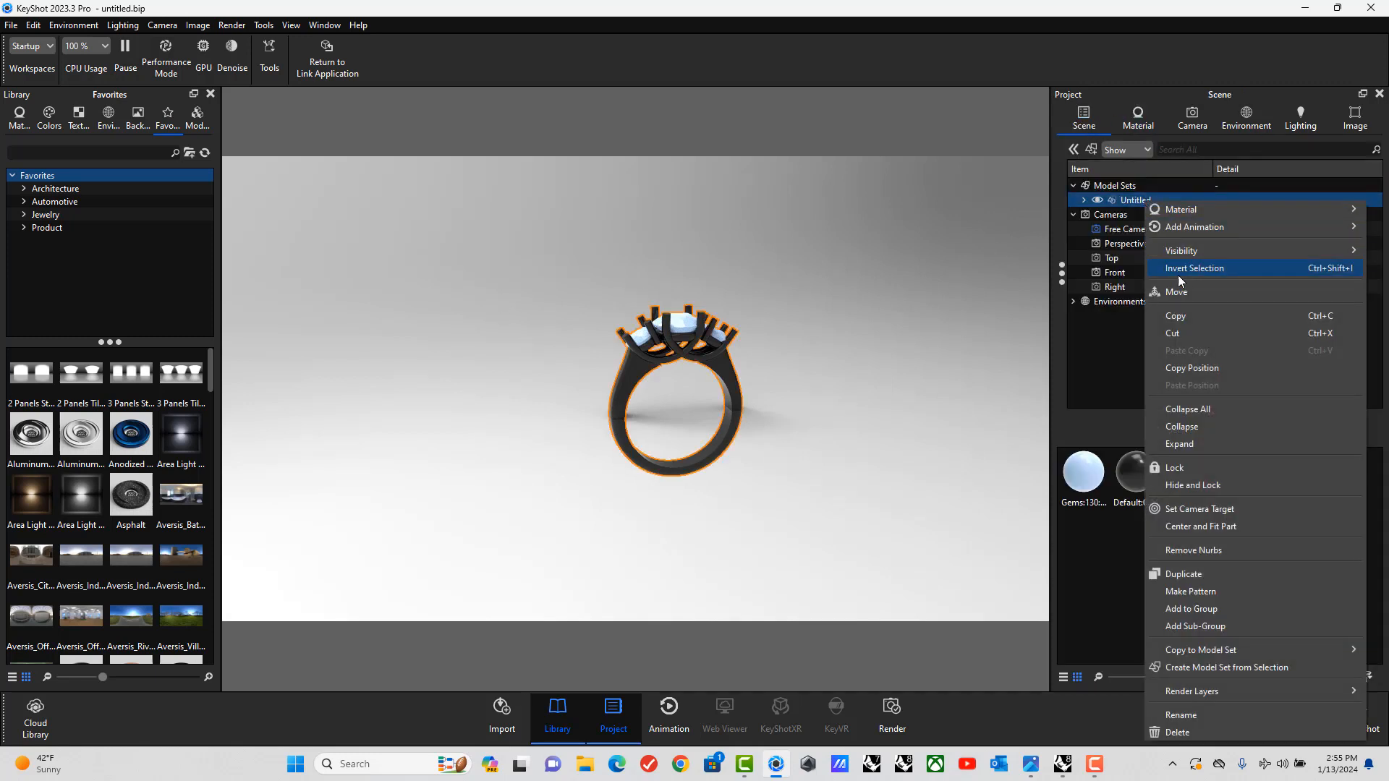
{"action": "left_click", "coordinate": [1177, 290]}
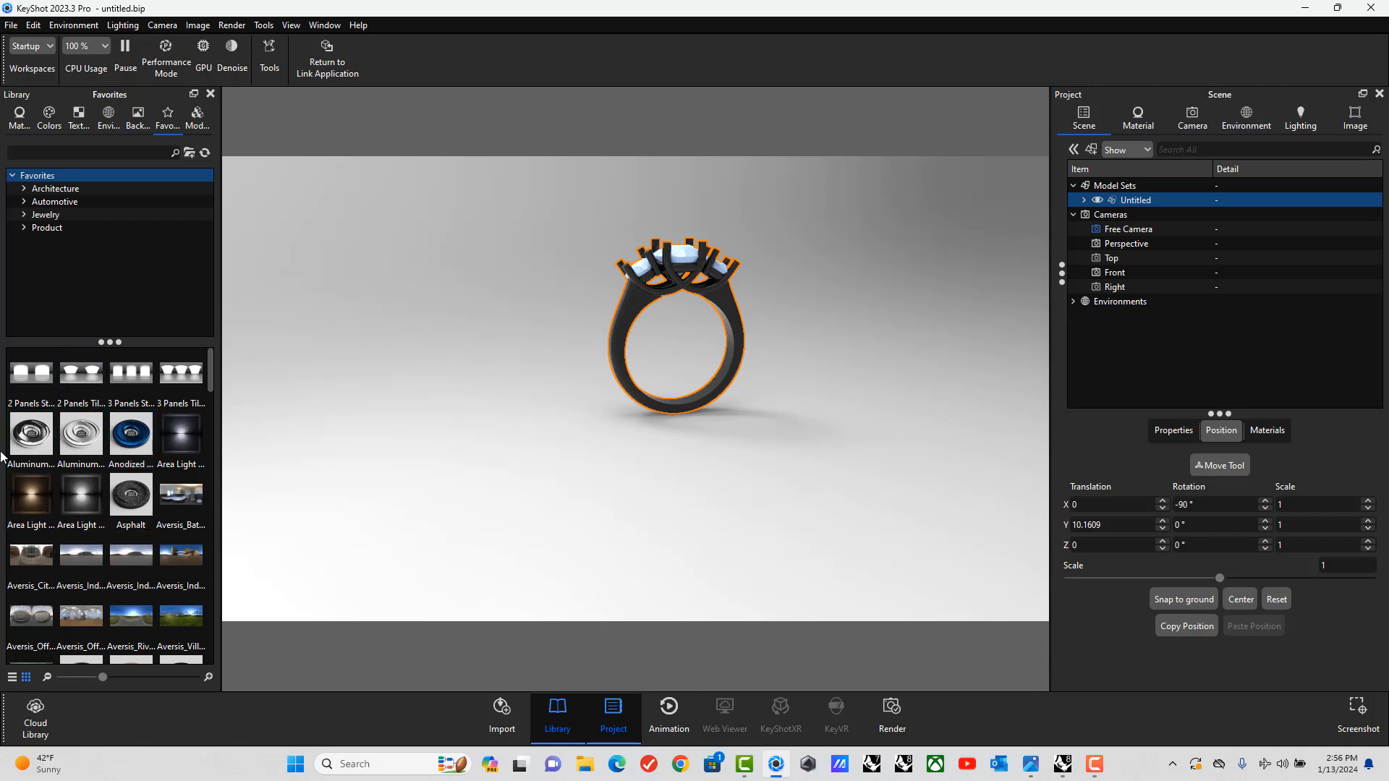
Search the Materials library for 'plat', apply Platinum, then search for 'diamond'.
{"action": "left_click", "coordinate": [17, 113]}
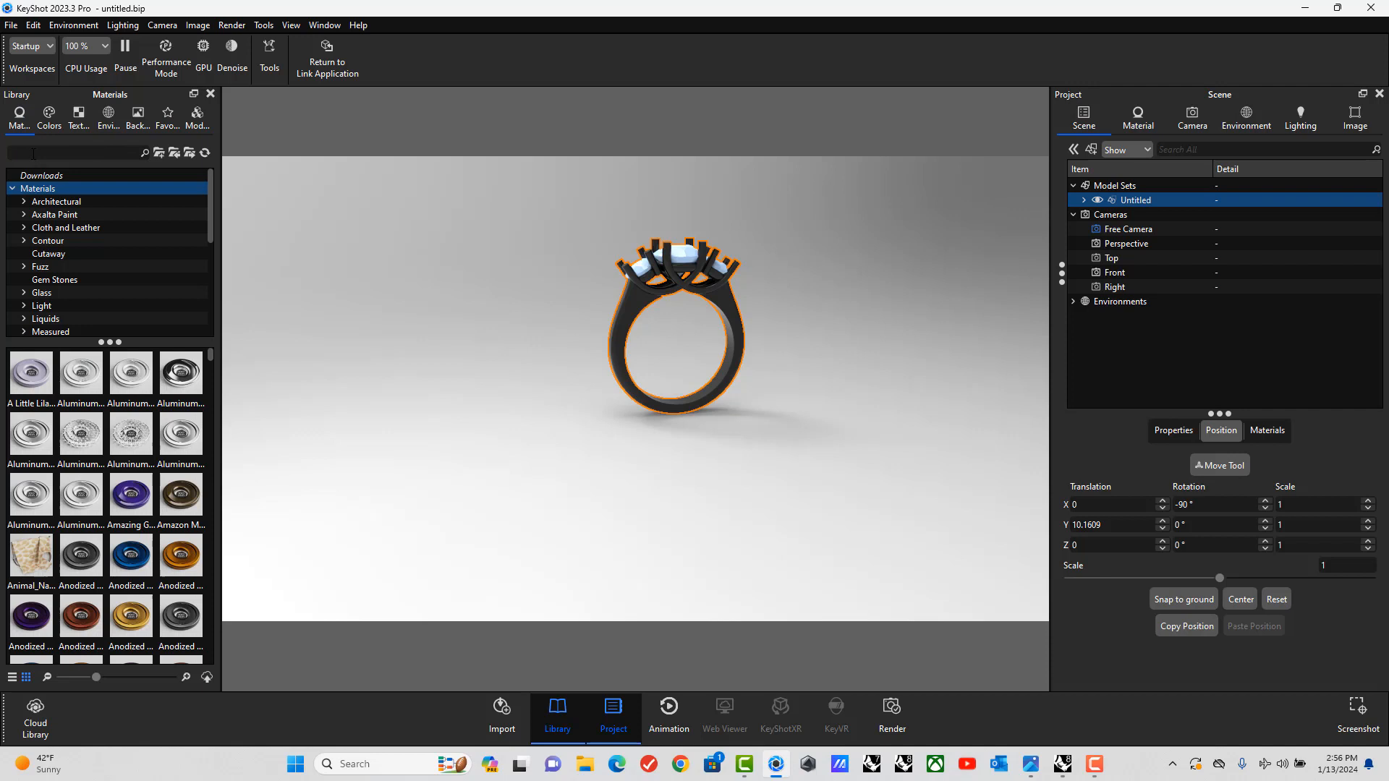
{"action": "type", "text": "a"}
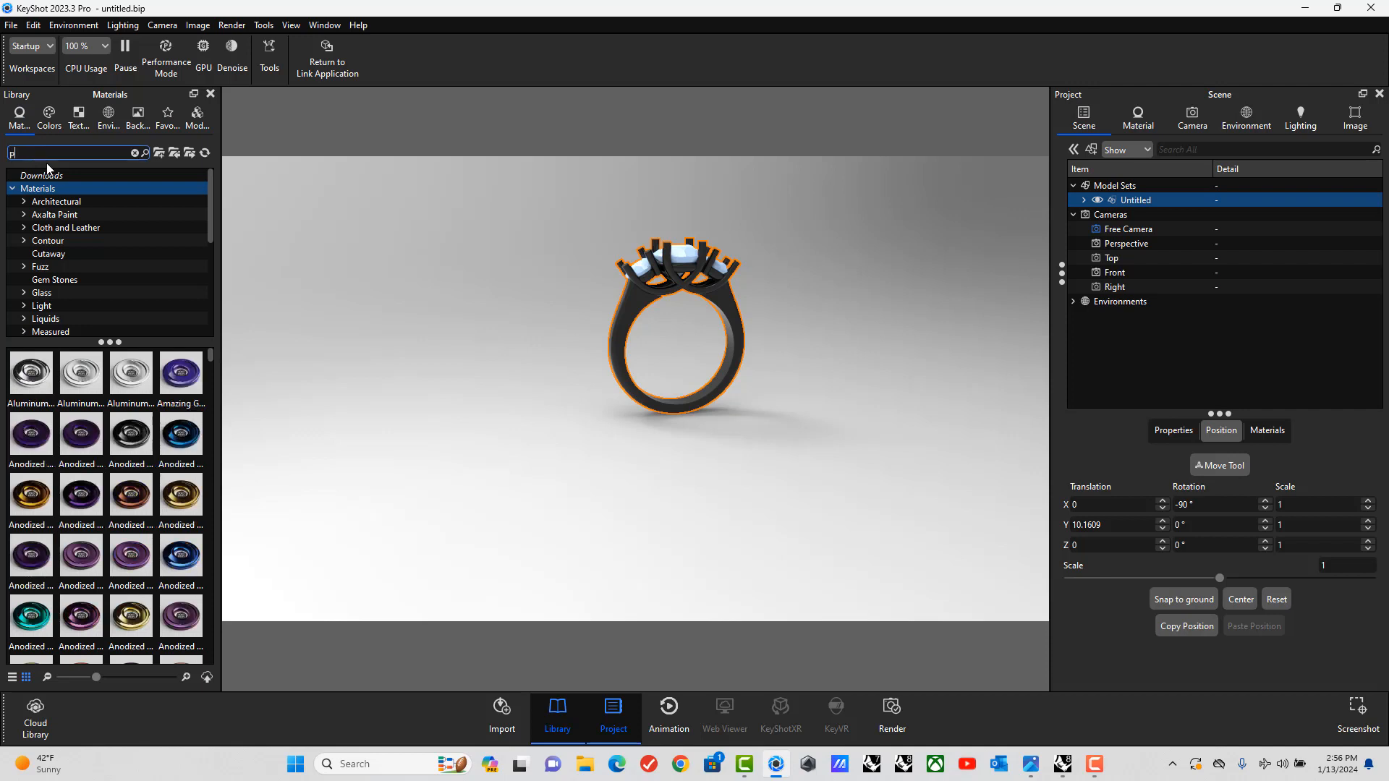
{"action": "type", "text": "lat"}
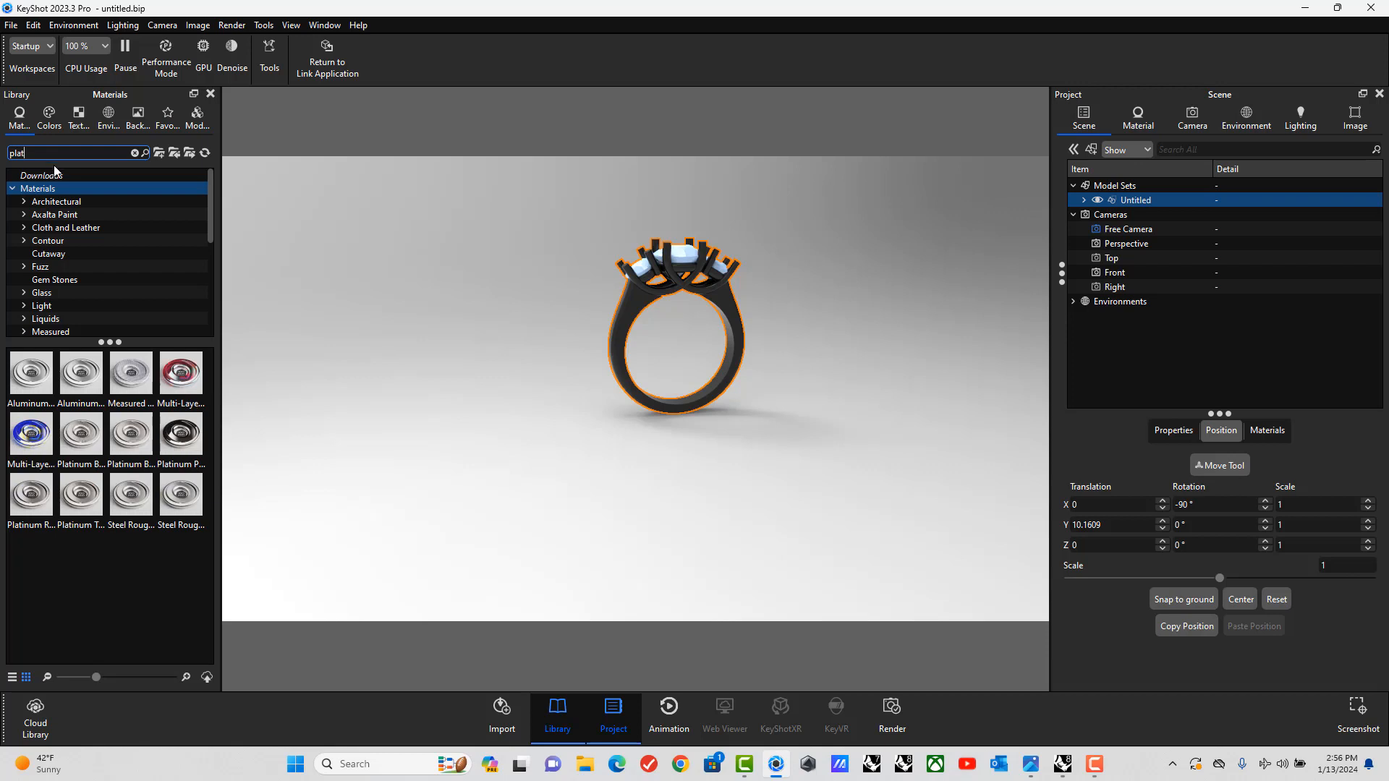
{"action": "left_click", "coordinate": [29, 493]}
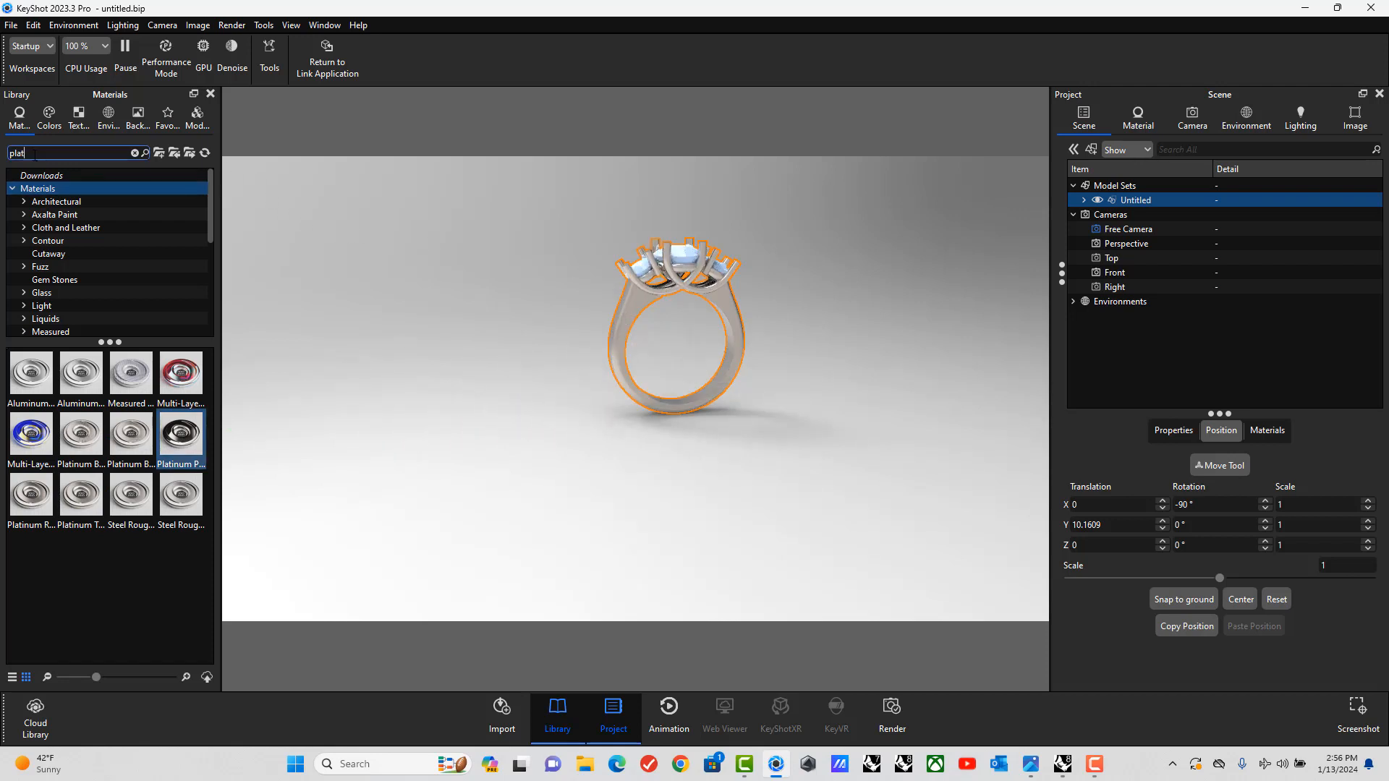
{"action": "type", "text": "a"}
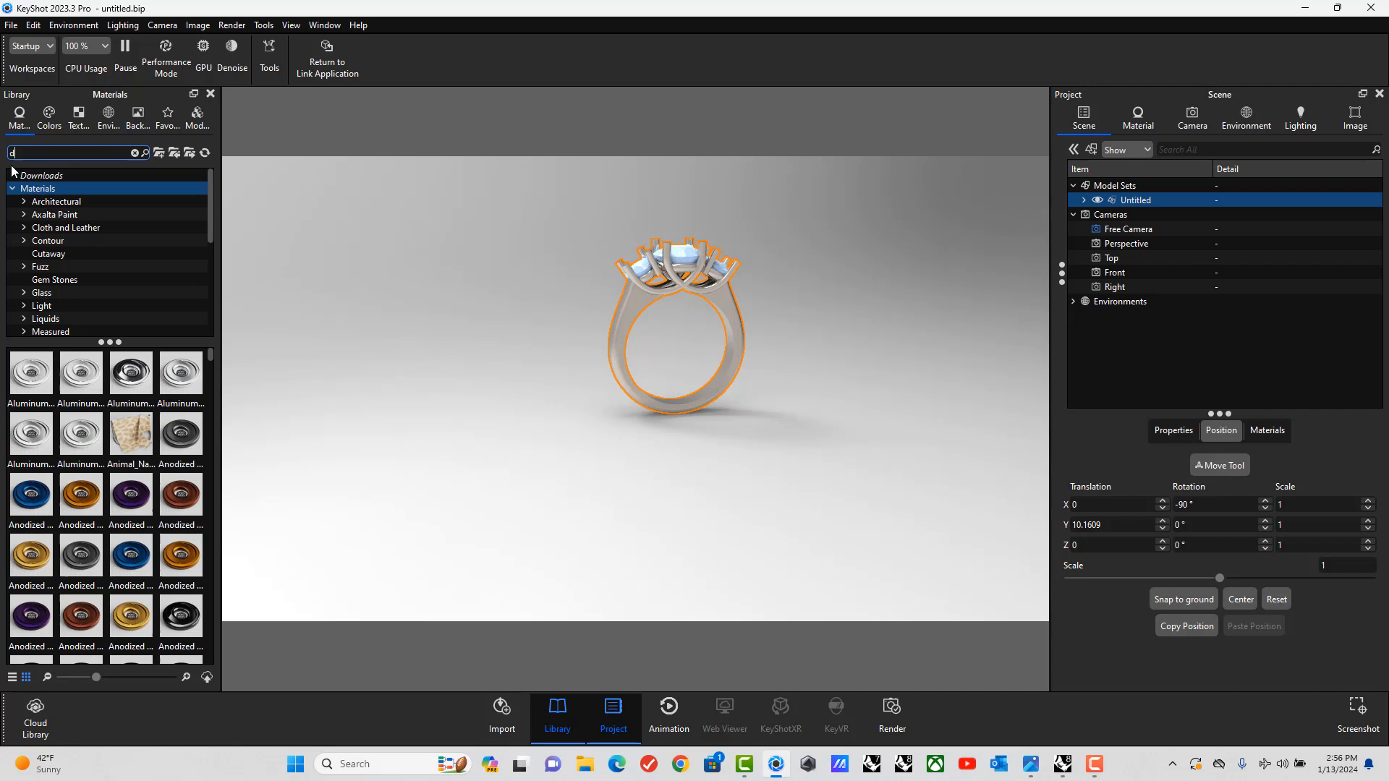
{"action": "type", "text": "diamond"}
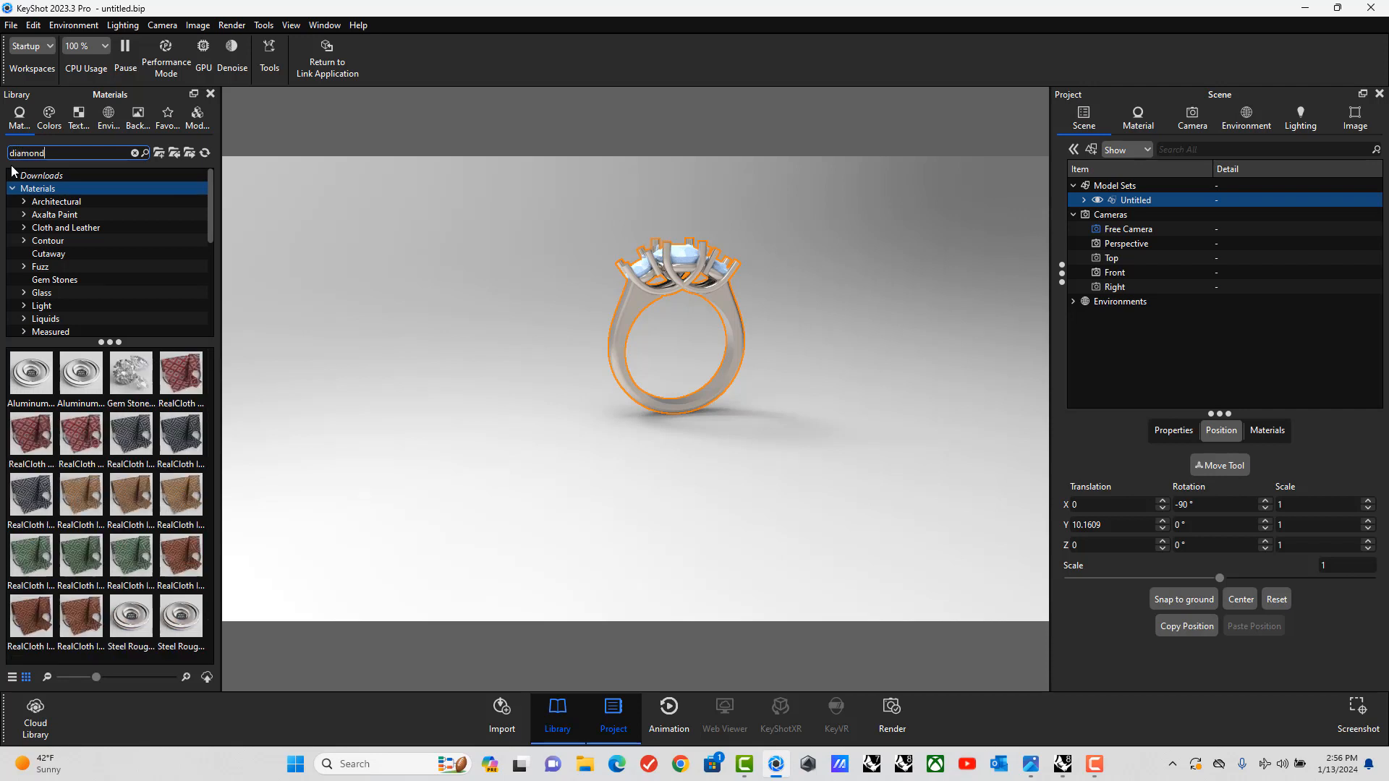